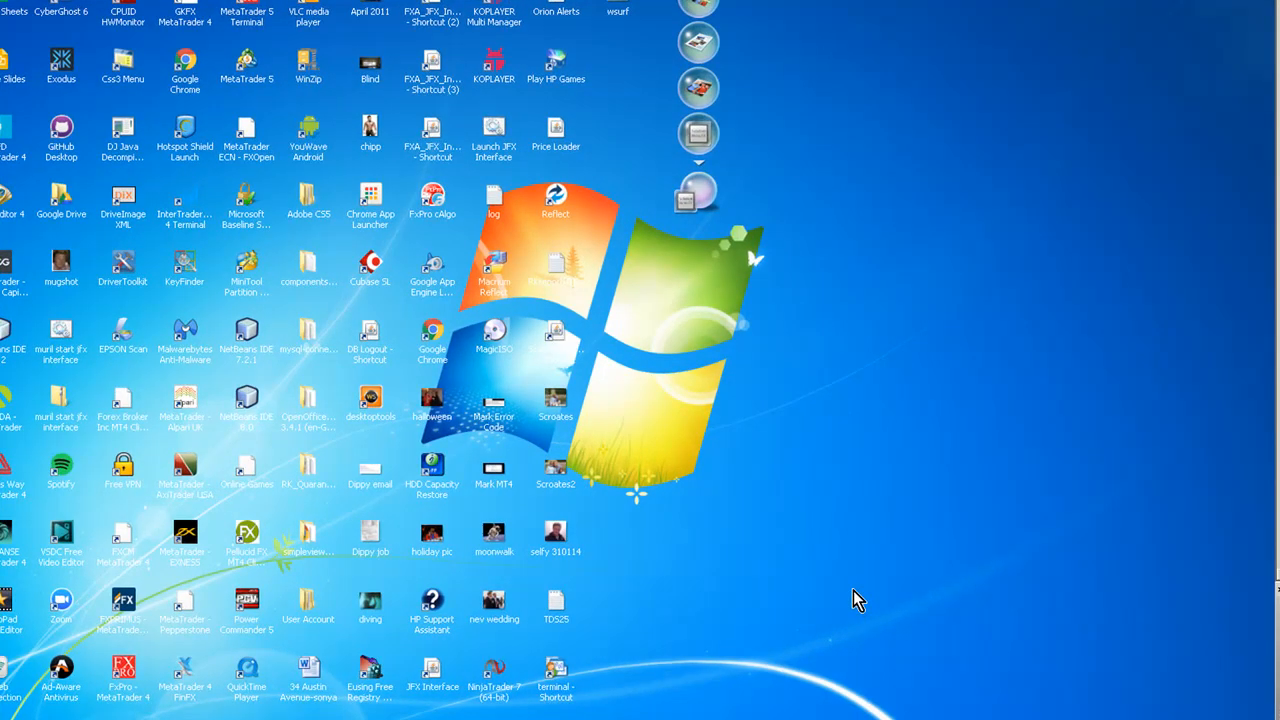
mouse_move(845, 578)
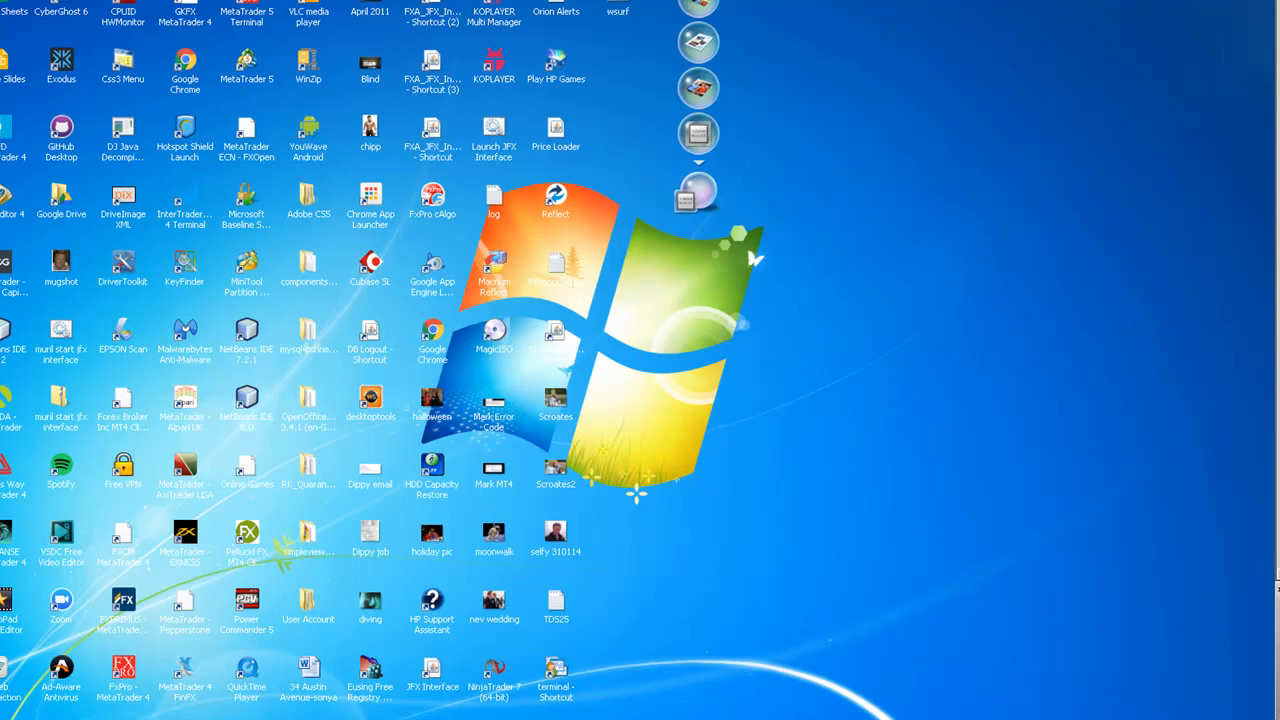
mouse_move(248, 712)
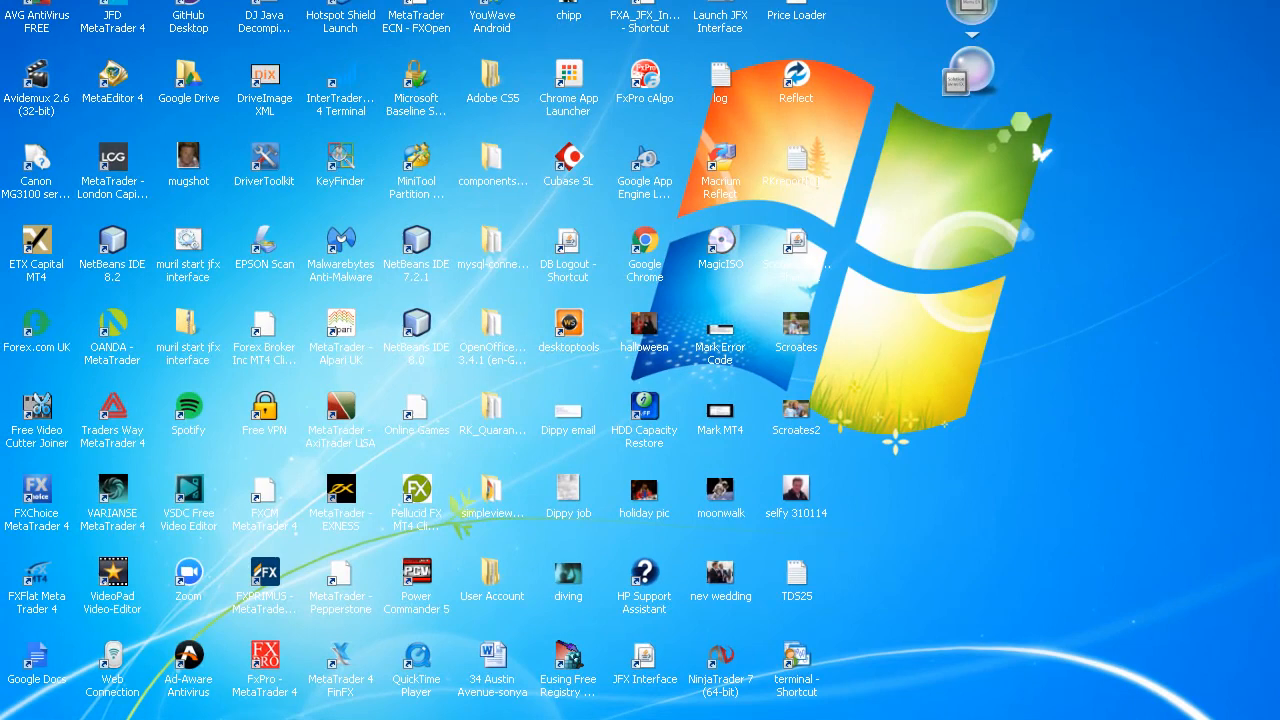
Open a new USDCHF one-minute chart and maximize it to fill the workspace
scroll("up", 3)
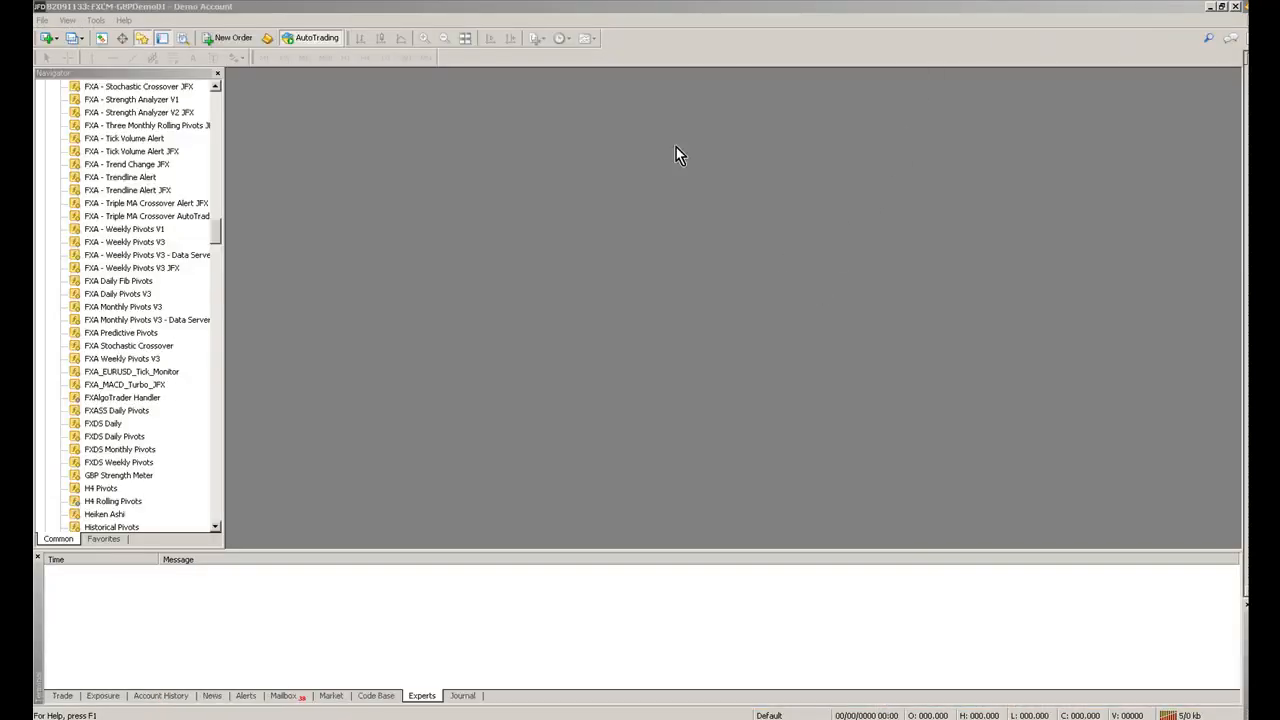
left_click(43, 20)
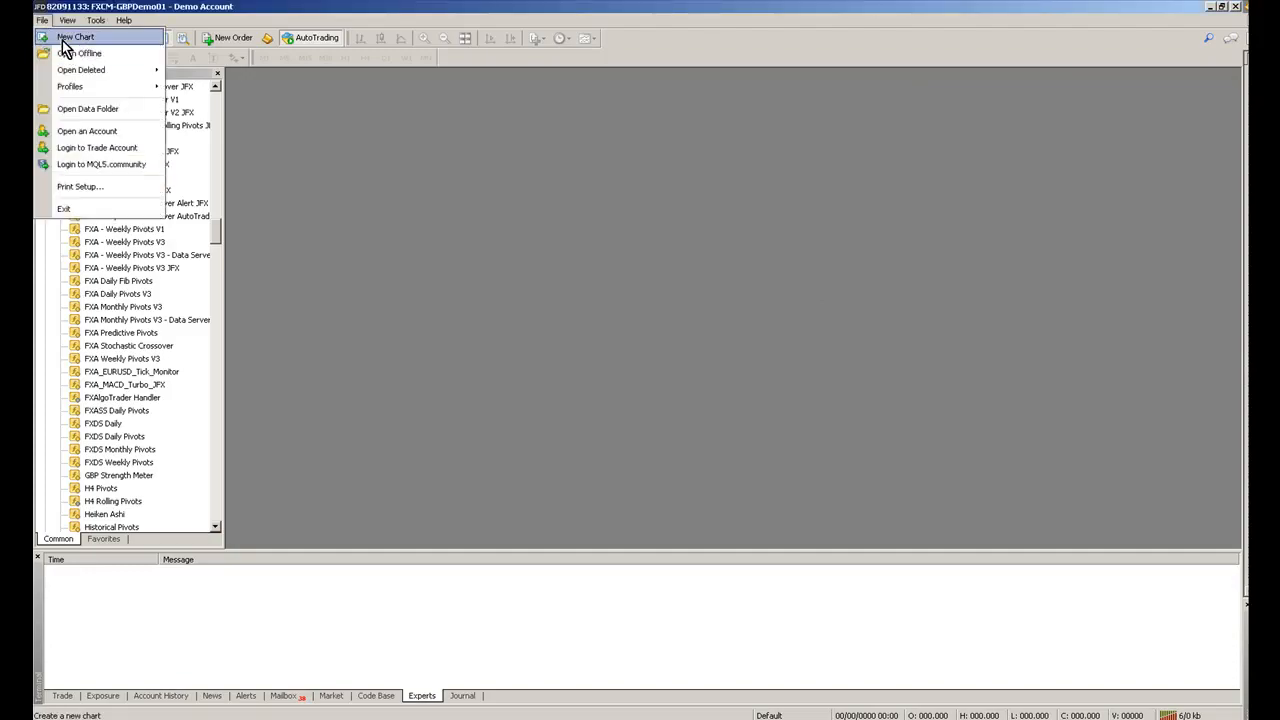
left_click(75, 37)
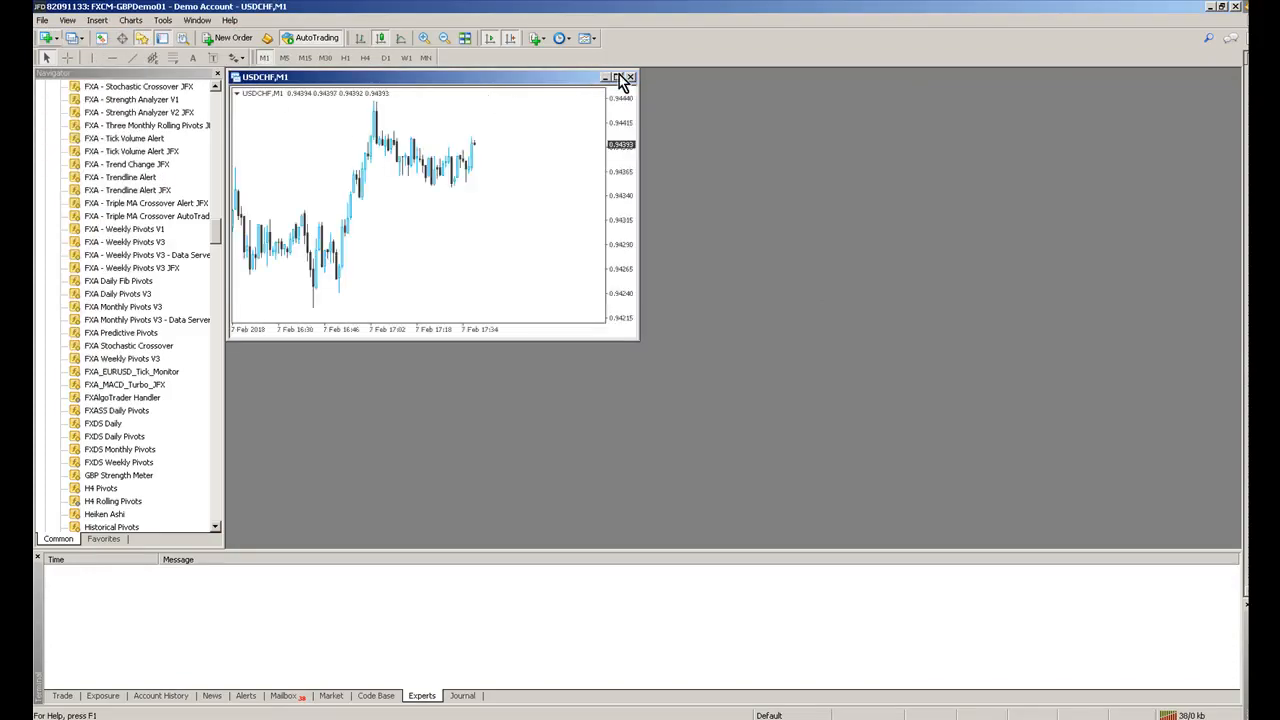
left_click(618, 77)
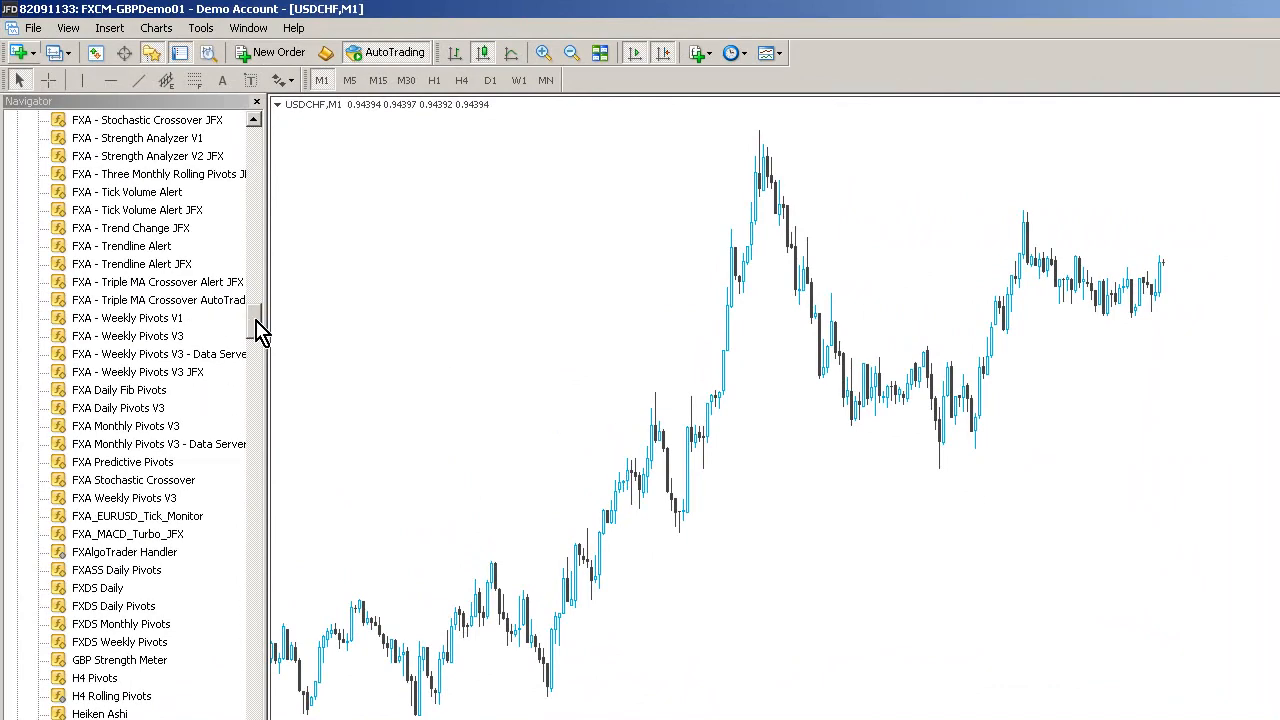
Expand the Navigator's Indicators group and scroll down to the FXA indicators
scroll("up", 3)
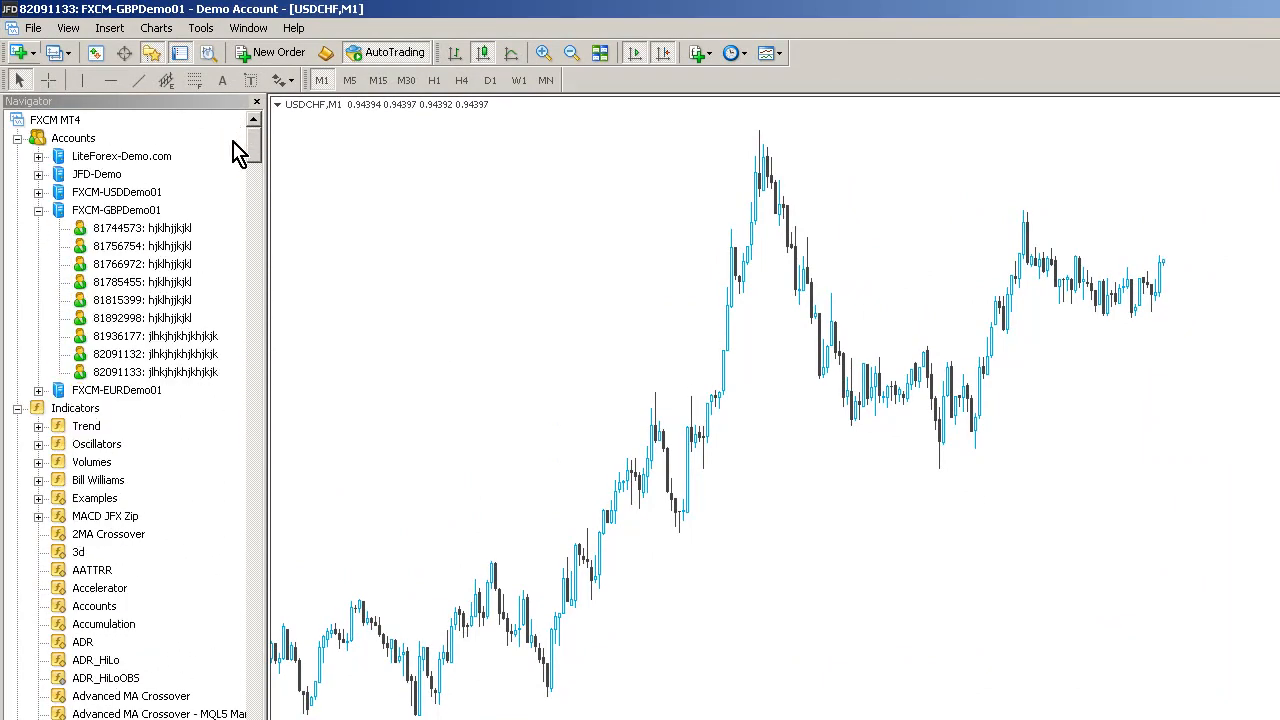
mouse_move(255, 115)
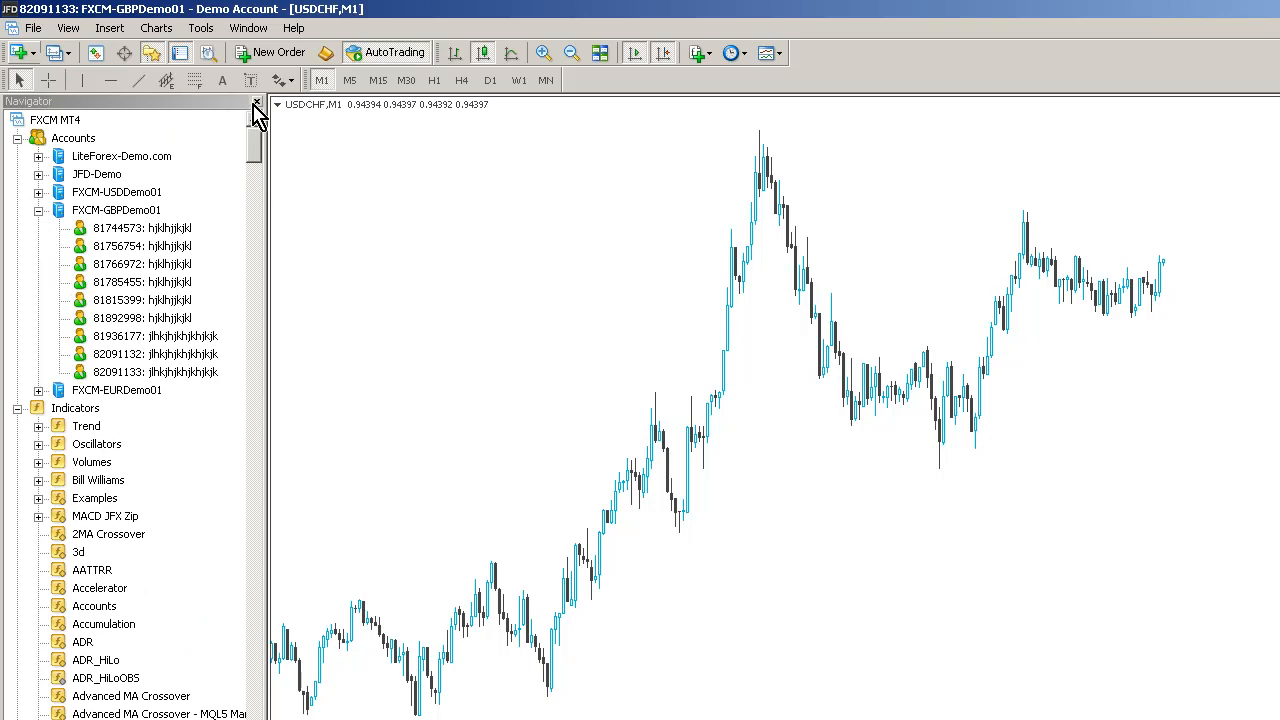
left_click(257, 104)
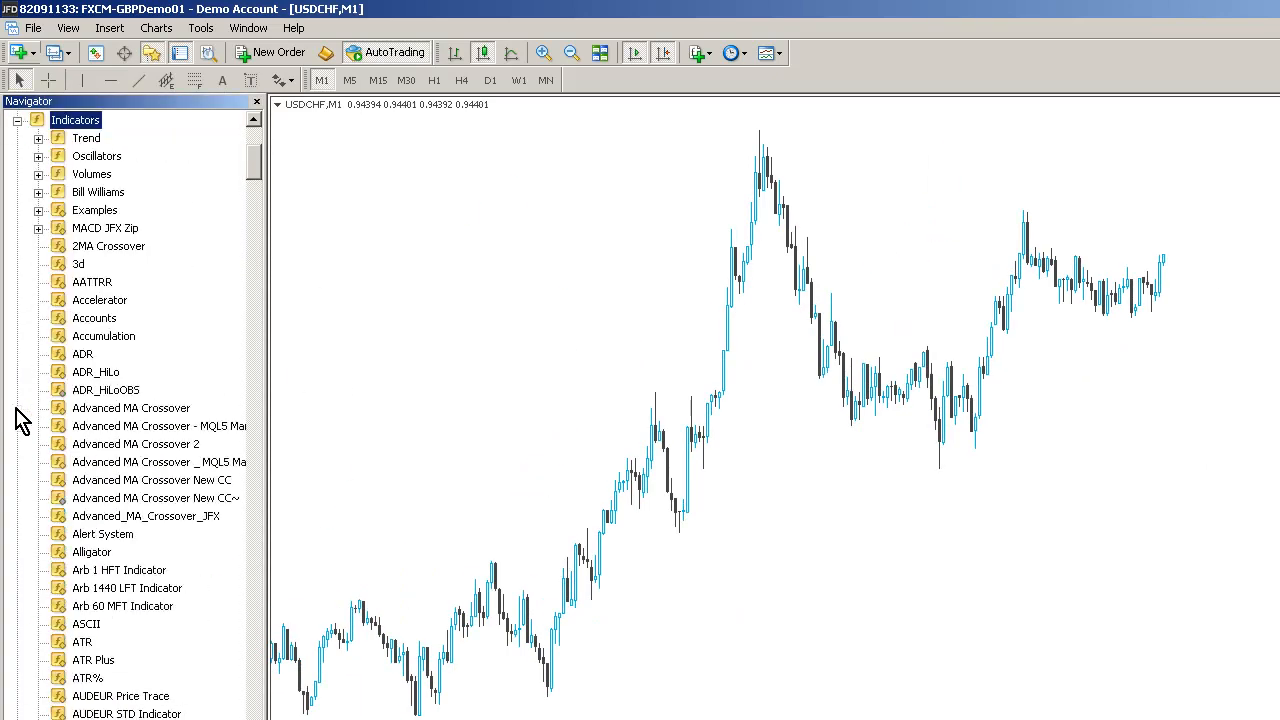
mouse_move(194, 228)
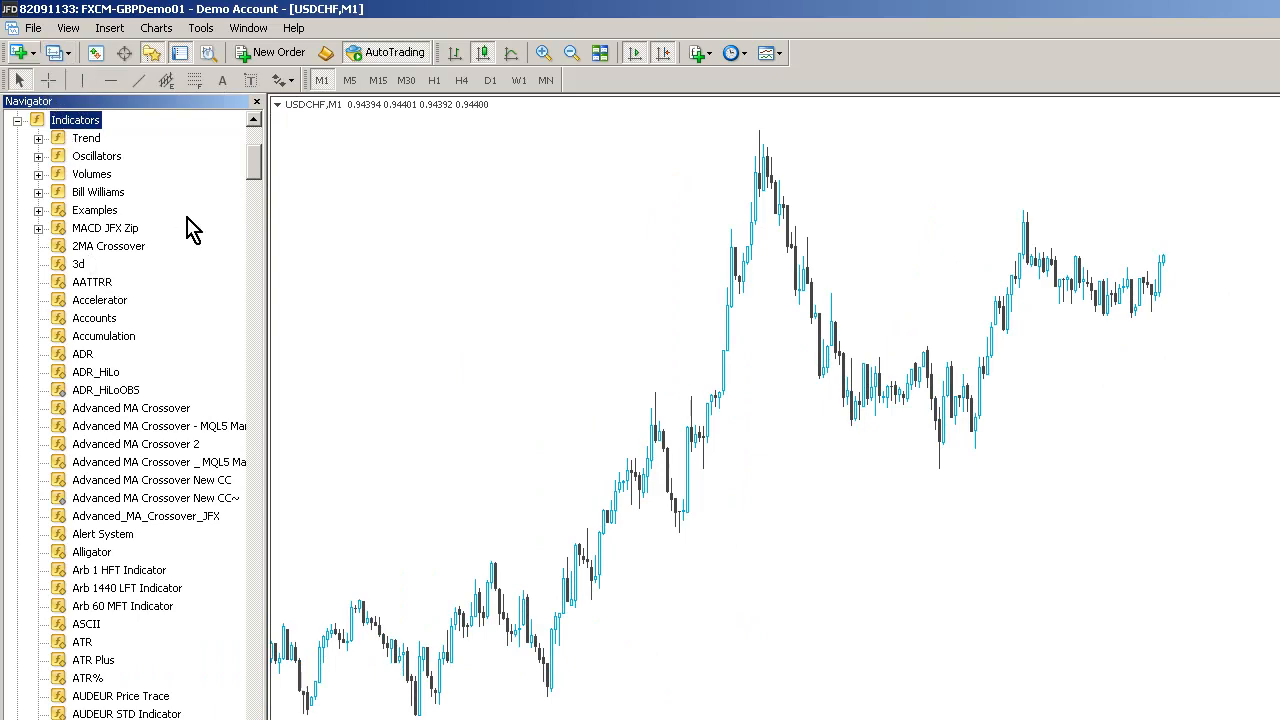
scroll("down", 3)
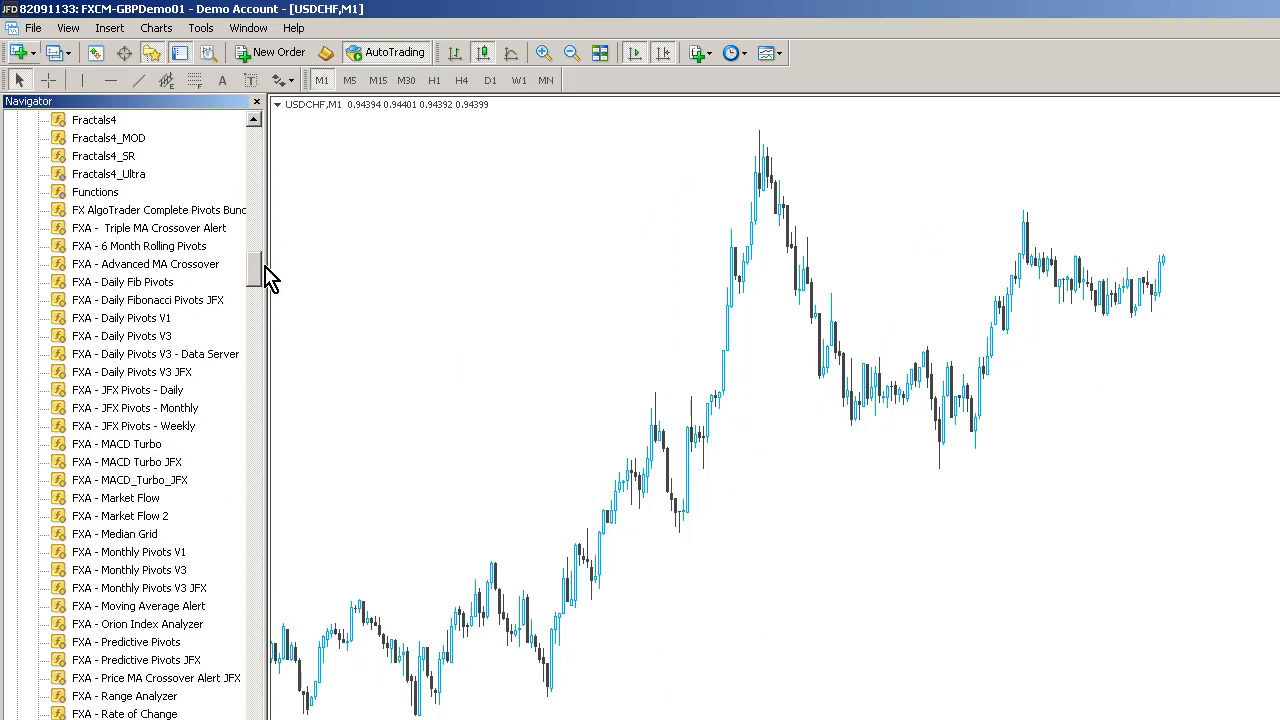
scroll("down", 3)
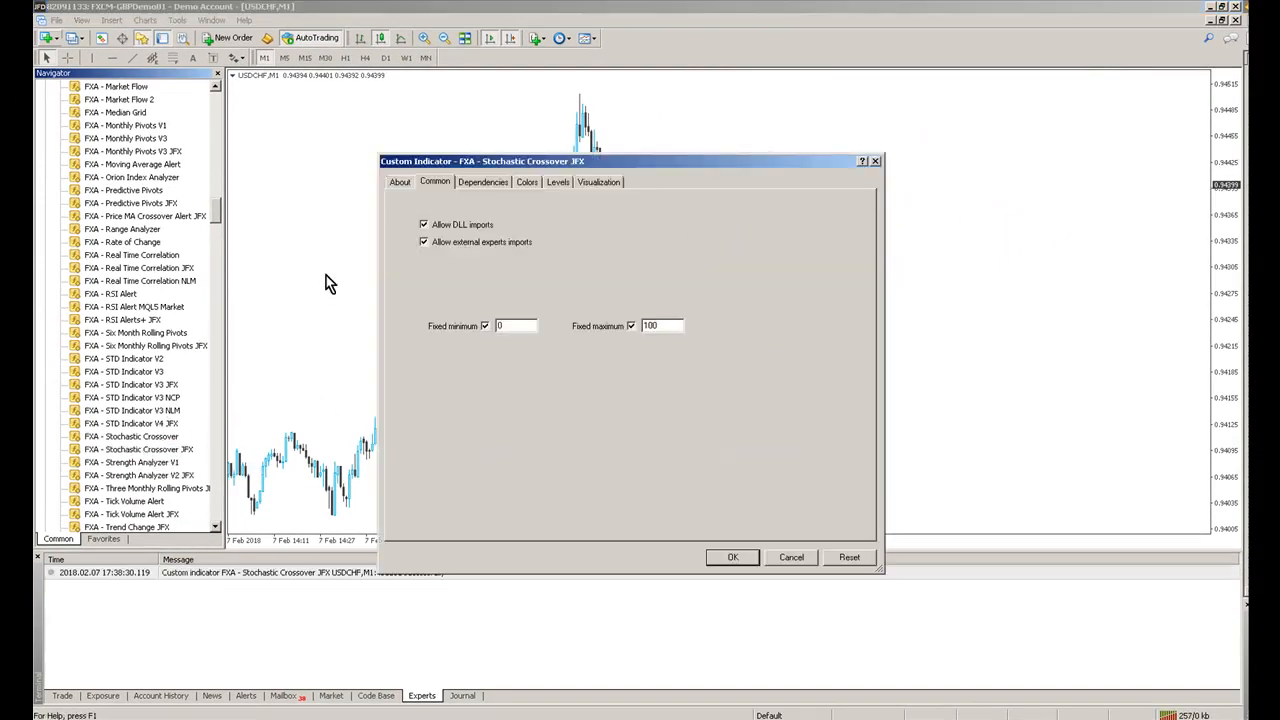
Review the About tab, then confirm FXA - Stochastic Crossover JFX with Allow DLL imports ticked
left_click(399, 181)
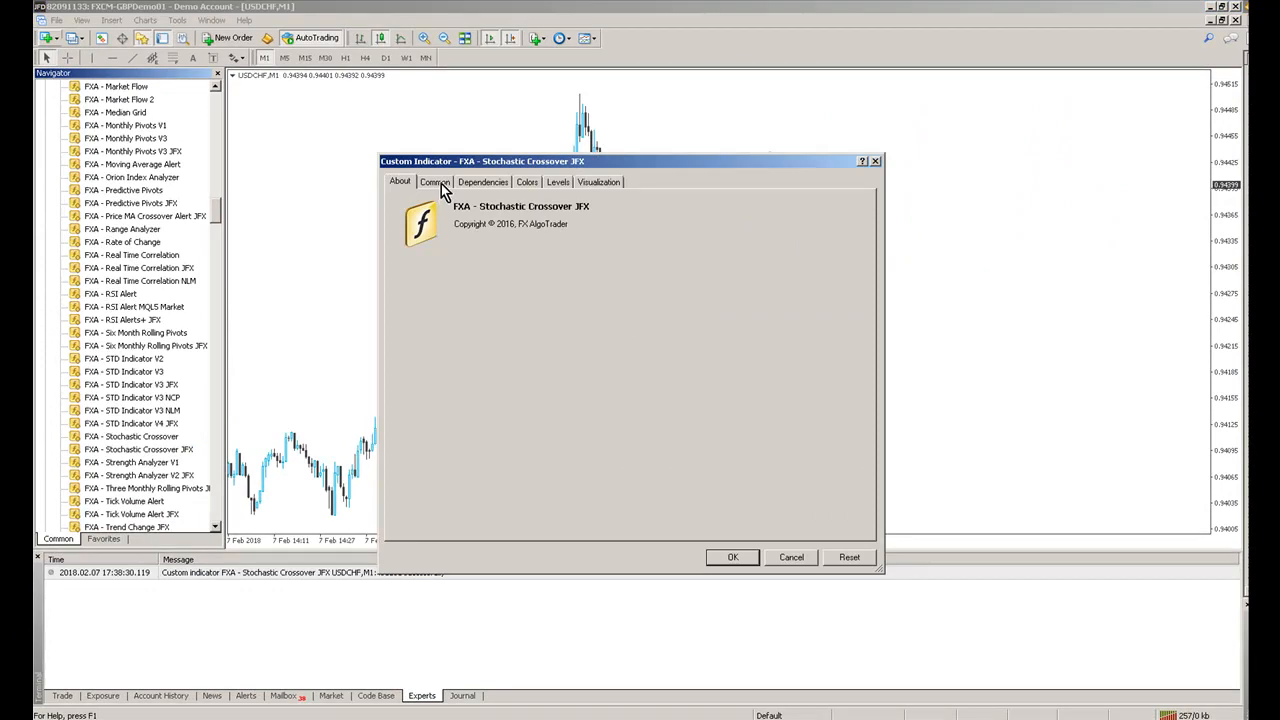
left_click(434, 181)
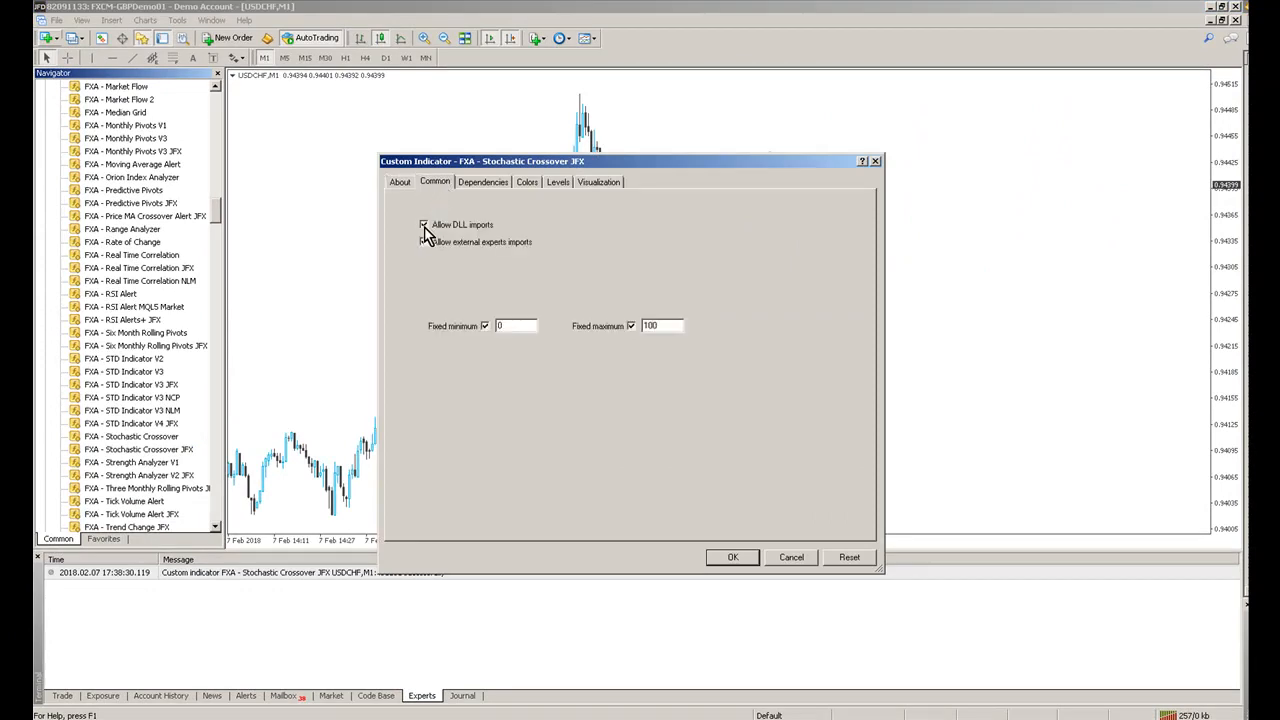
left_click(732, 557)
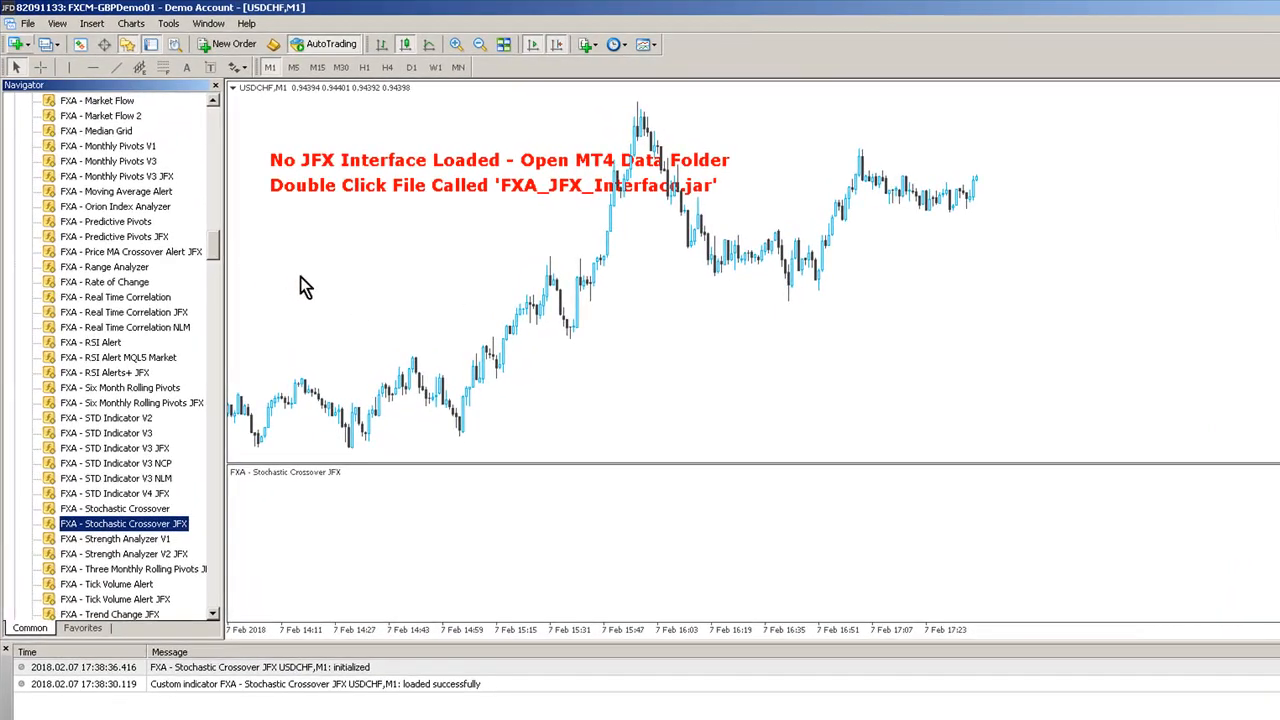
mouse_move(348, 250)
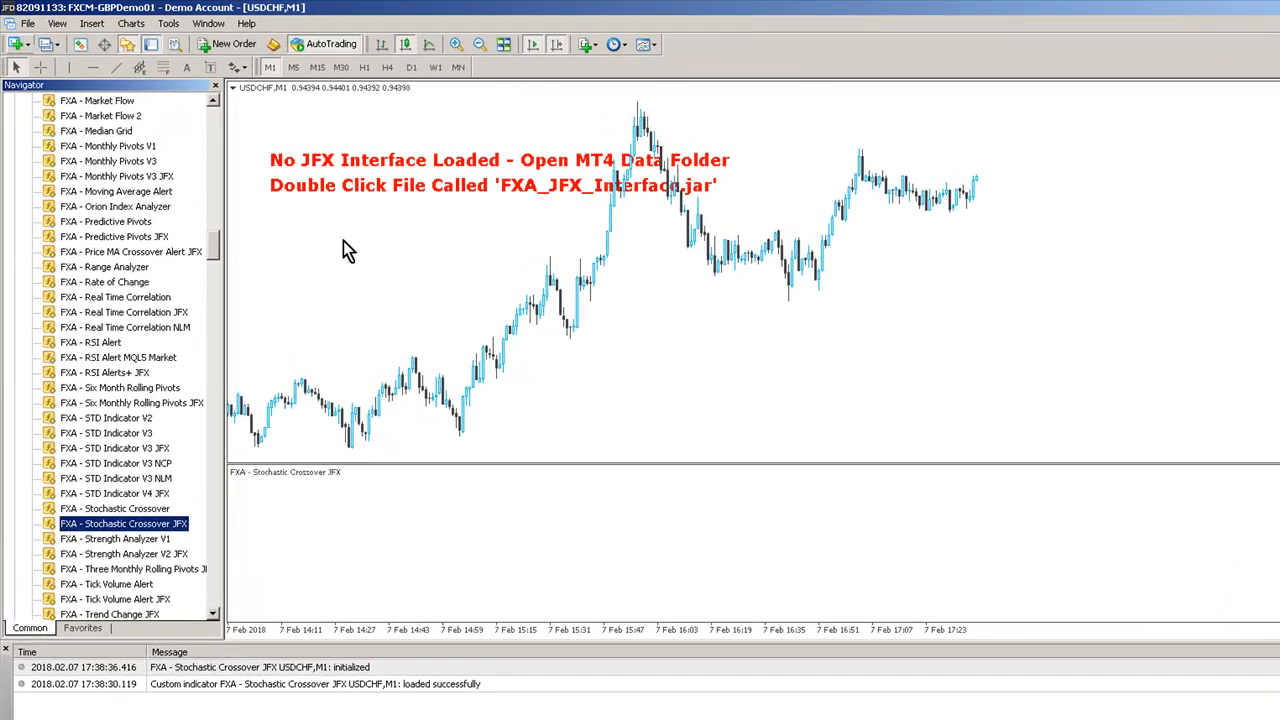
mouse_move(390, 138)
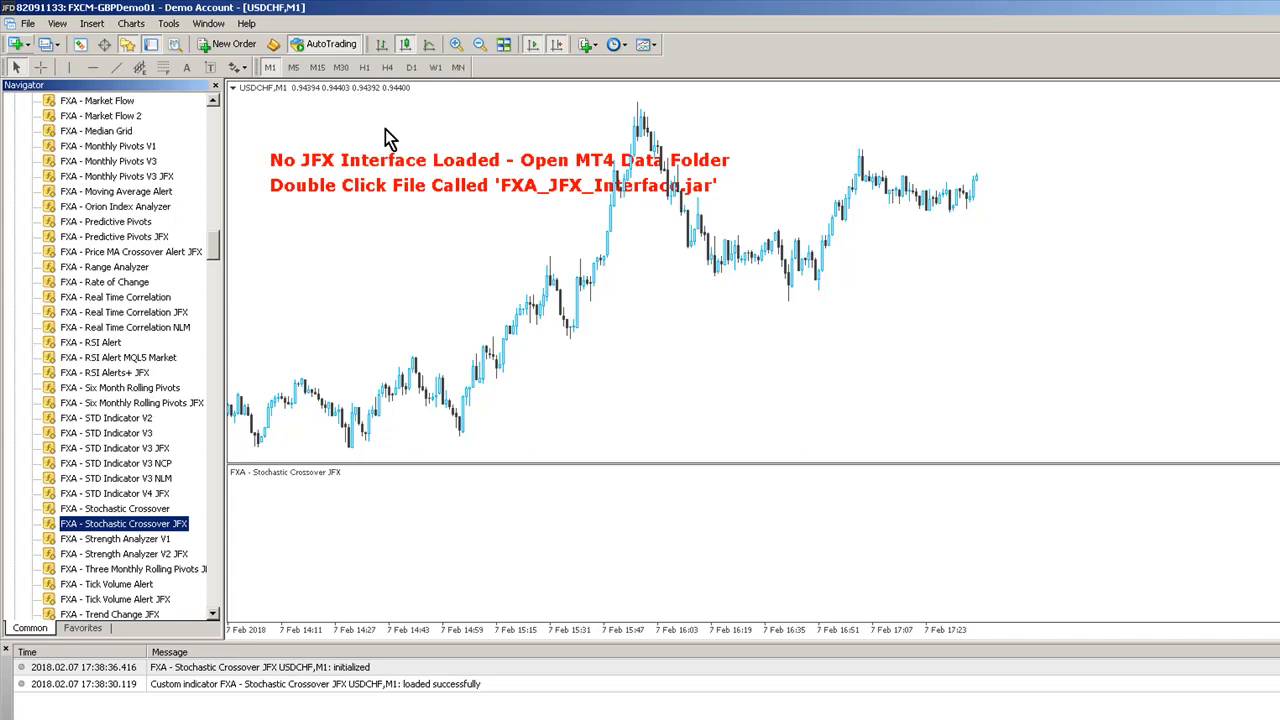
mouse_move(318, 165)
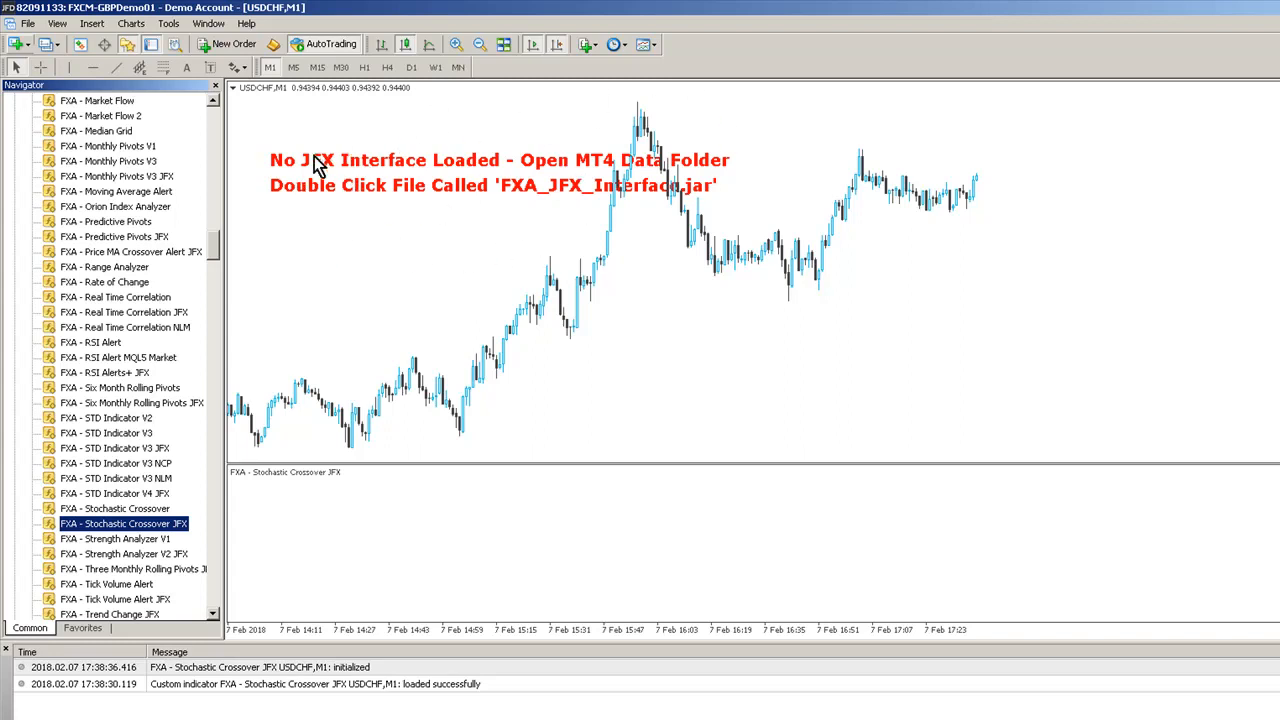
mouse_move(690, 123)
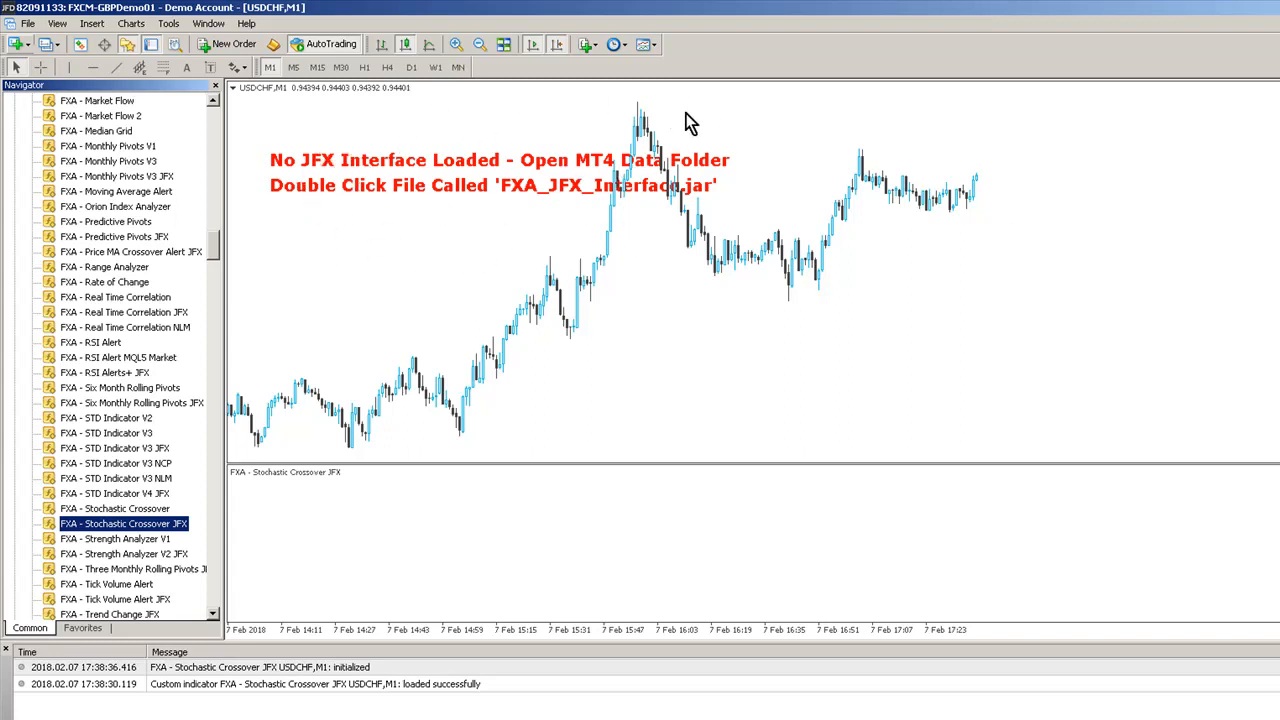
mouse_move(545, 160)
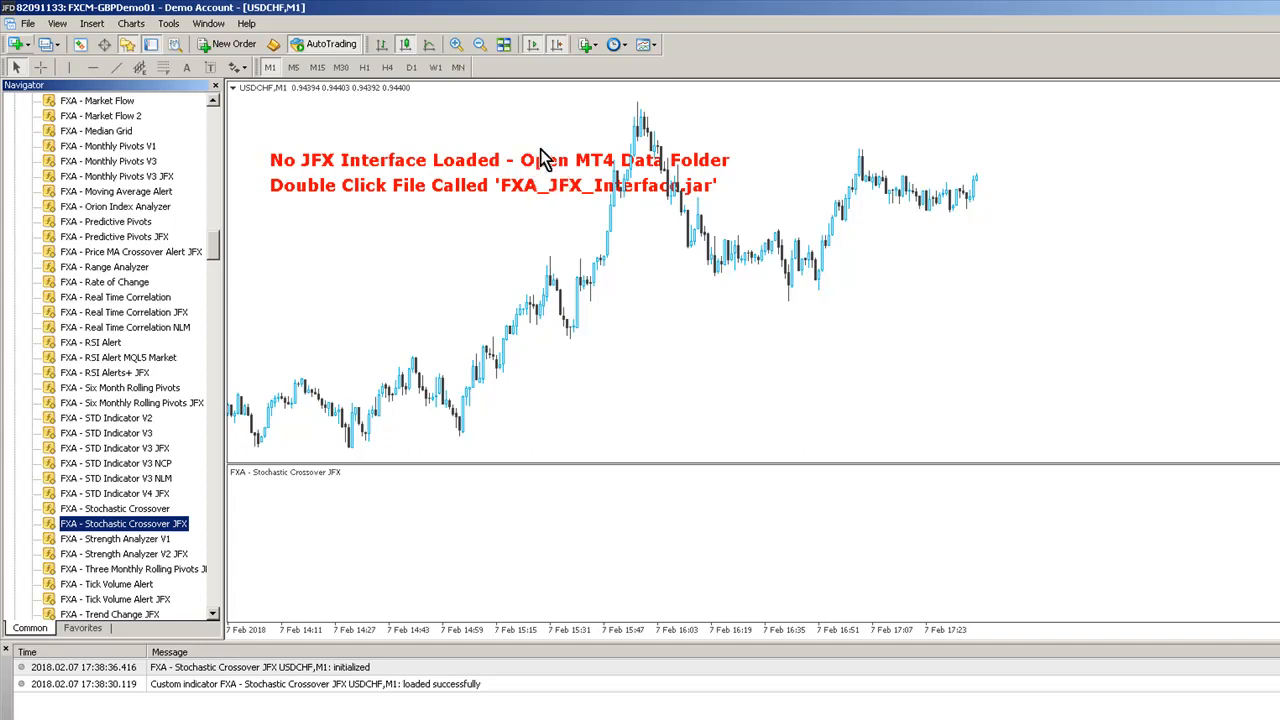
mouse_move(130, 23)
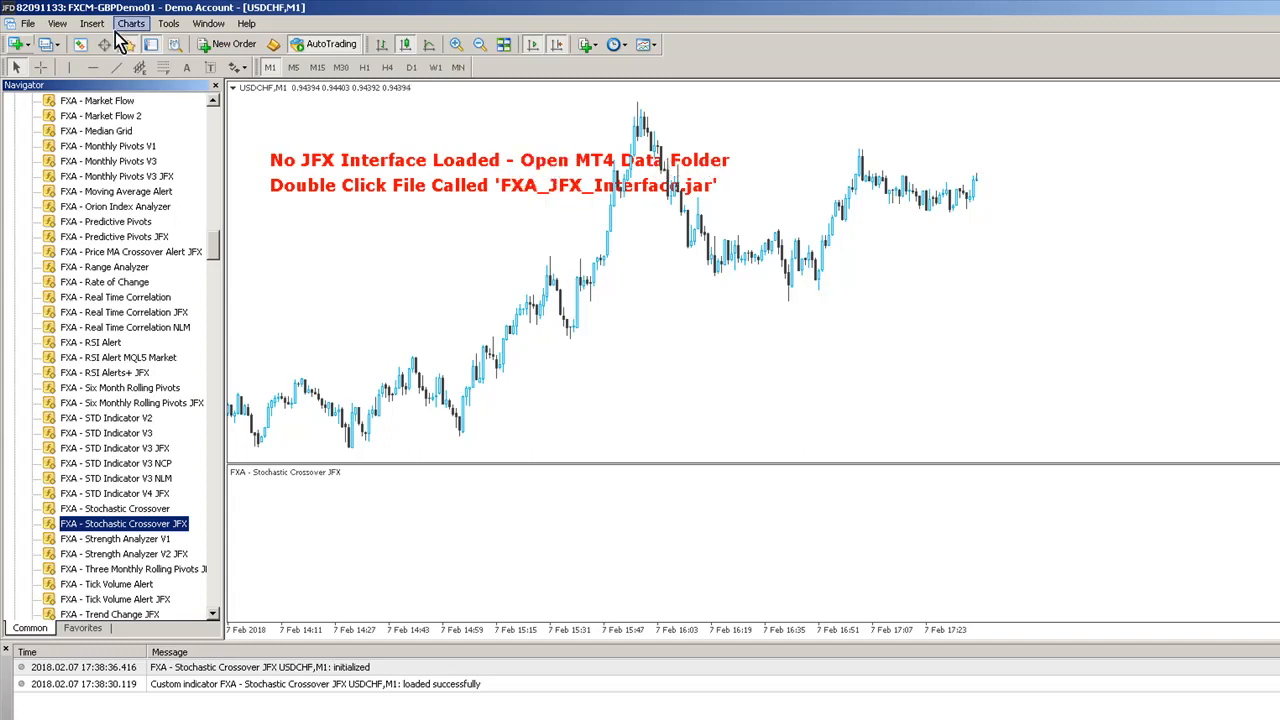
mouse_move(80, 195)
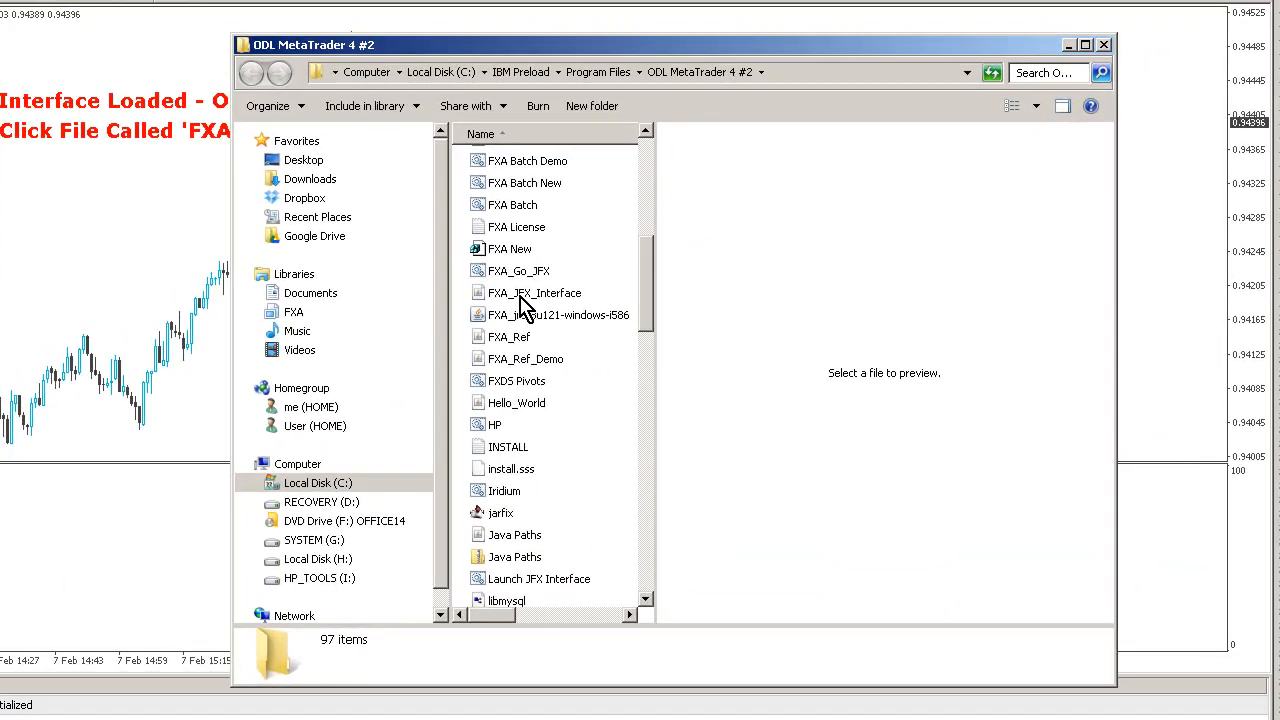
Run FXA_JFX_Interface from the data folder to bring up the FX AlgoTrader Products window
left_click(533, 292)
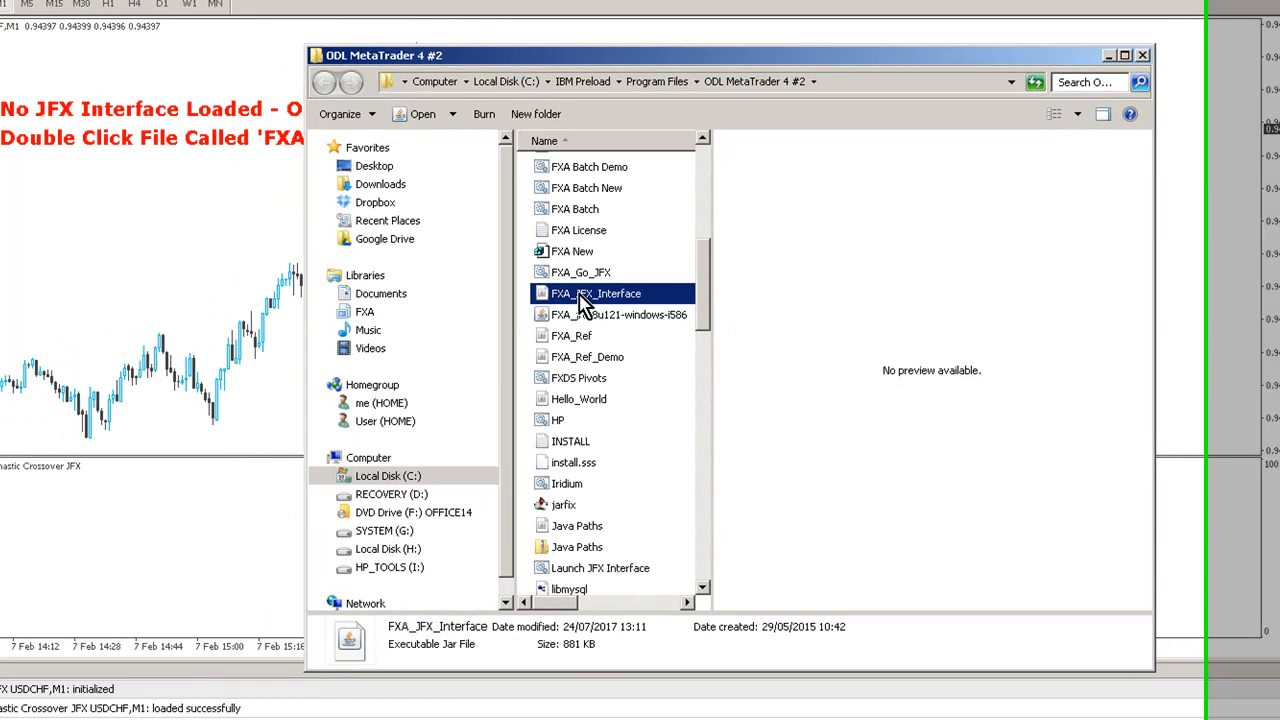
double_click(596, 293)
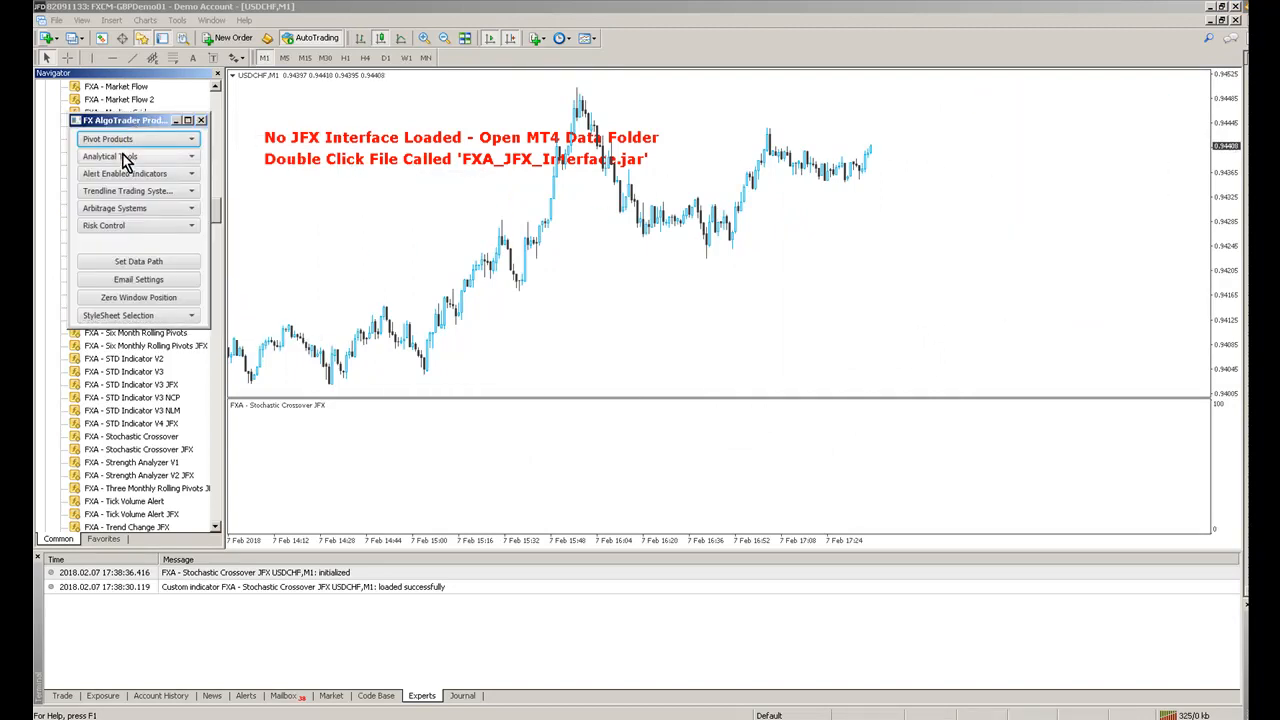
Choose Analytical Tools, then the Stochastic Crossover product for the USDCHF-1 chart
left_click(135, 173)
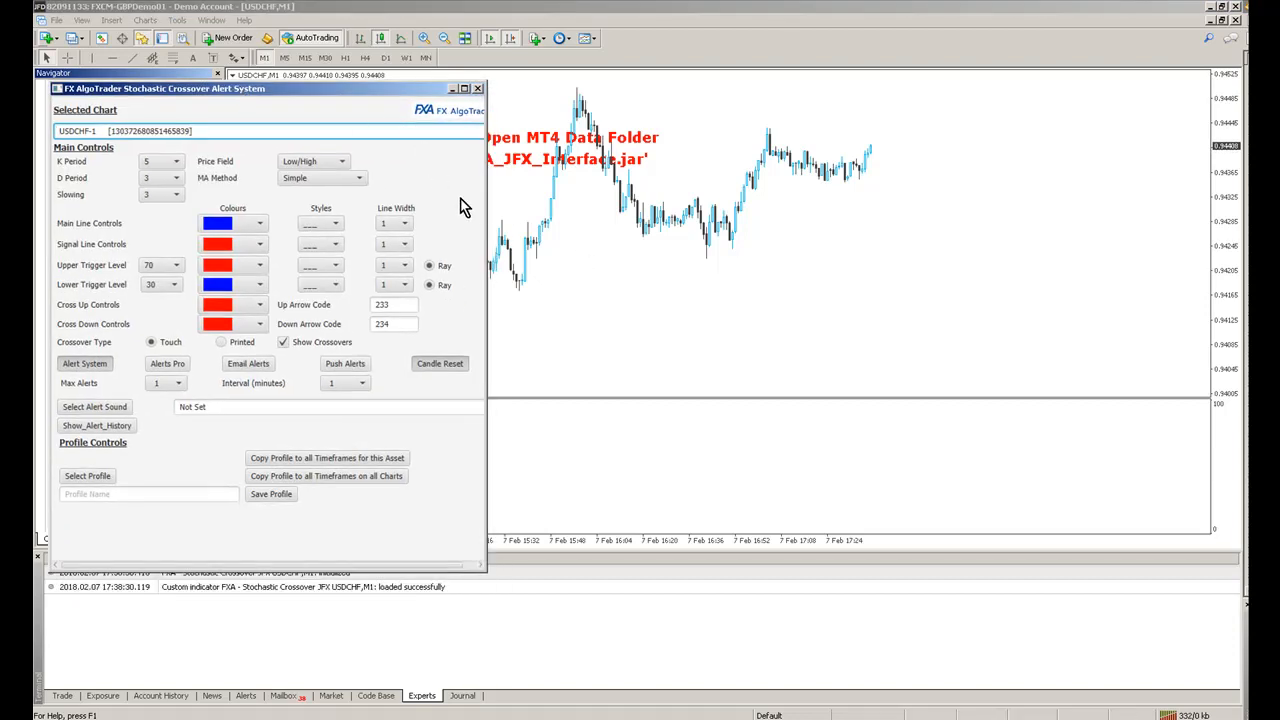
mouse_move(855, 218)
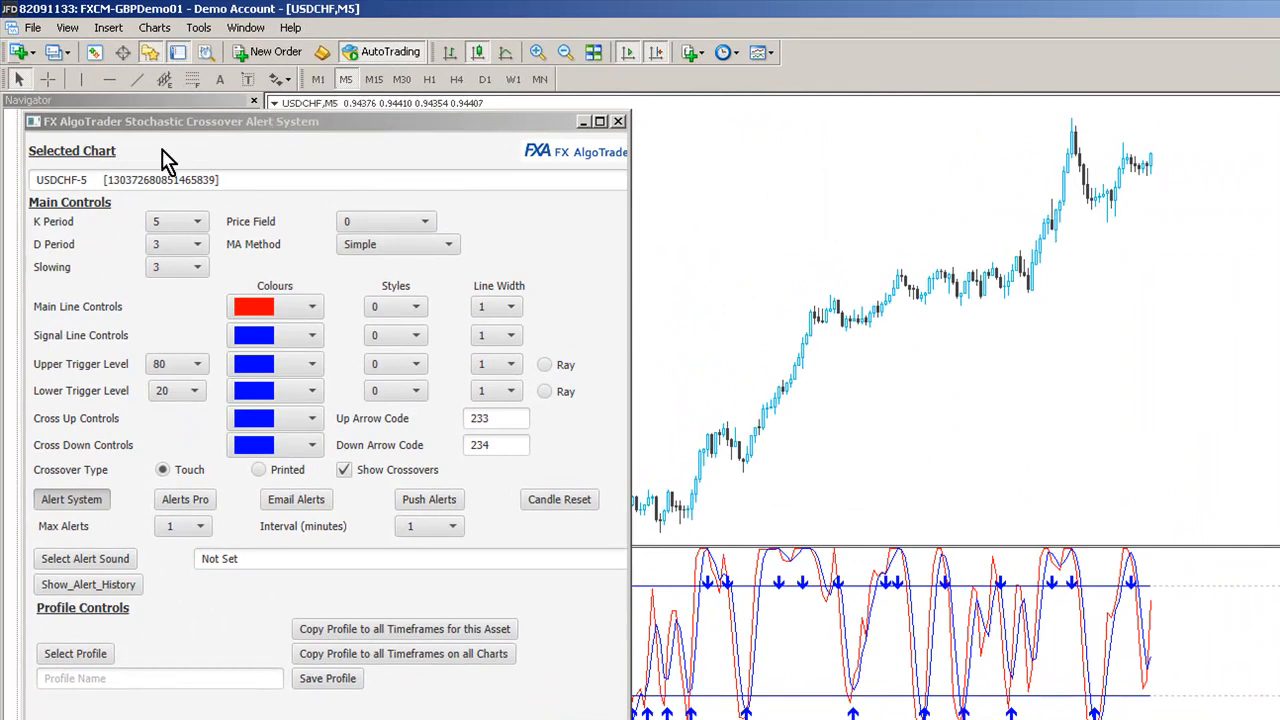
Cycle the USDCHF chart through M15, M30 and H1, finishing back on M15
left_click(374, 79)
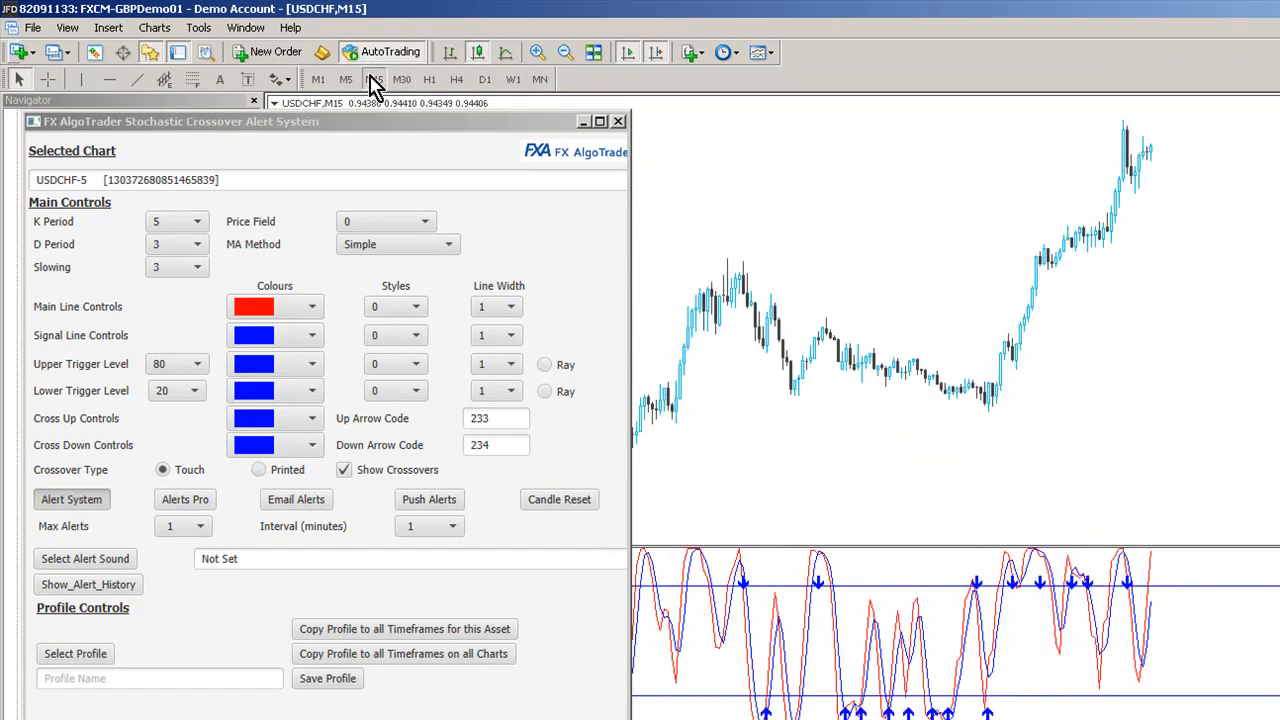
left_click(374, 79)
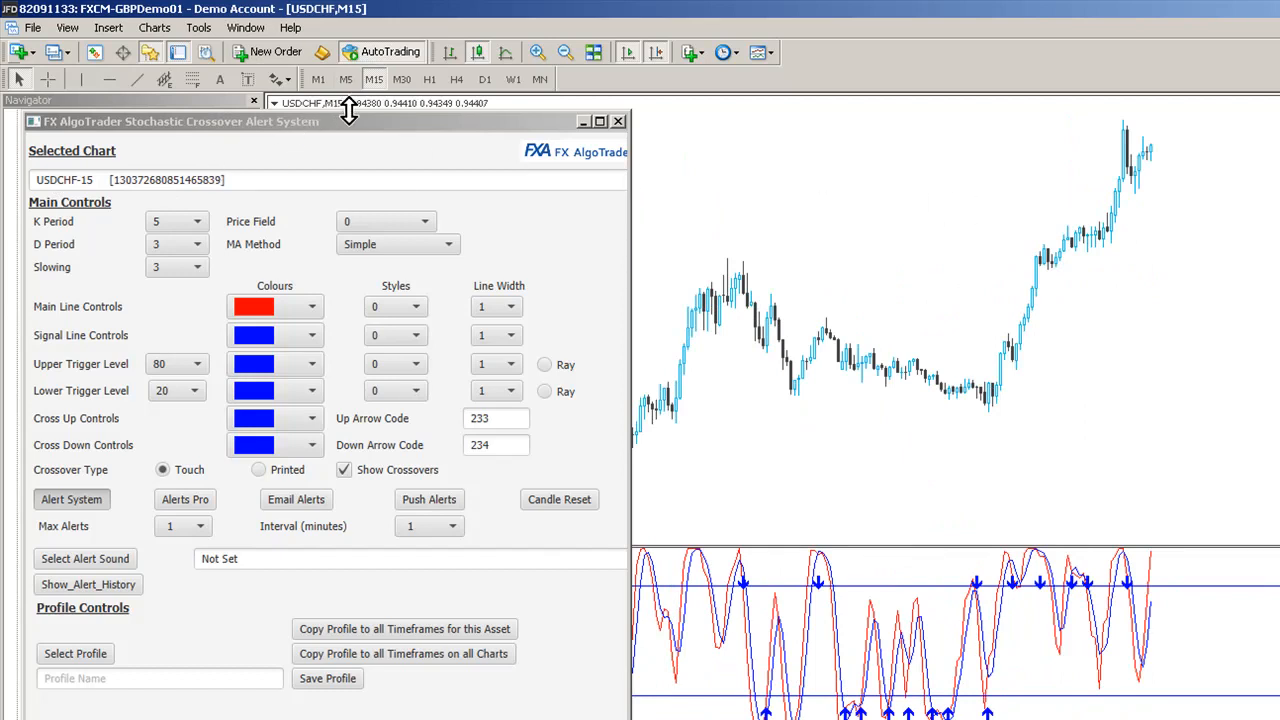
left_click(401, 79)
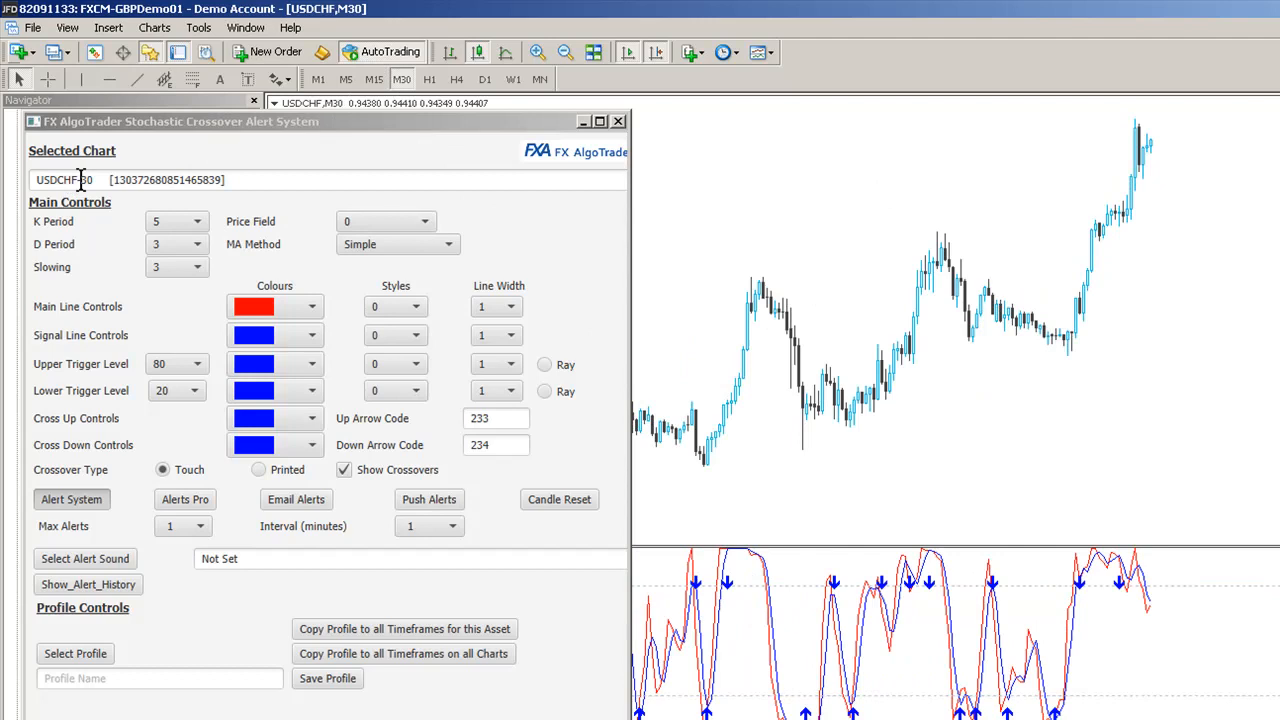
left_click(429, 79)
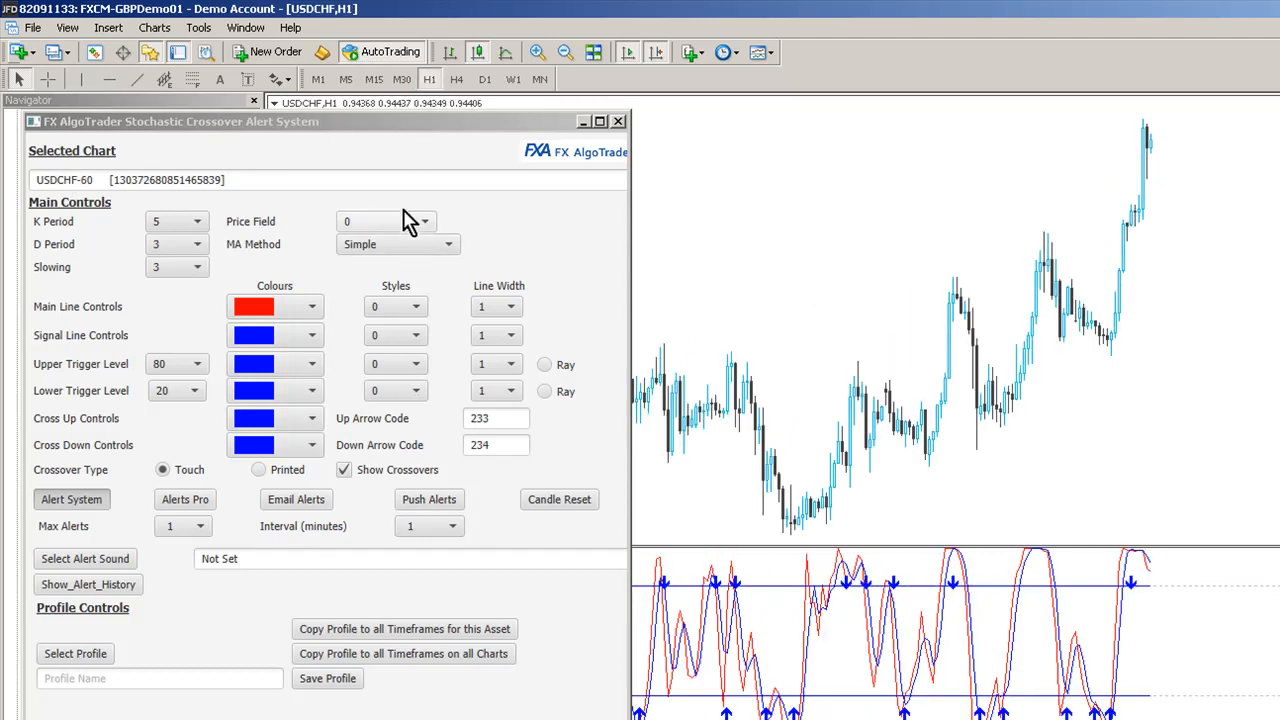
left_click(373, 79)
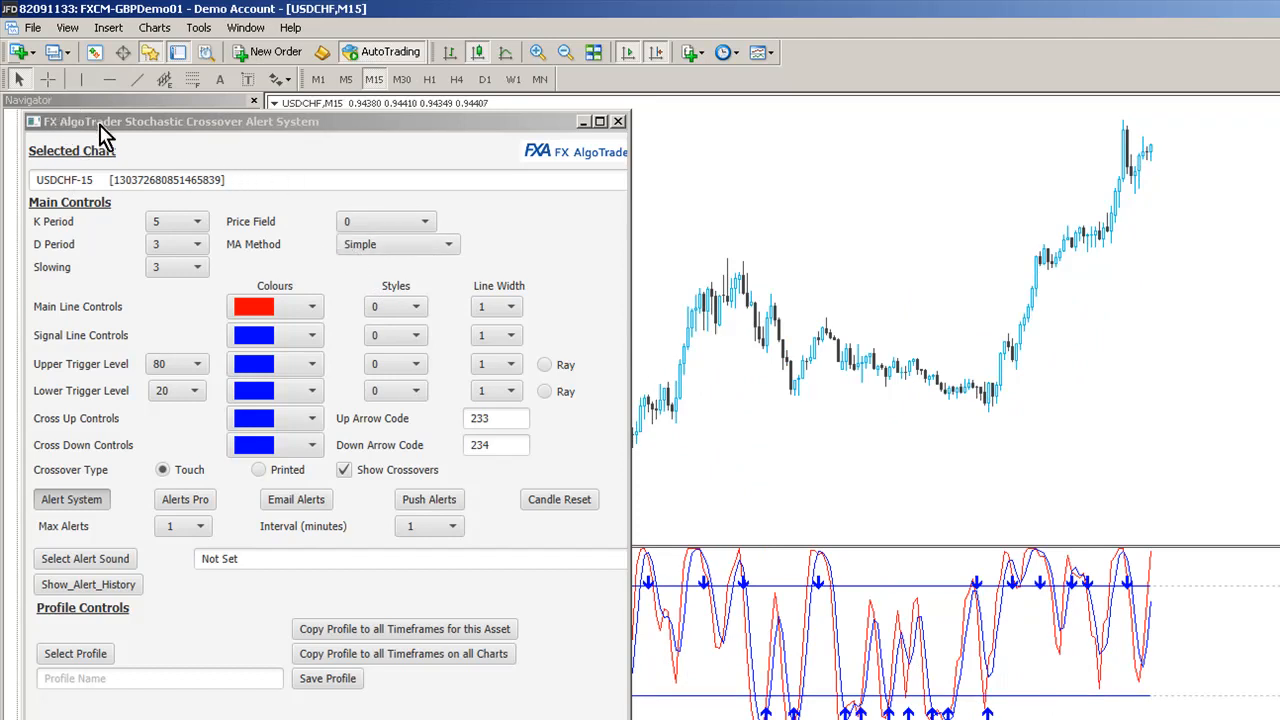
mouse_move(875, 325)
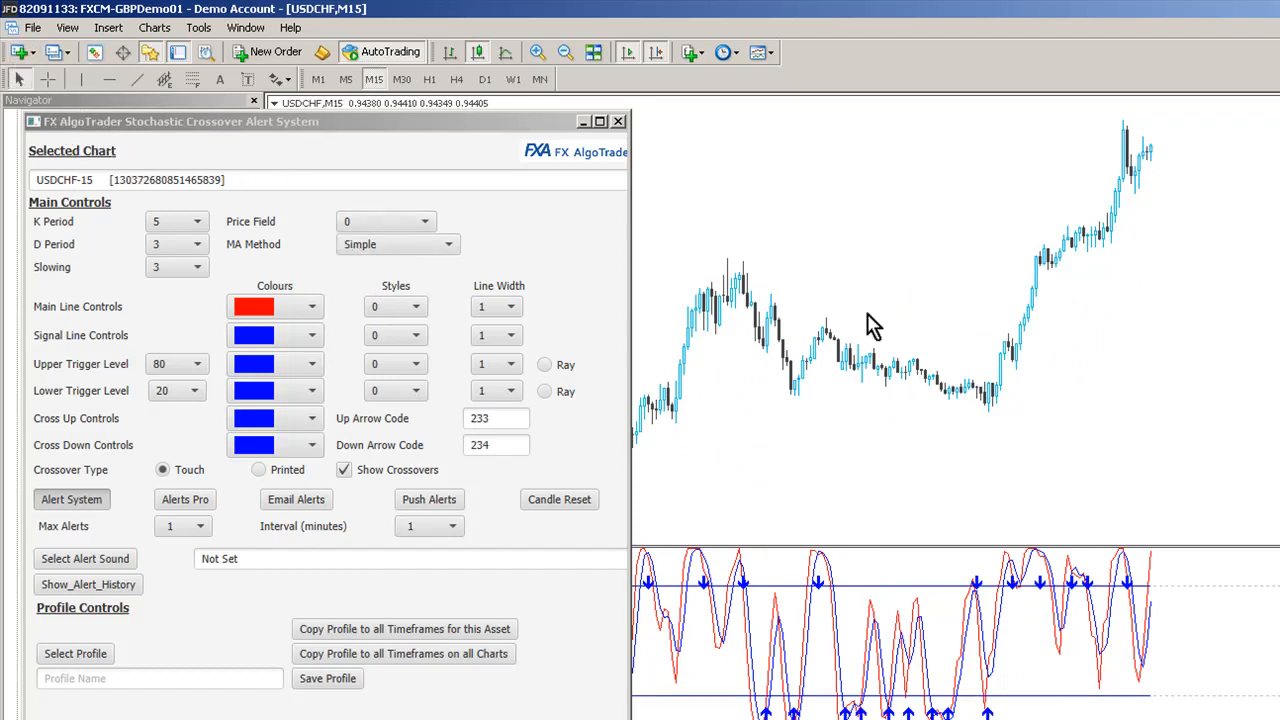
left_click(38, 52)
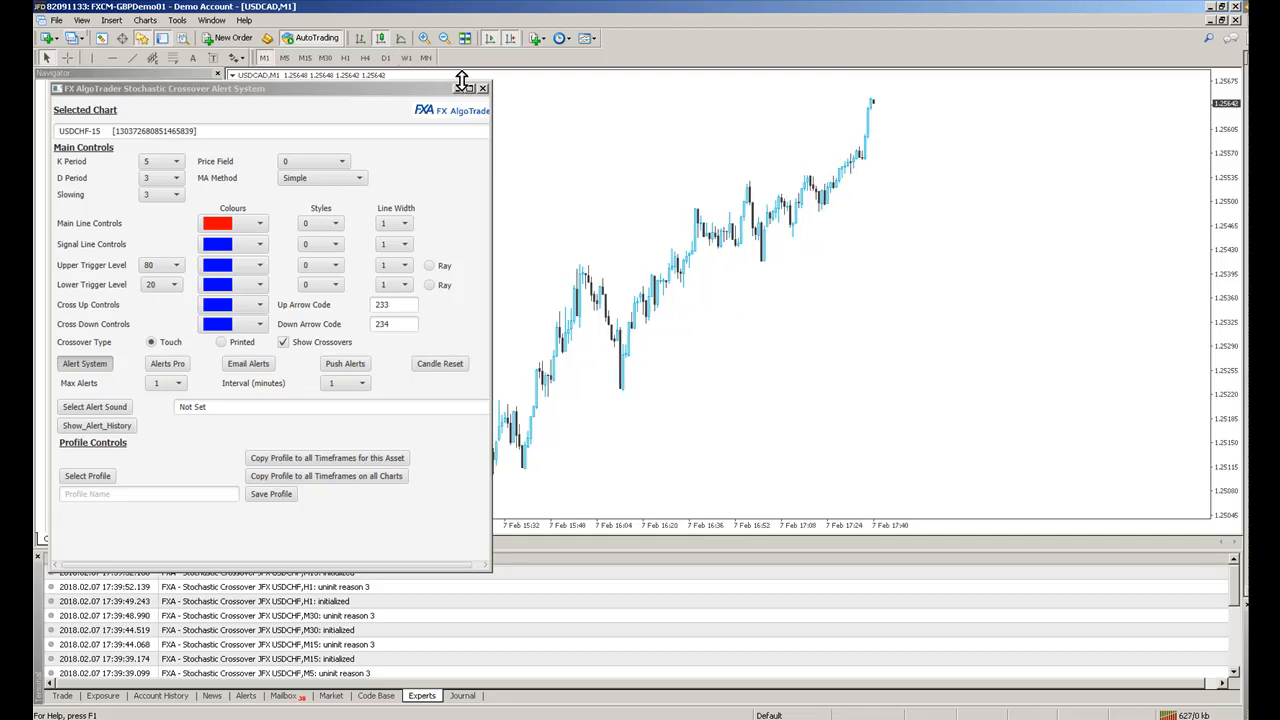
Drop FXA - Stochastic Crossover JFX onto the USDCAD M1 chart, accepting default settings
left_click(484, 88)
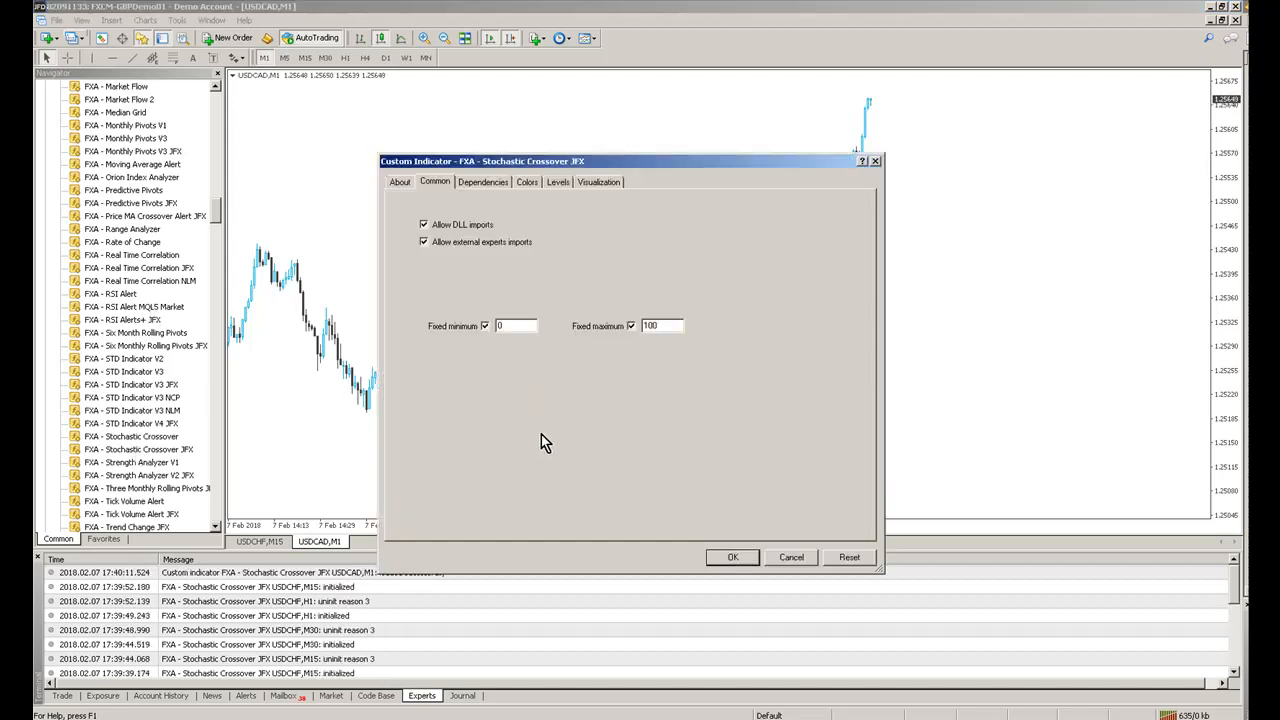
left_click(732, 557)
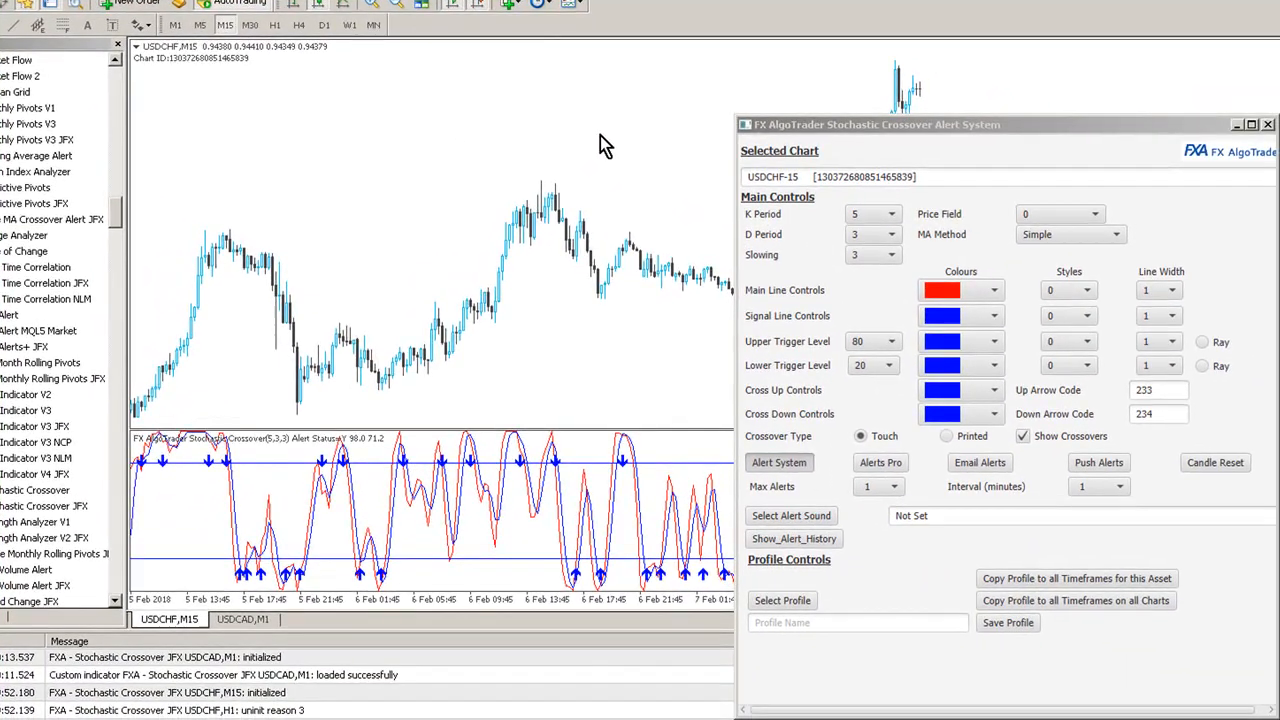
Make the USDCHF M15 main line olive and thicker, then move the panel higher
left_click(993, 290)
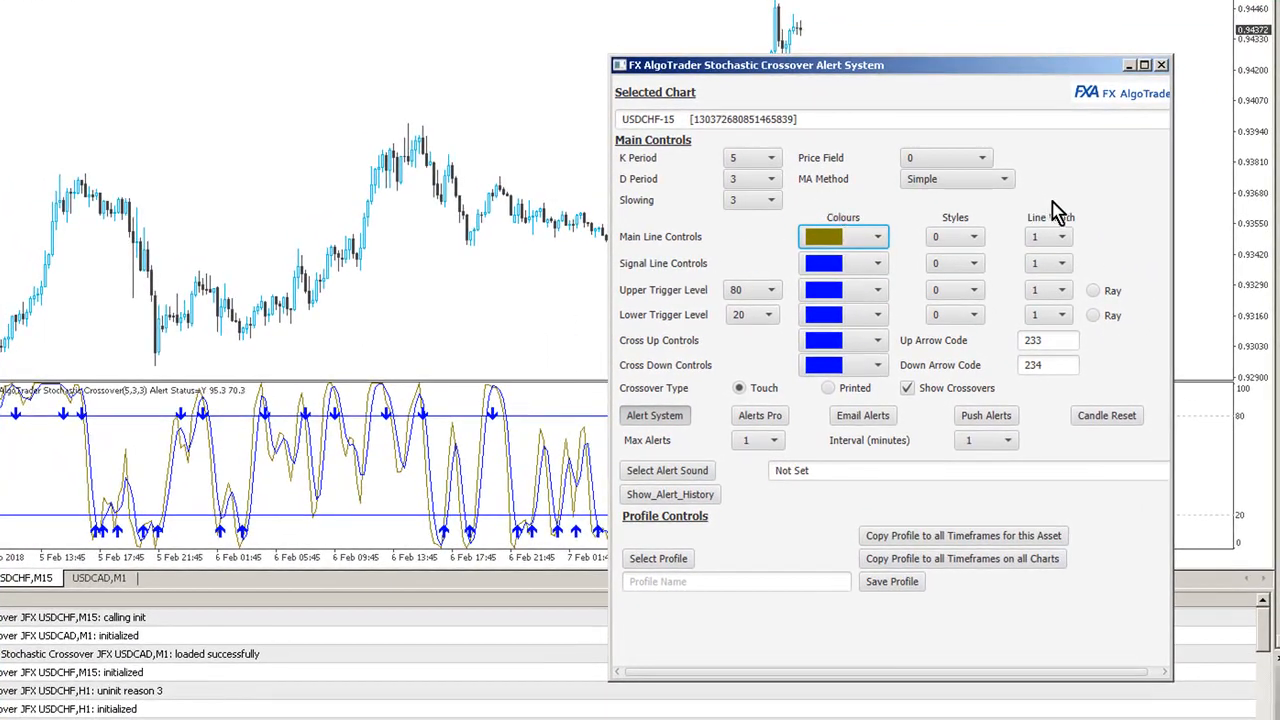
left_click(1063, 236)
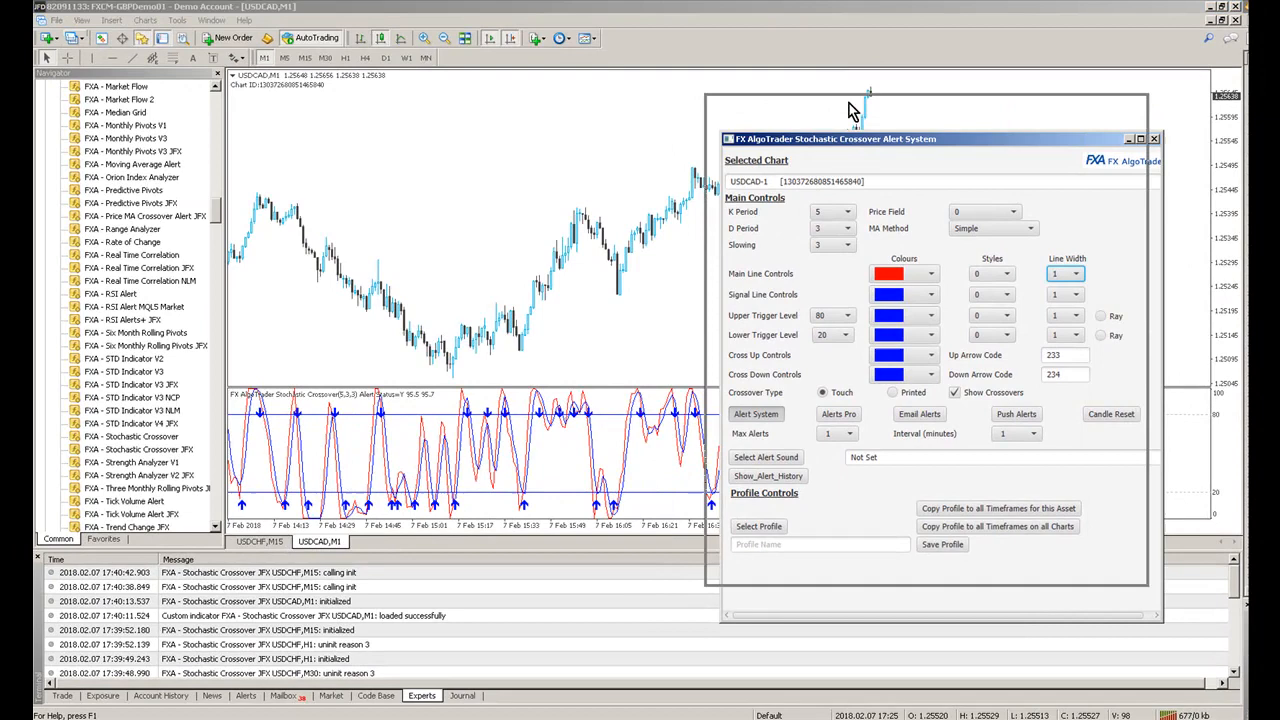
left_click_drag(865, 138, 865, 92)
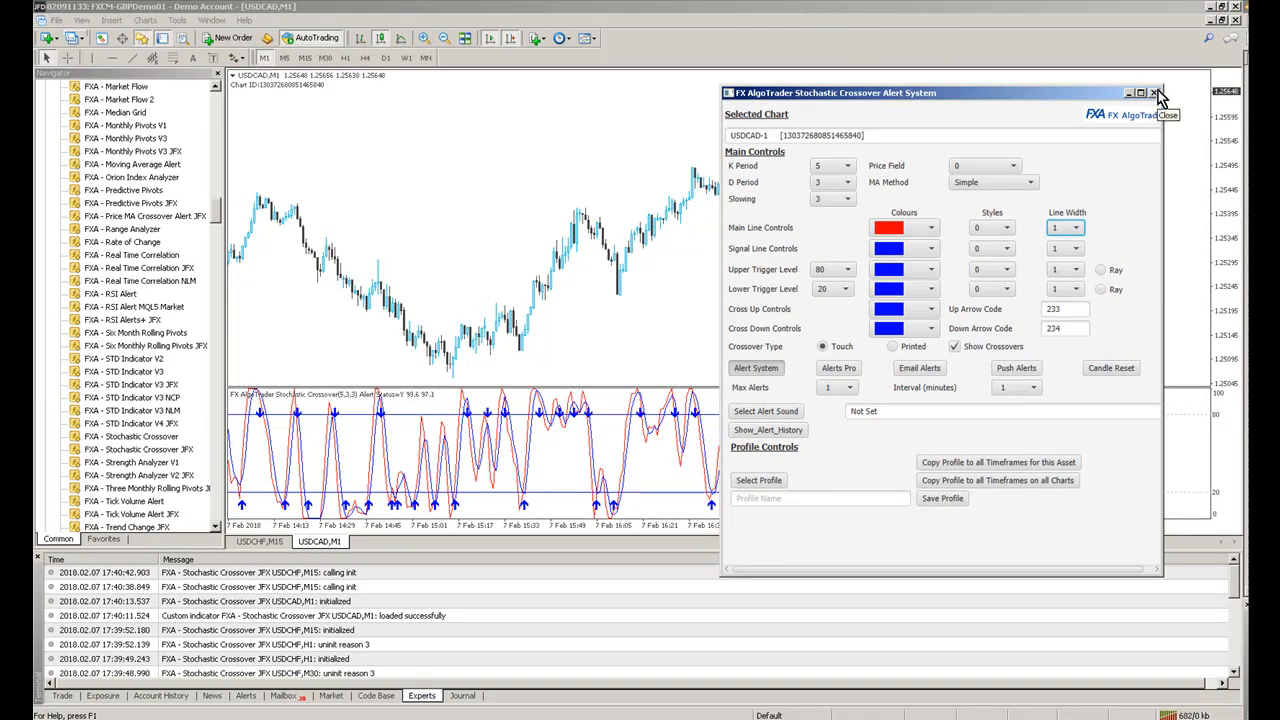
Close the stochastic settings panel and AlgoTrader Products window, then exit MetaTrader 4
left_click(1153, 92)
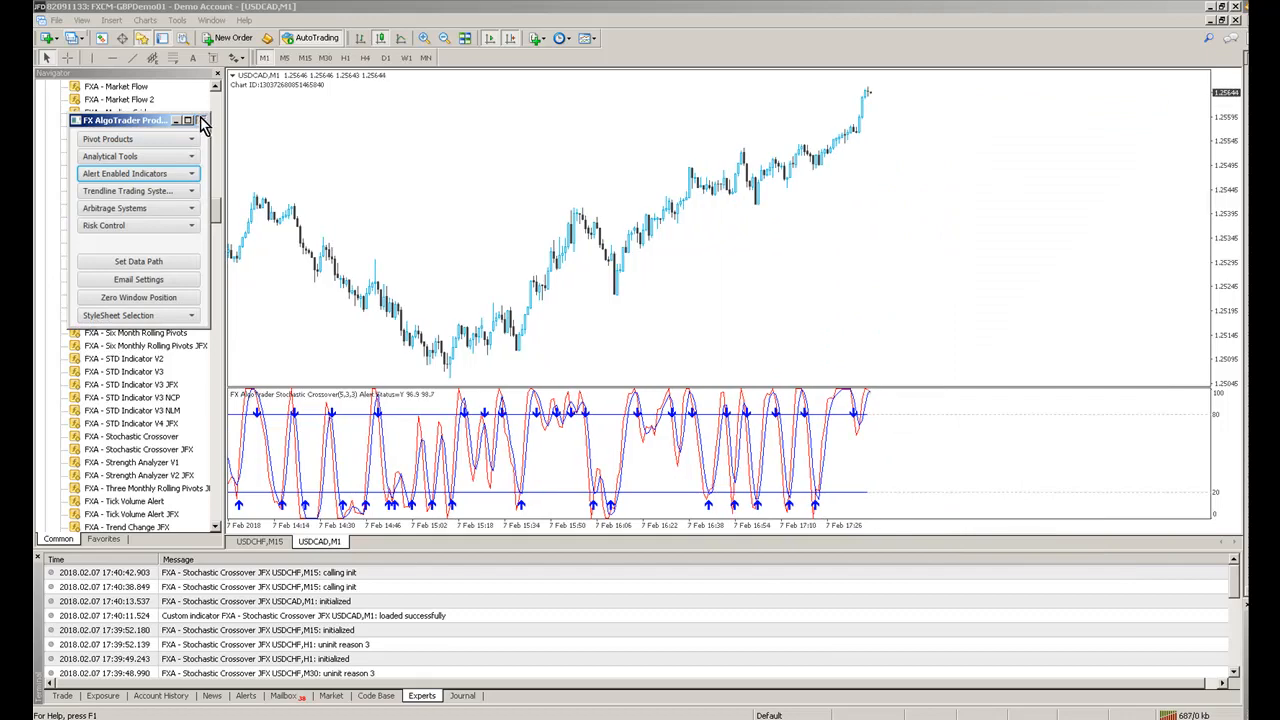
left_click(203, 120)
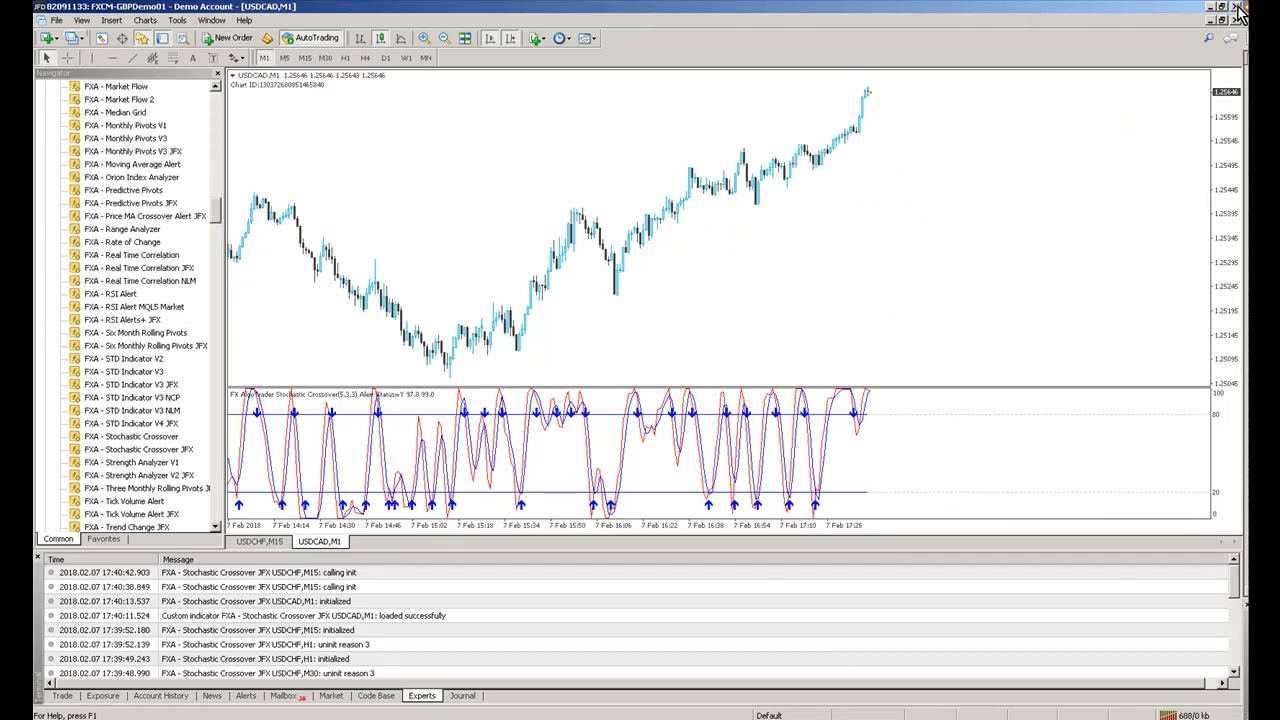
left_click(1222, 6)
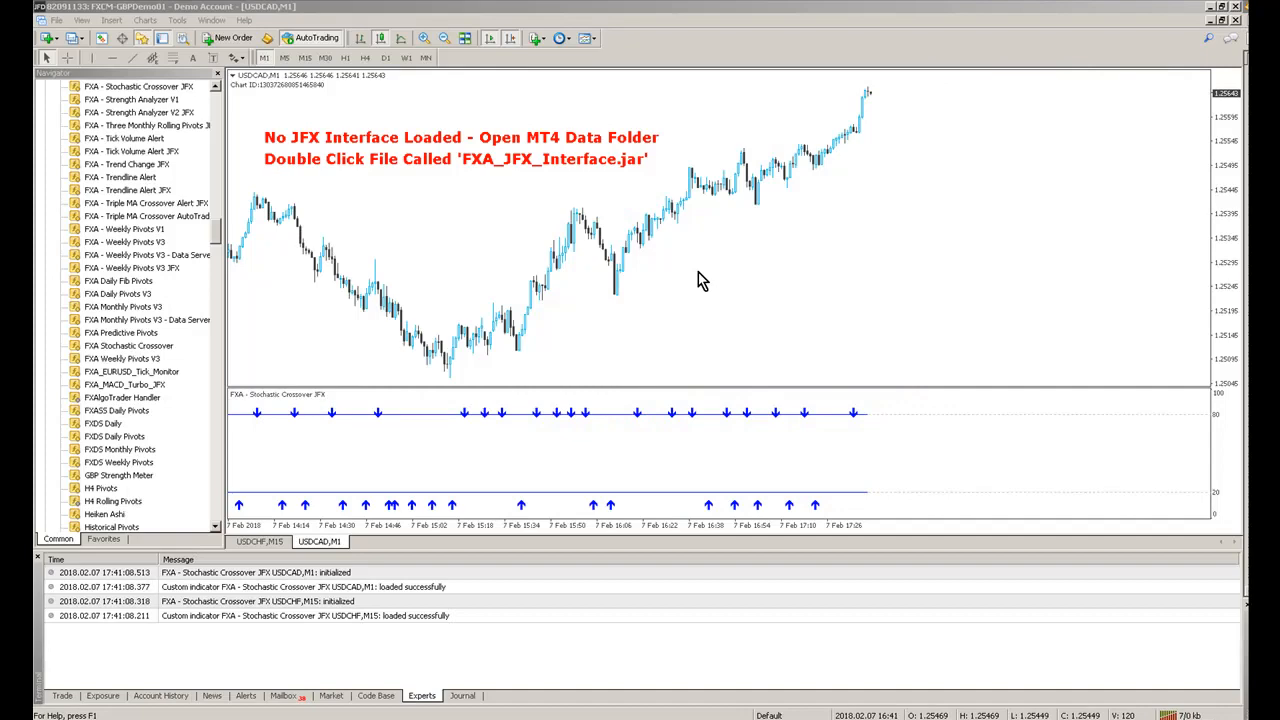
Open the terminal's data folder via File and relaunch FXA_JFX_Interface.jar
left_click(55, 20)
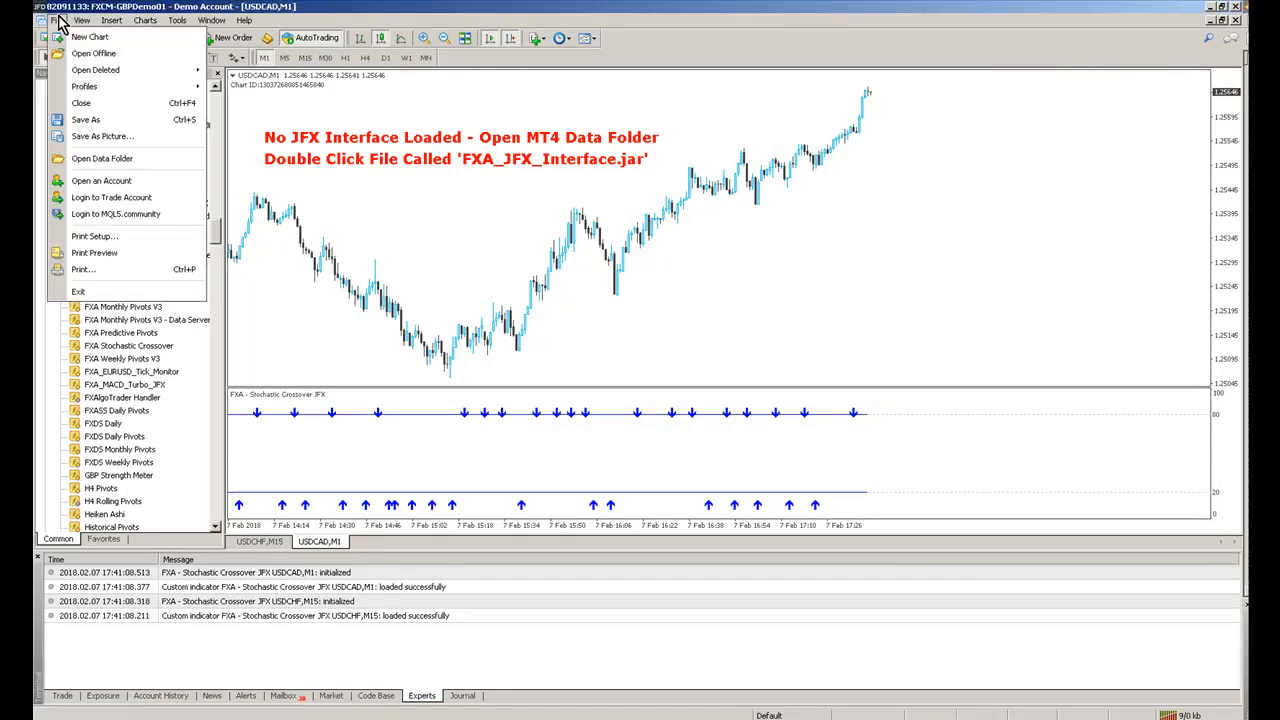
left_click(102, 158)
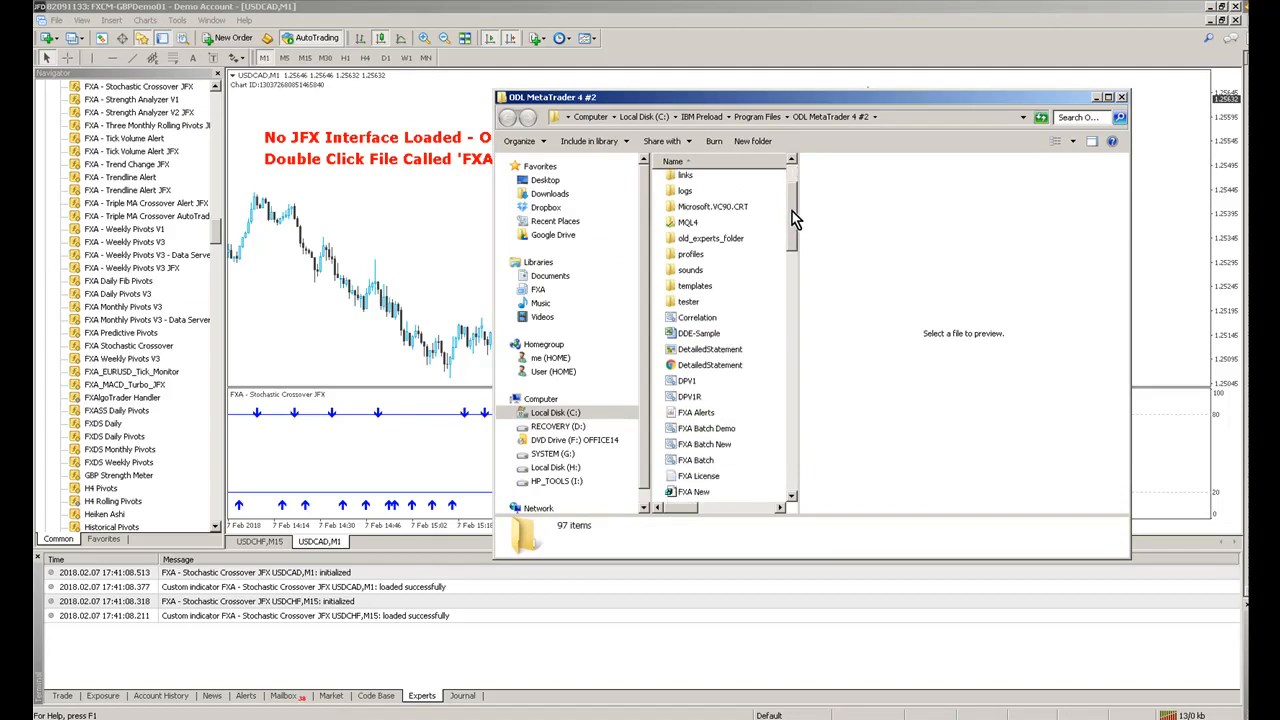
left_click(711, 442)
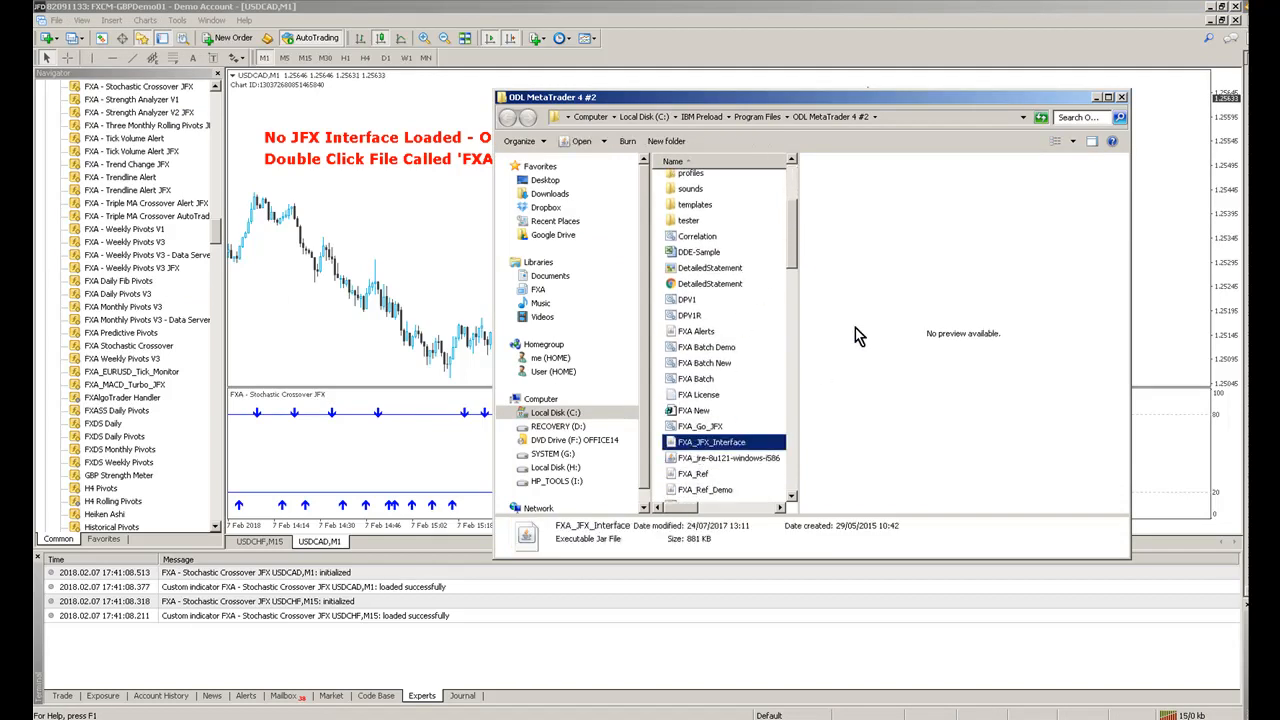
double_click(711, 442)
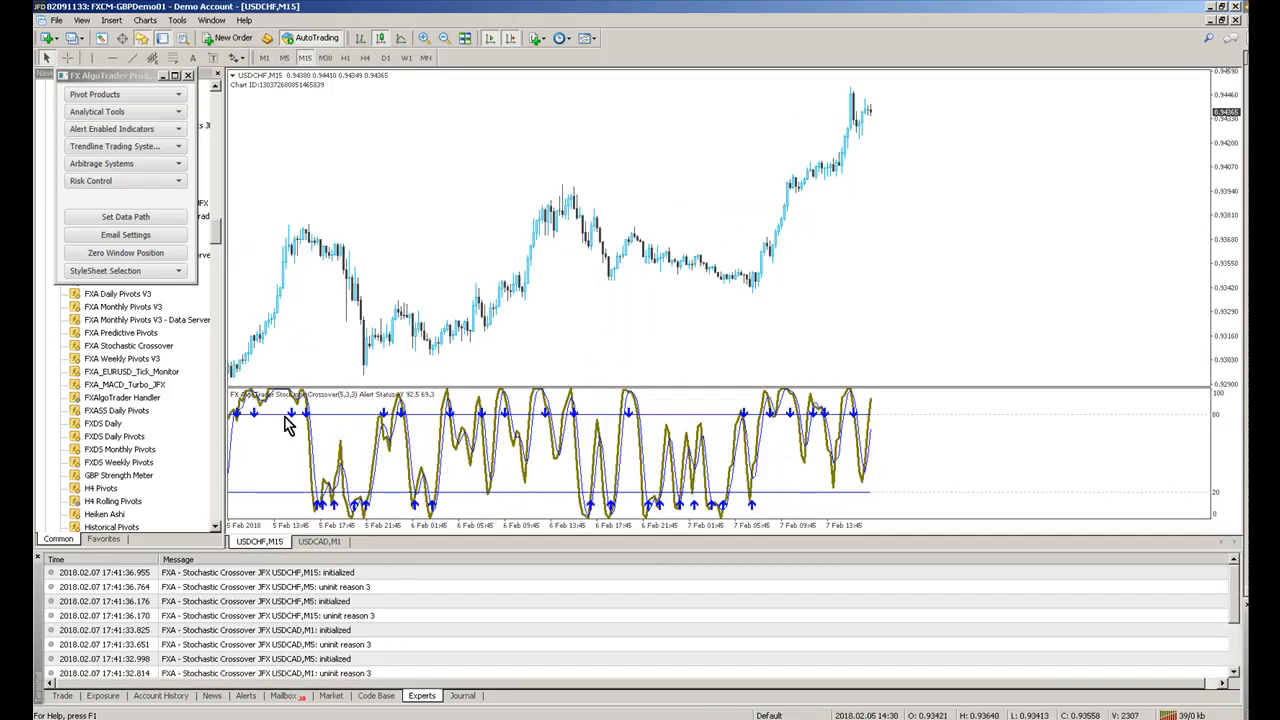
mouse_move(252, 405)
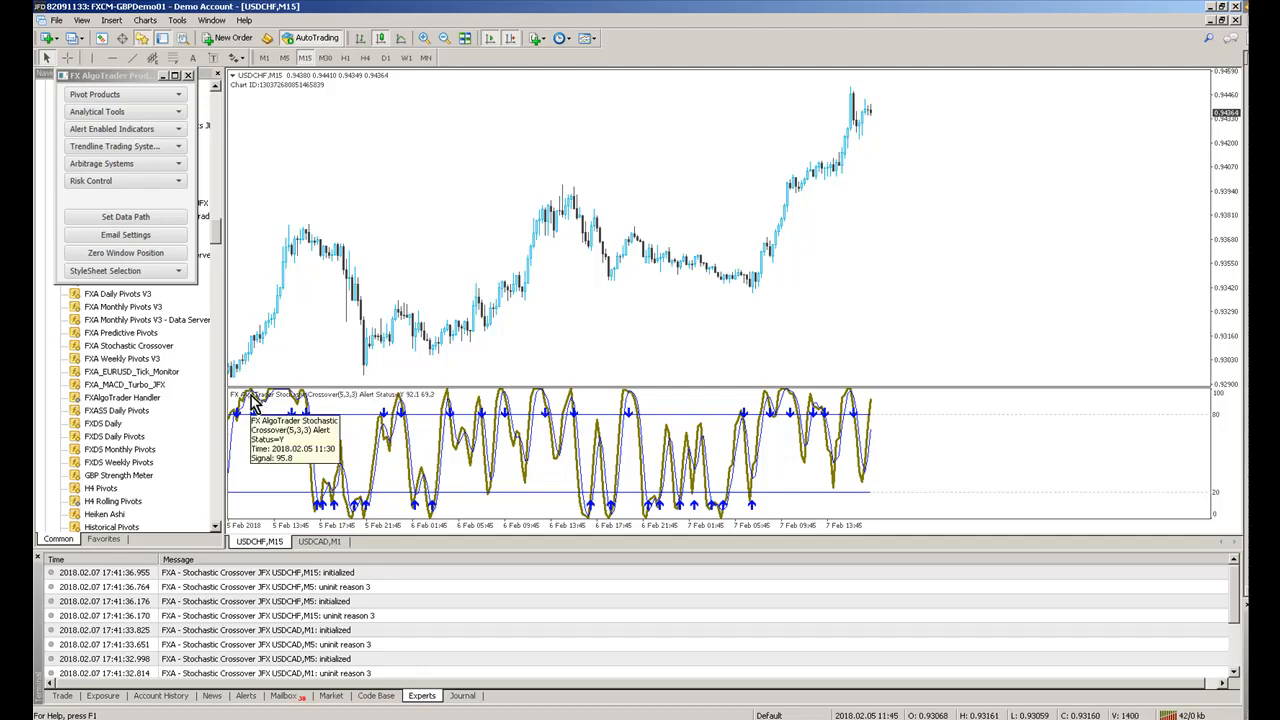
mouse_move(1090, 33)
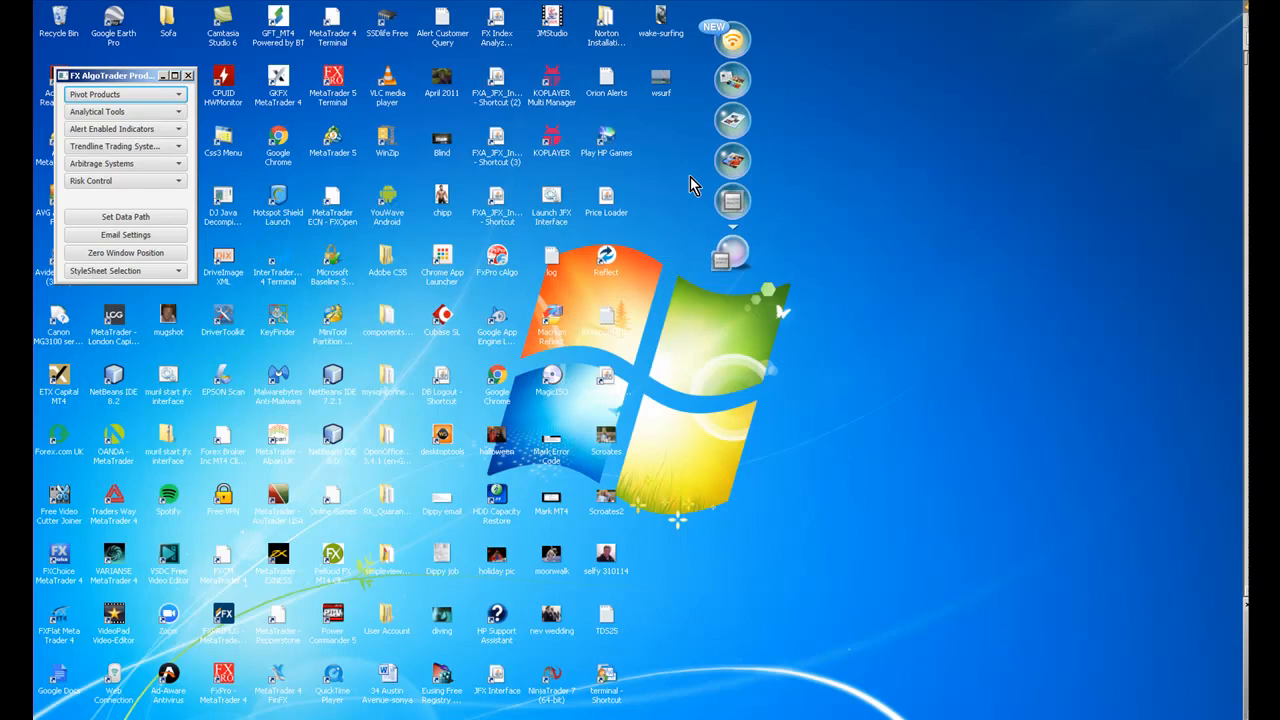
mouse_move(185, 75)
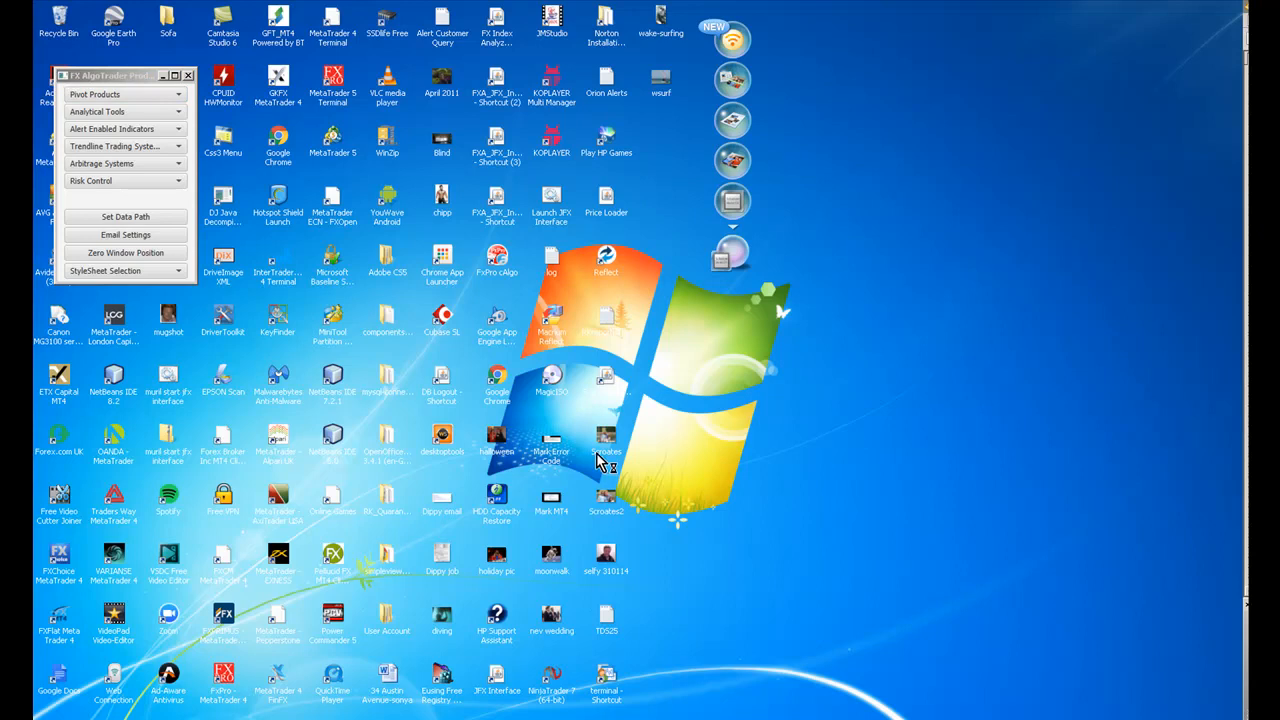
mouse_move(608, 447)
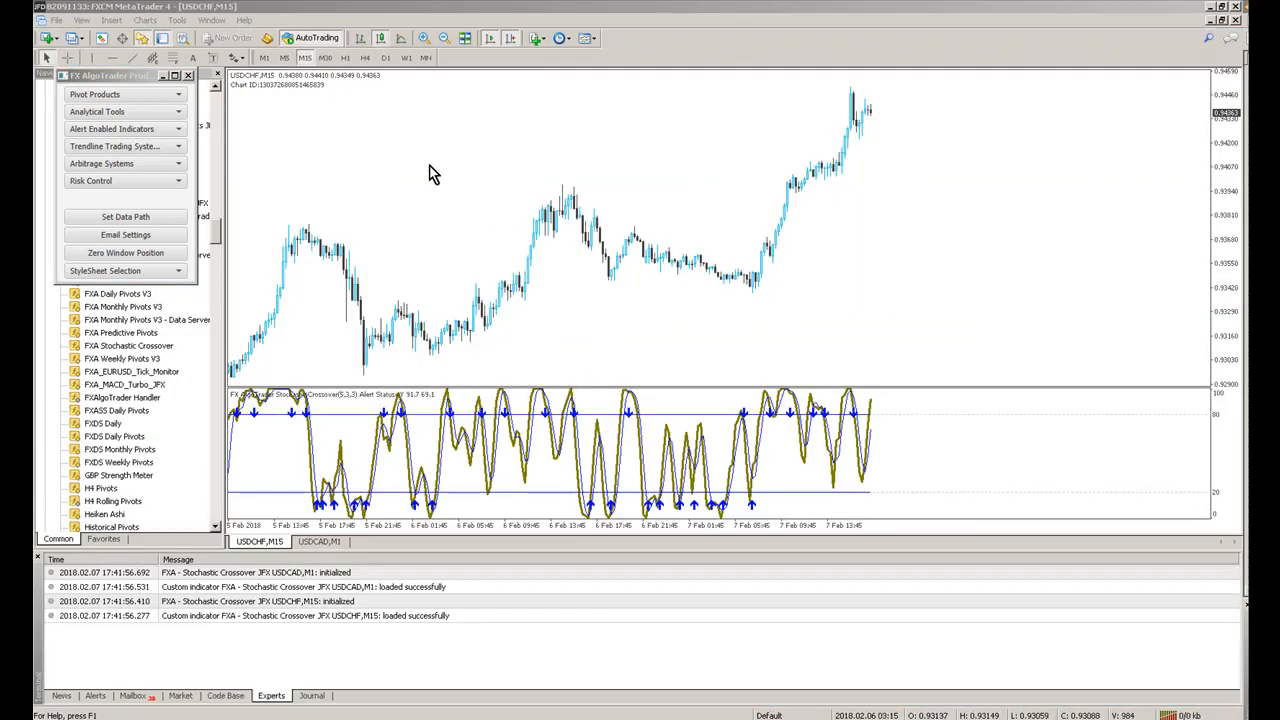
Attach the Stochastic Crossover JFX indicator to USDCHF M15 and move the launcher panel over the chart
left_click(319, 541)
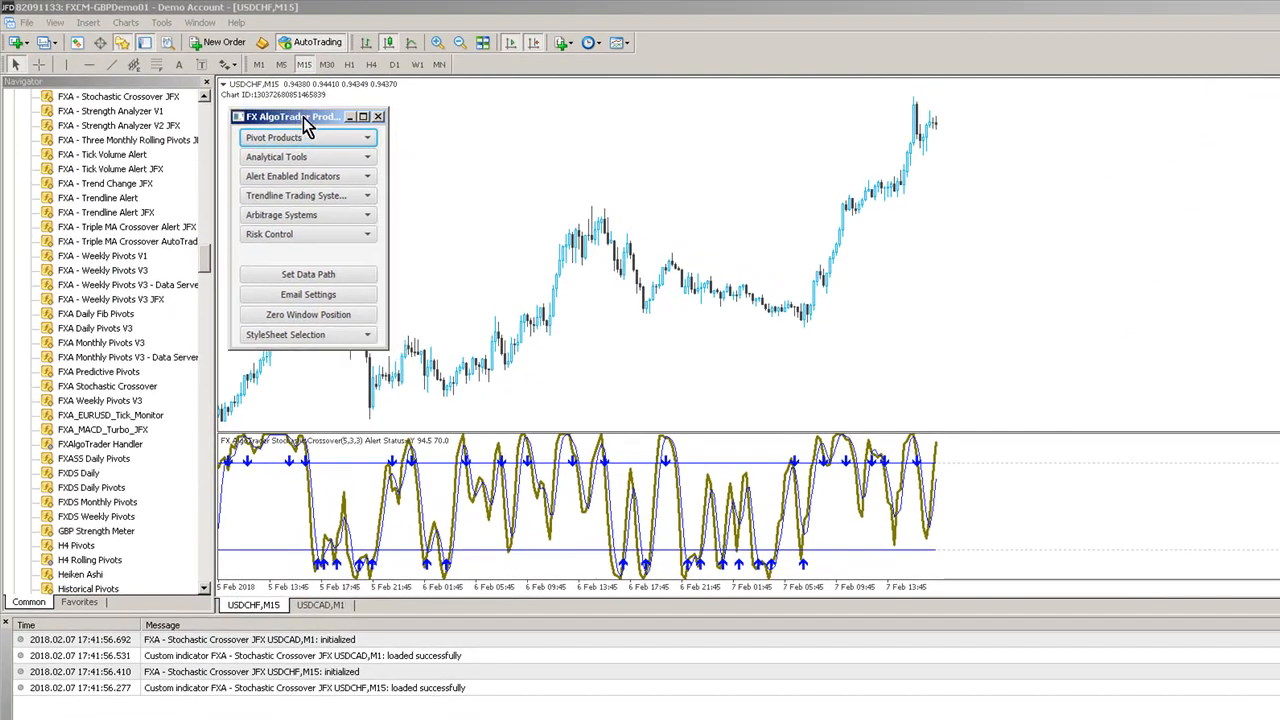
left_click_drag(290, 116, 100, 124)
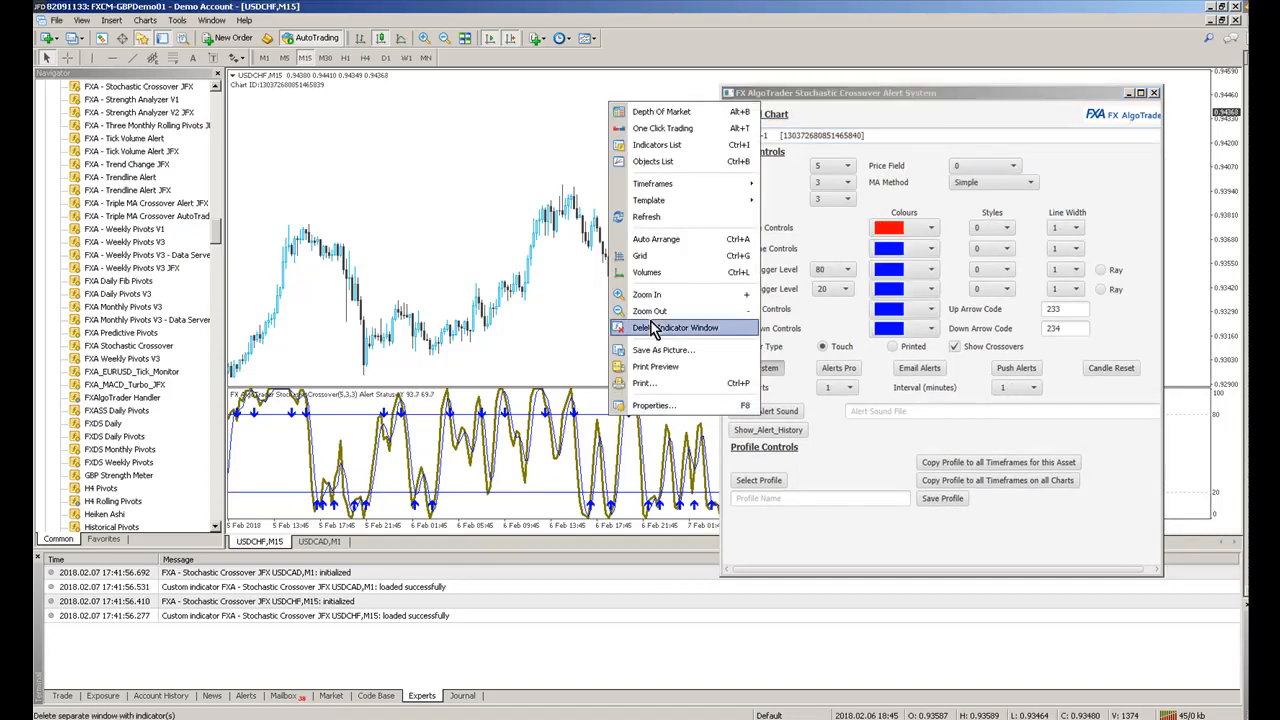
mouse_move(675, 328)
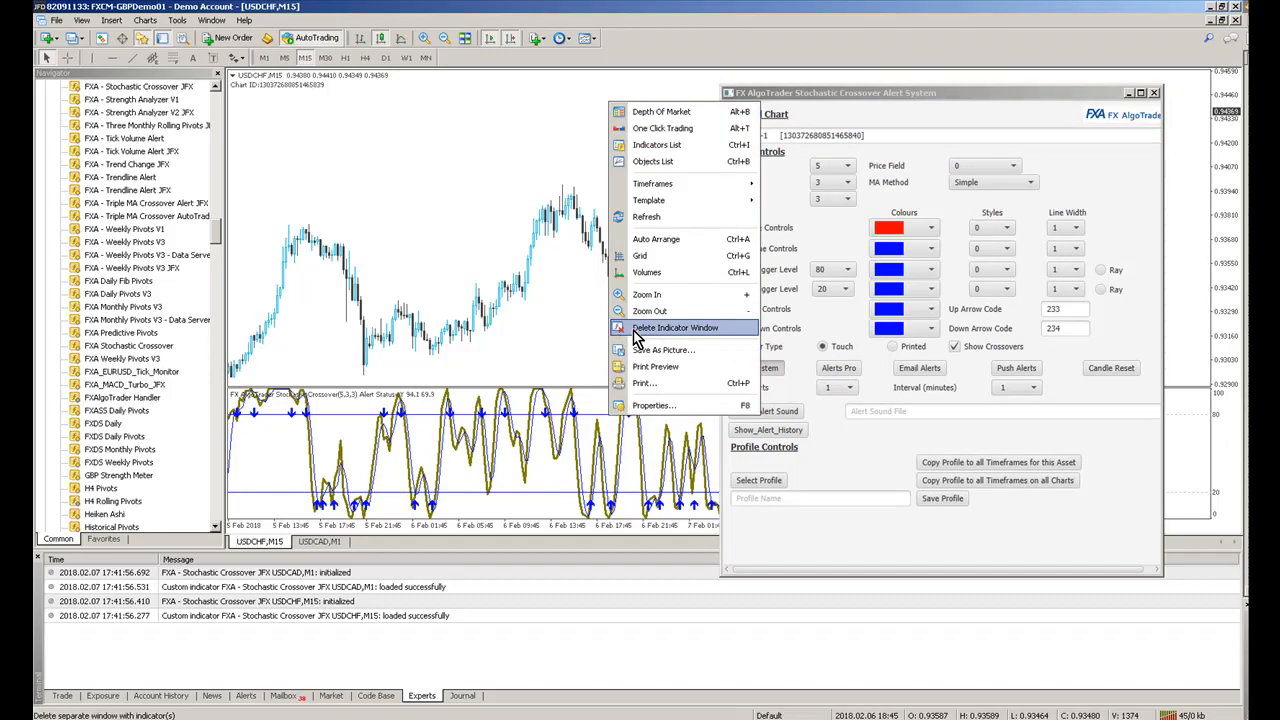
Inspect the FXA - Stochastic Crossover JFX settings on USDCHF M15 and cancel without changes
left_click(675, 327)
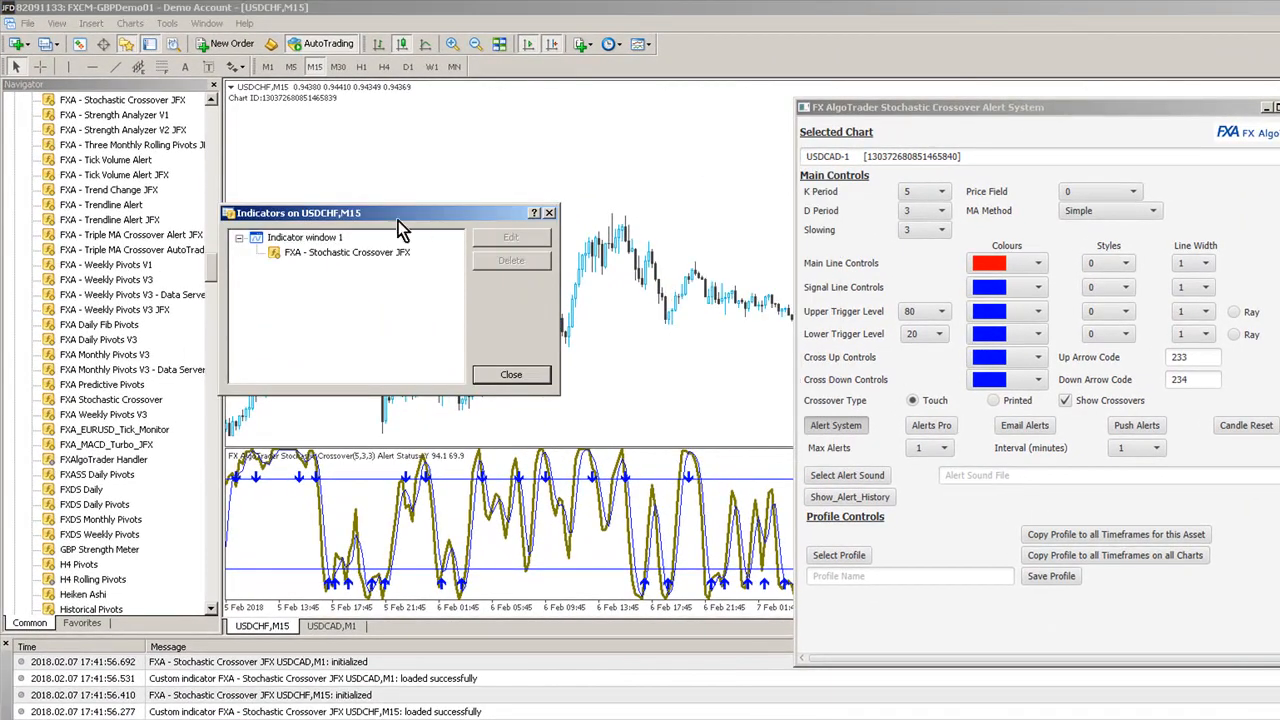
left_click(510, 236)
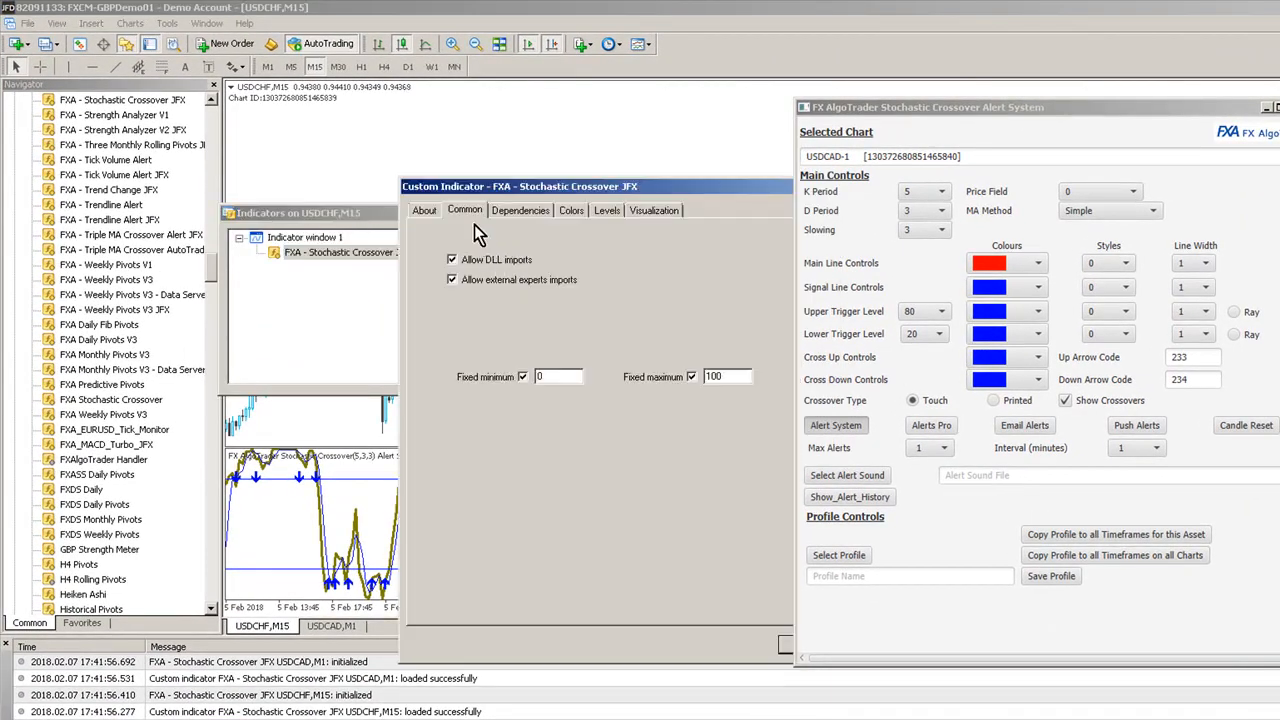
mouse_move(620, 165)
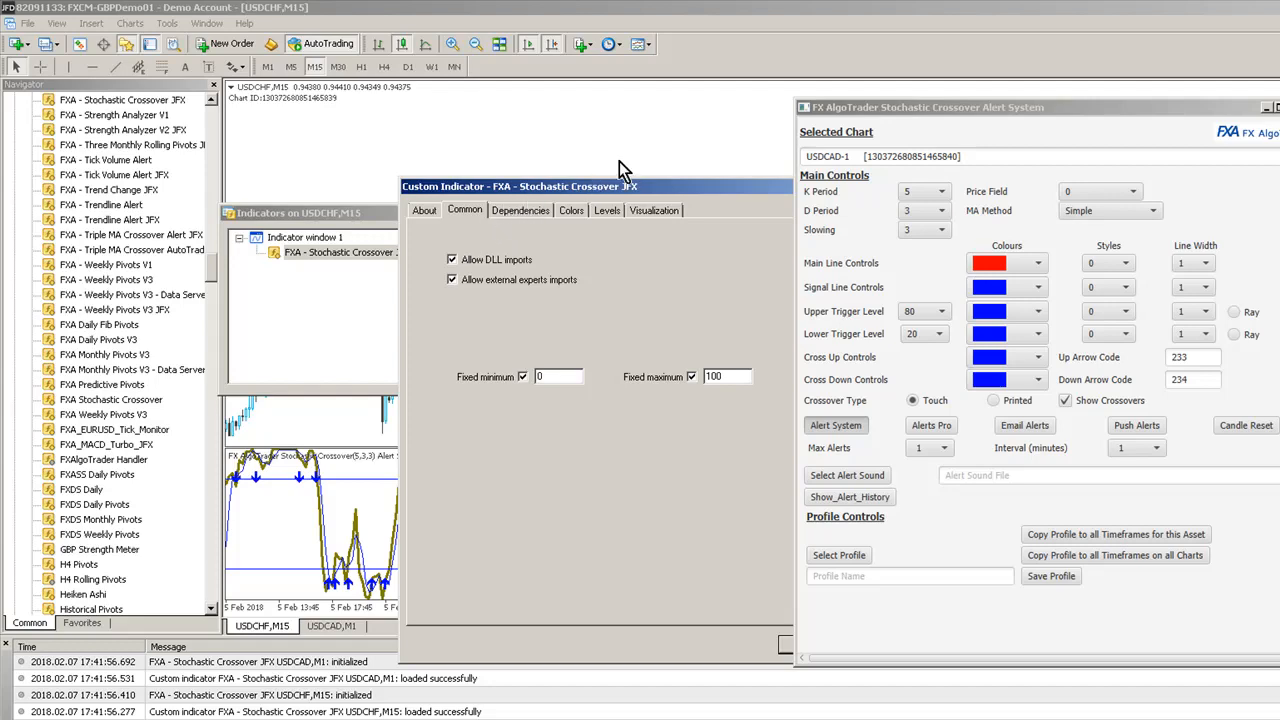
left_click_drag(620, 186, 535, 207)
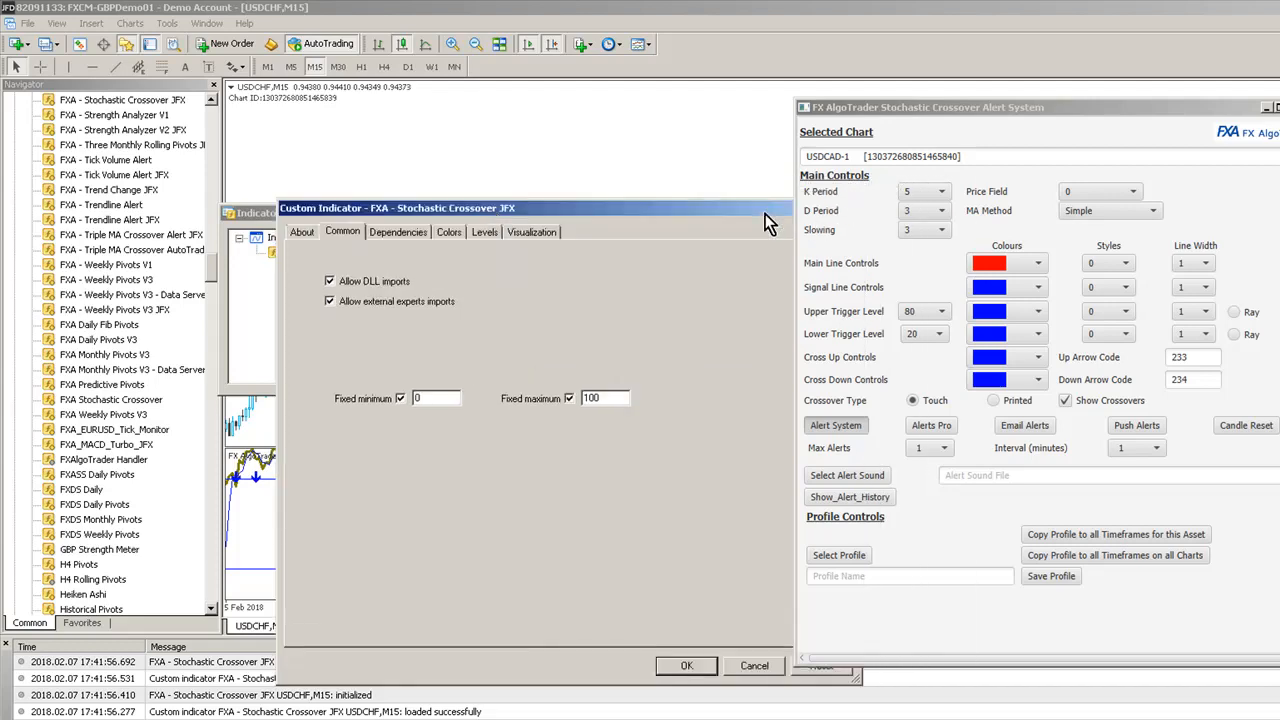
left_click(687, 666)
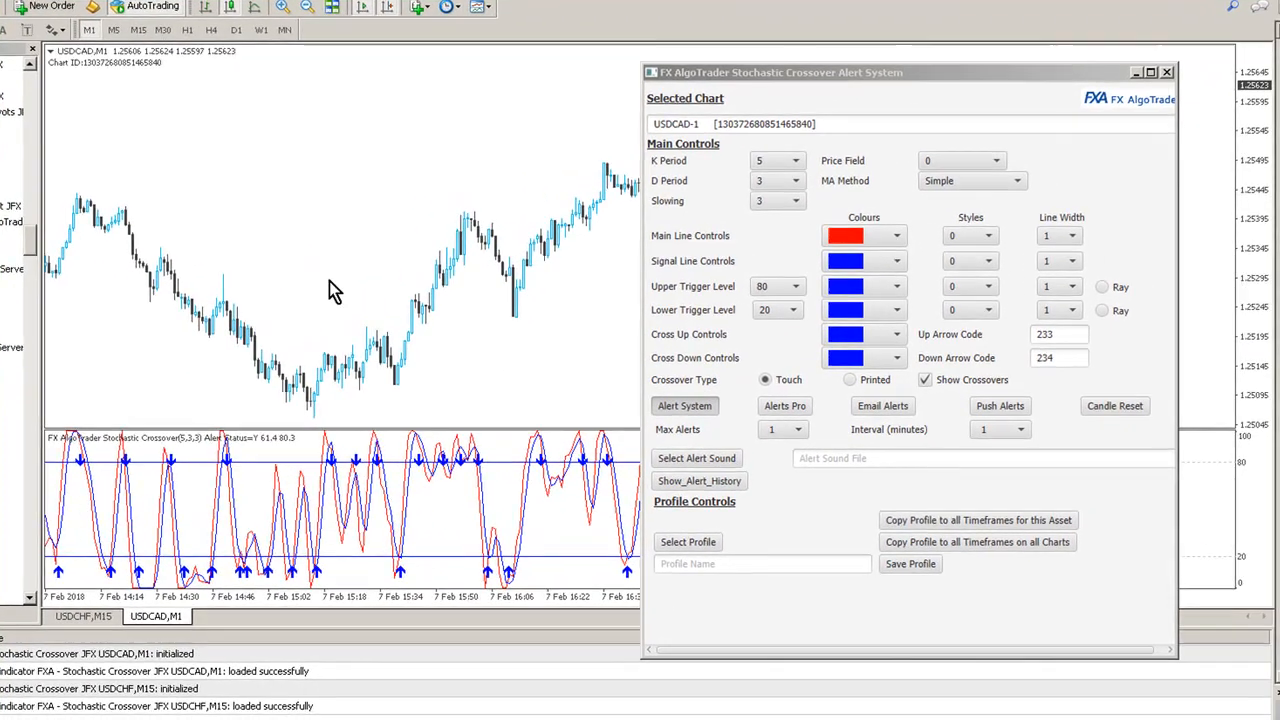
Make the USDCAD M1 main line width 3 and green, and USDCHF M15 width 1
left_click(1074, 235)
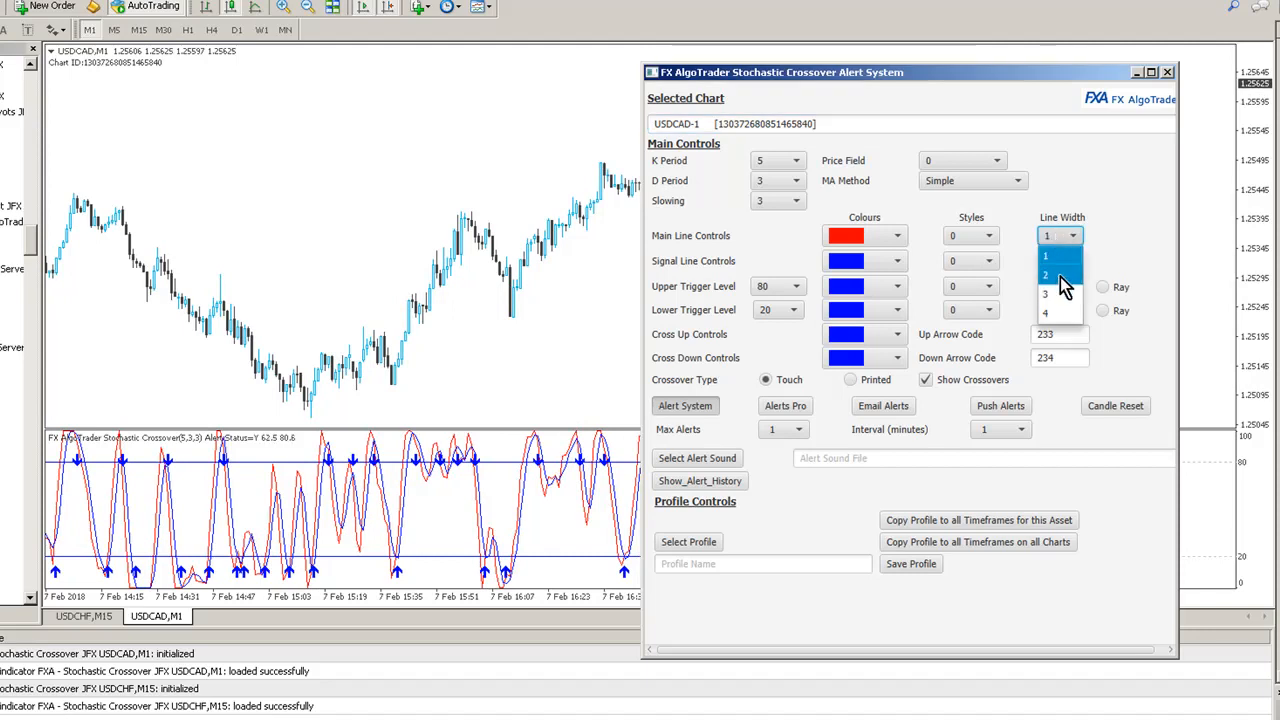
left_click(1045, 294)
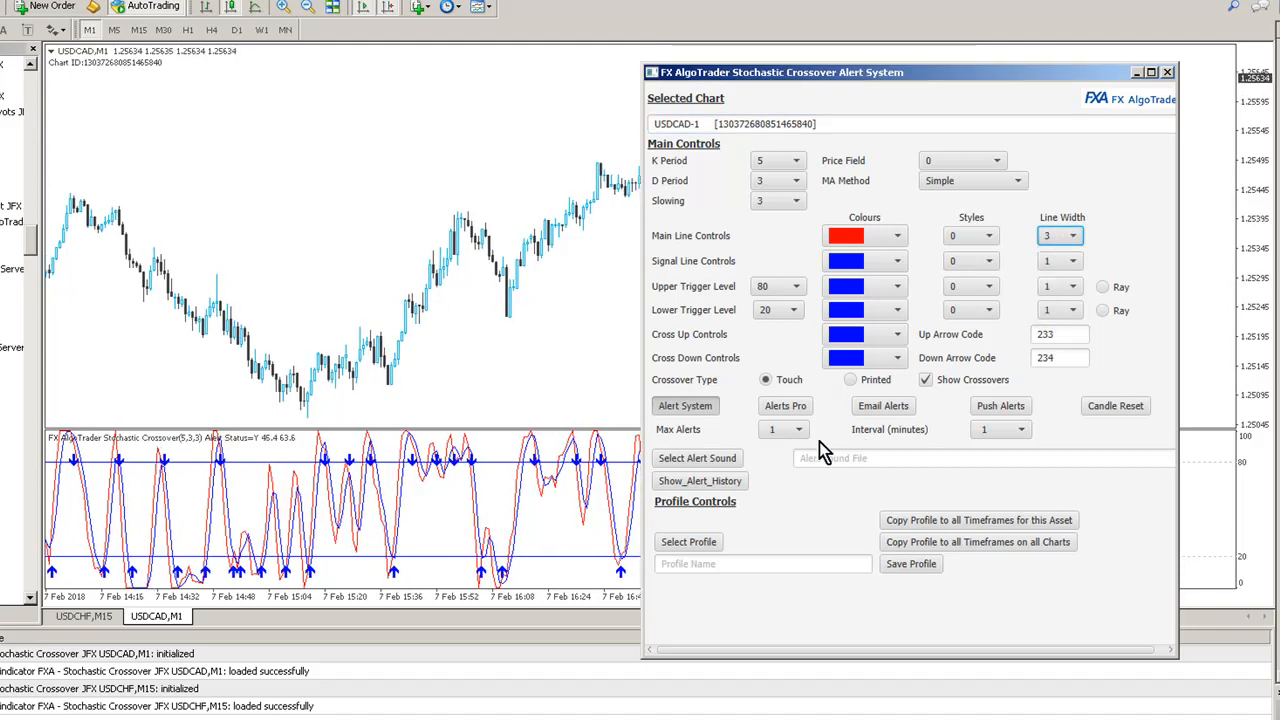
mouse_move(755, 452)
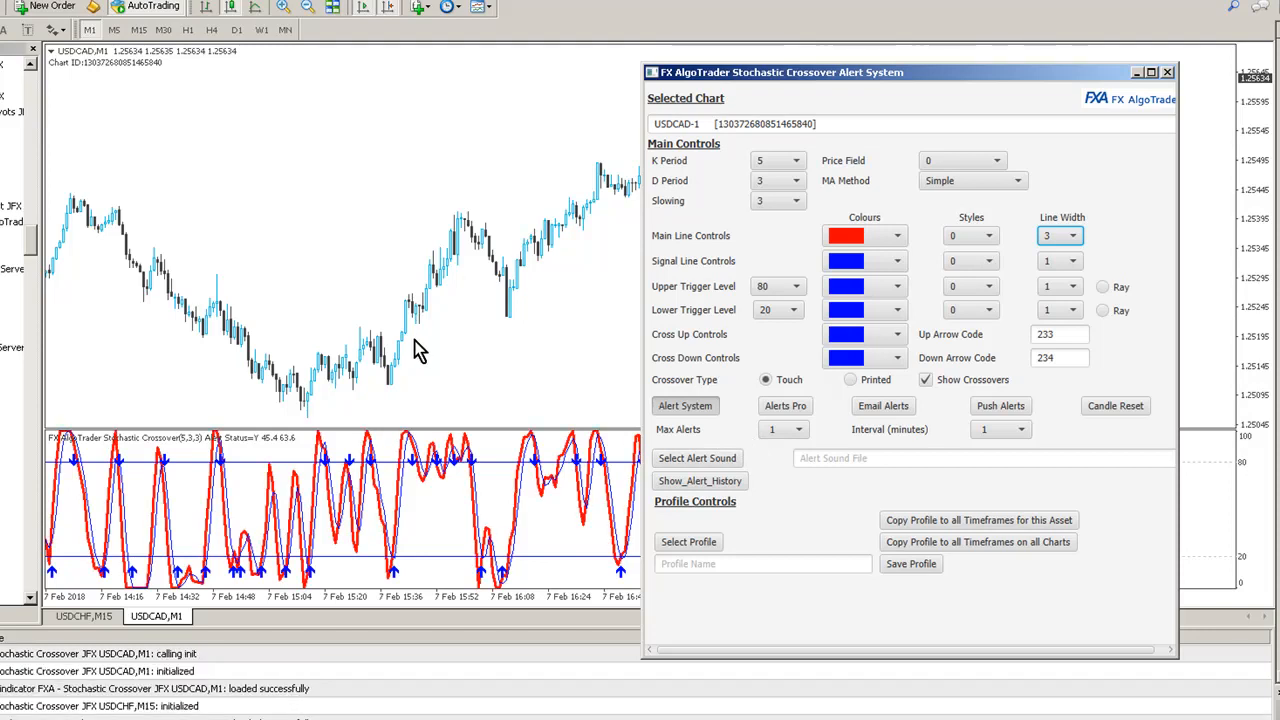
mouse_move(555, 475)
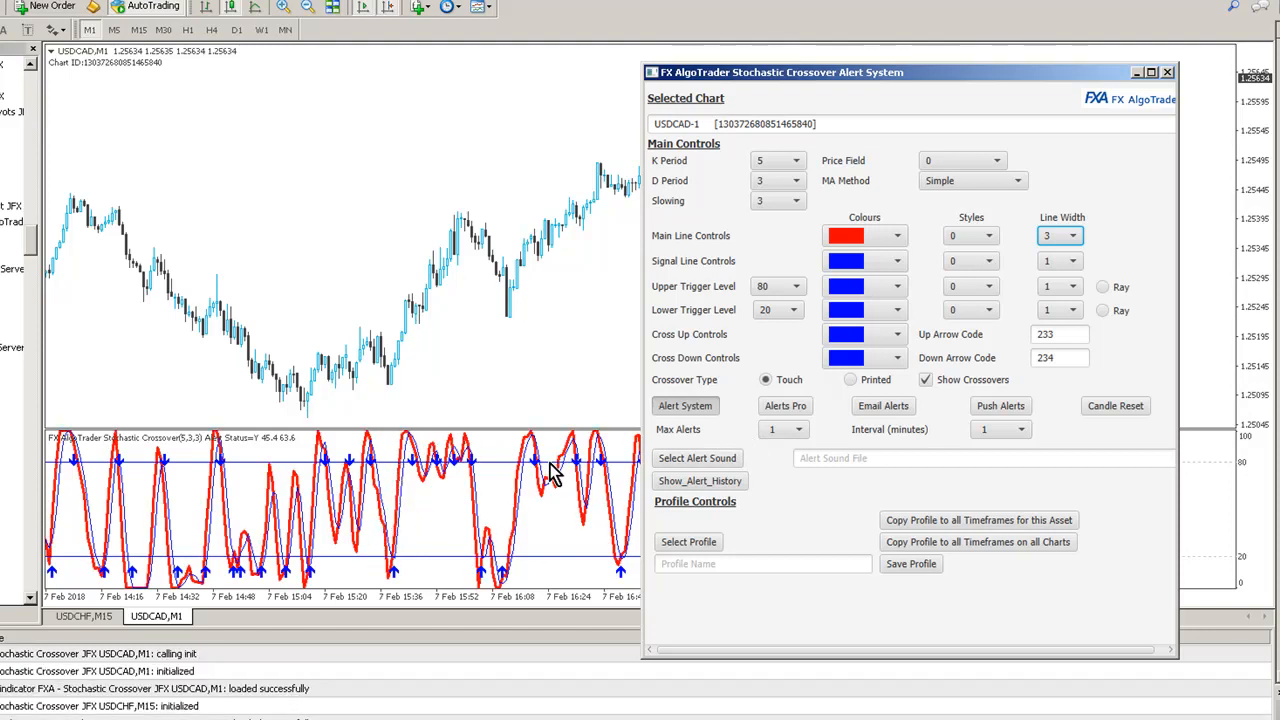
left_click(896, 235)
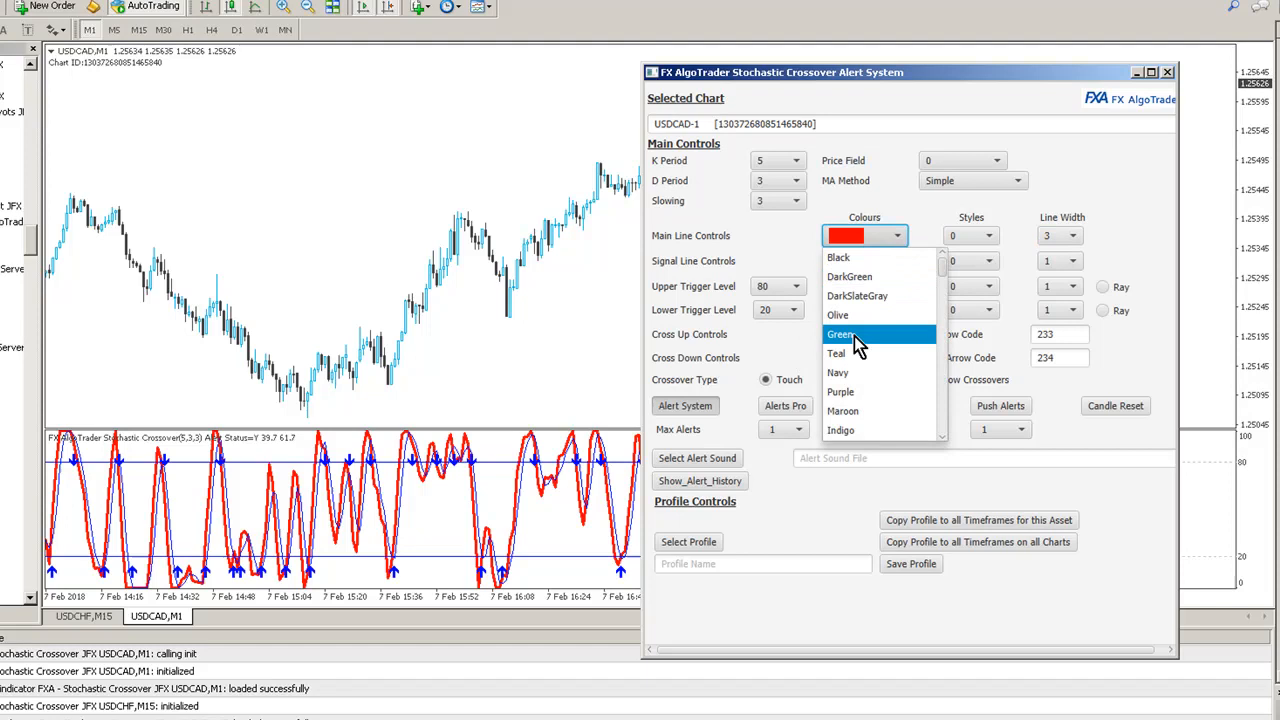
left_click(840, 334)
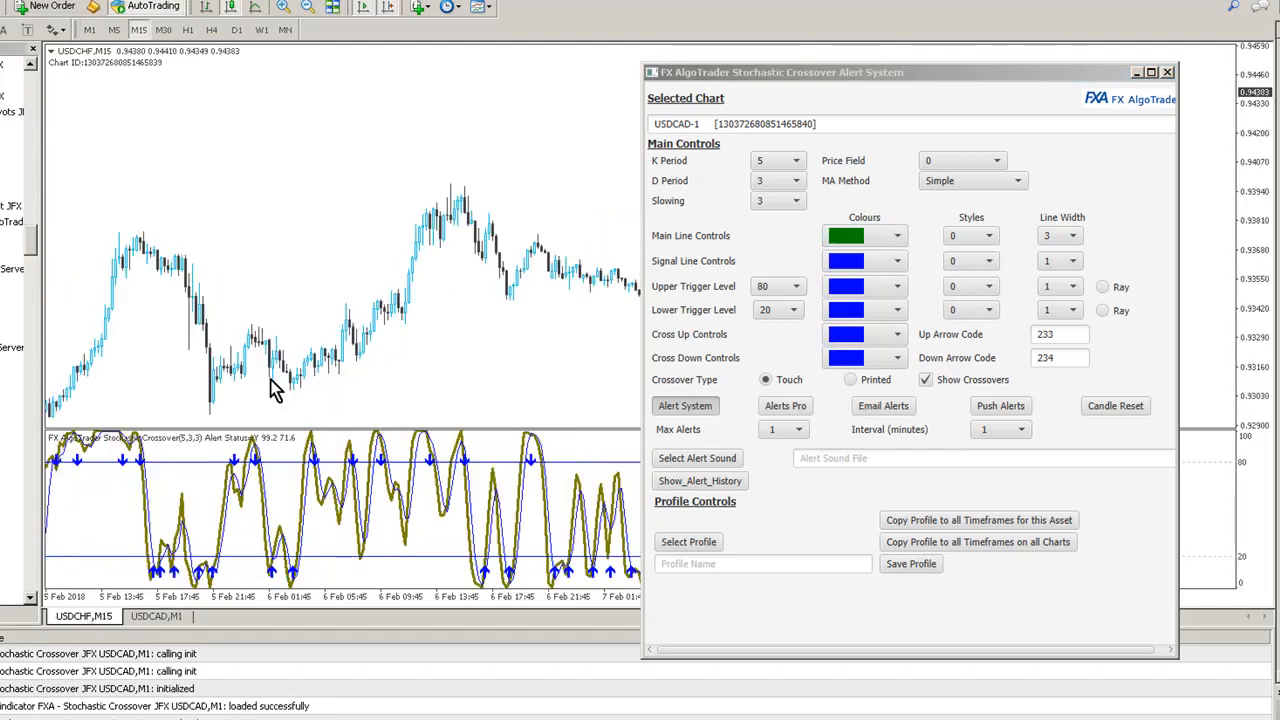
left_click(1072, 235)
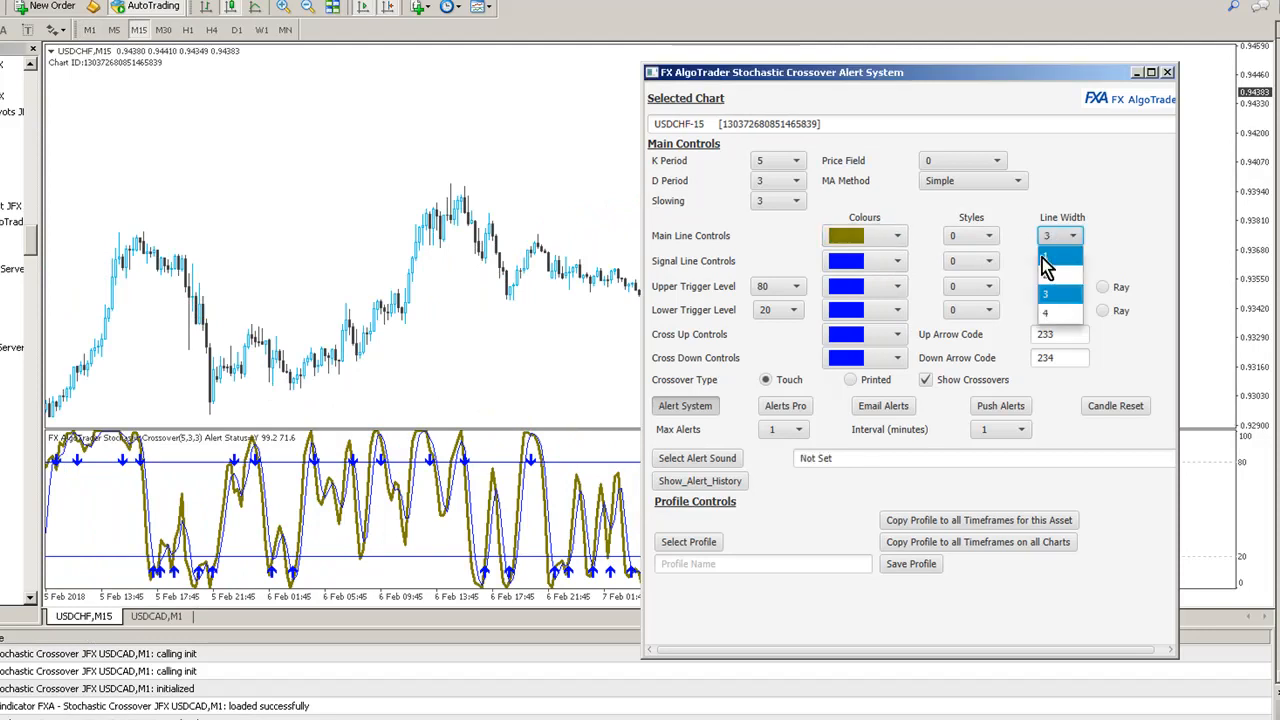
left_click(1046, 250)
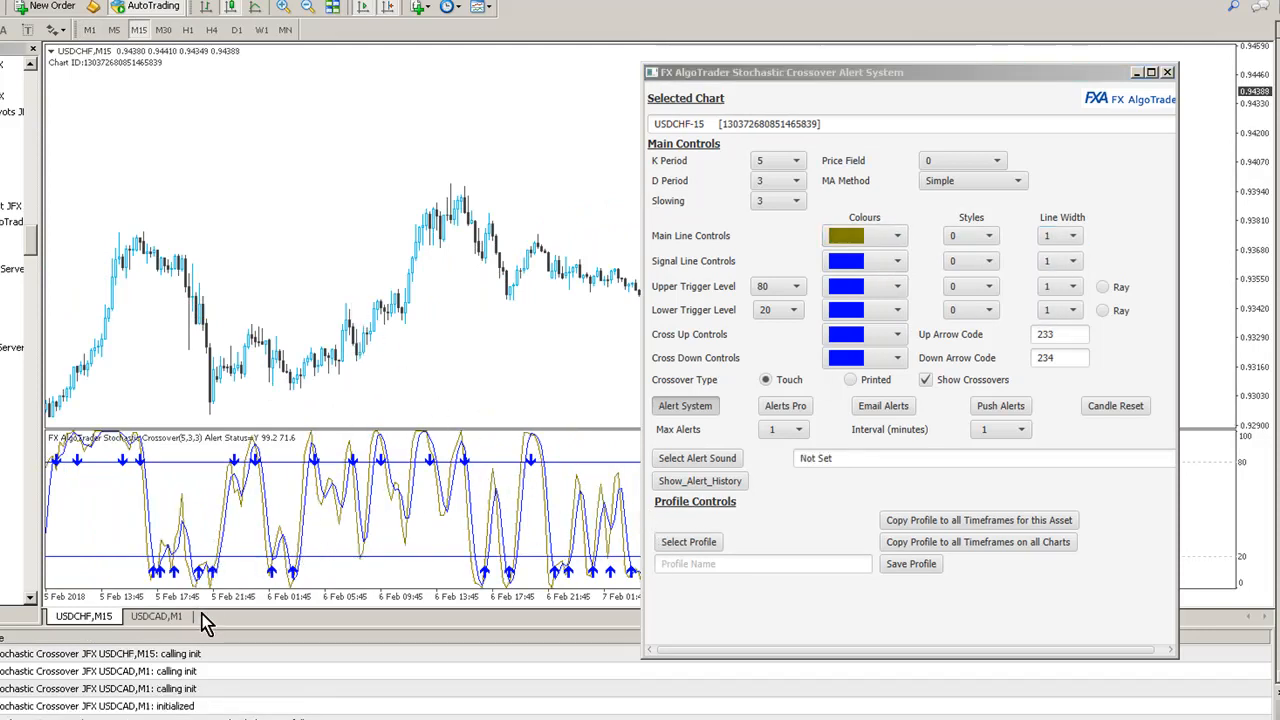
mouse_move(270, 470)
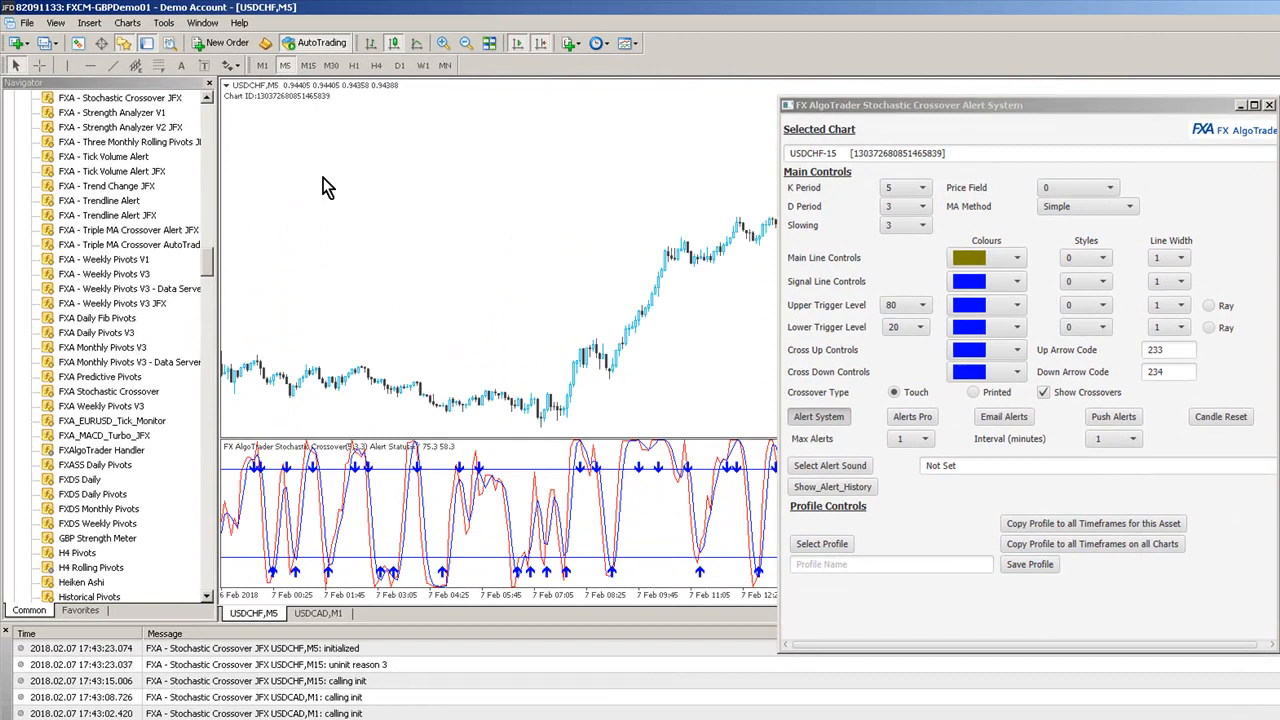
Give the USDCHF M30 main line width 3, then compare the M5, M15 and M30 charts
left_click(985, 257)
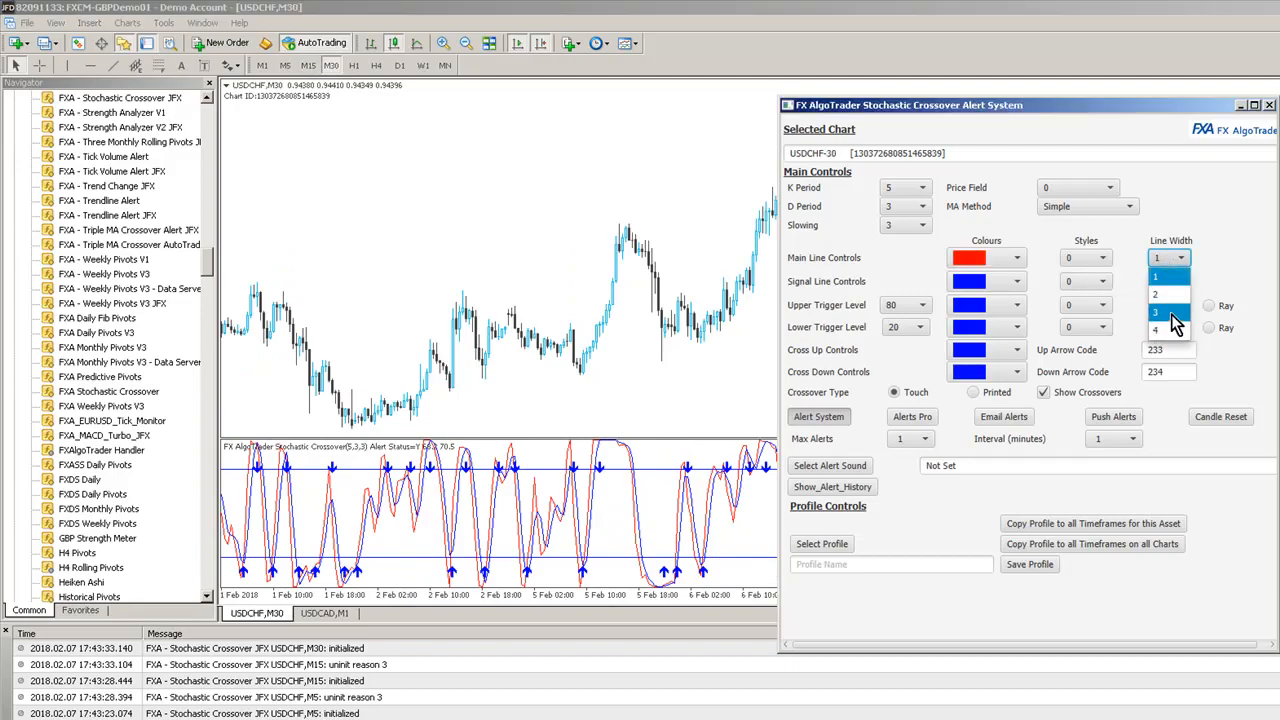
left_click(1155, 311)
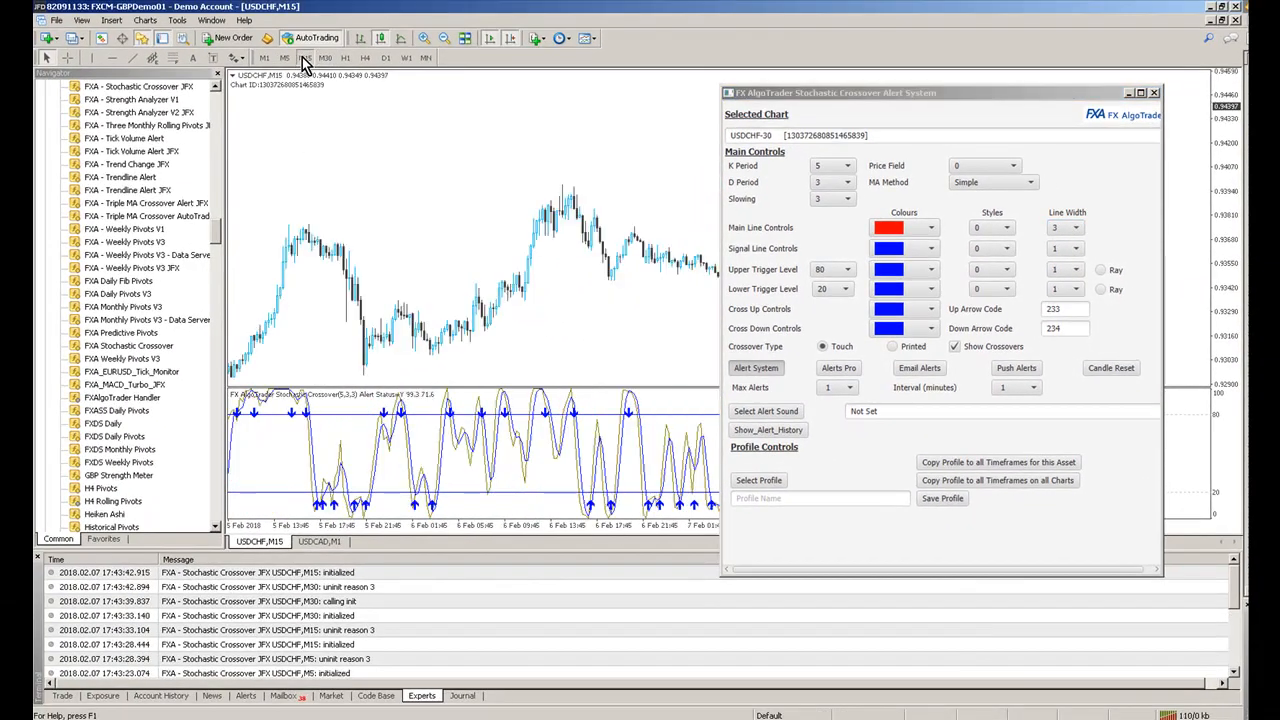
left_click(284, 57)
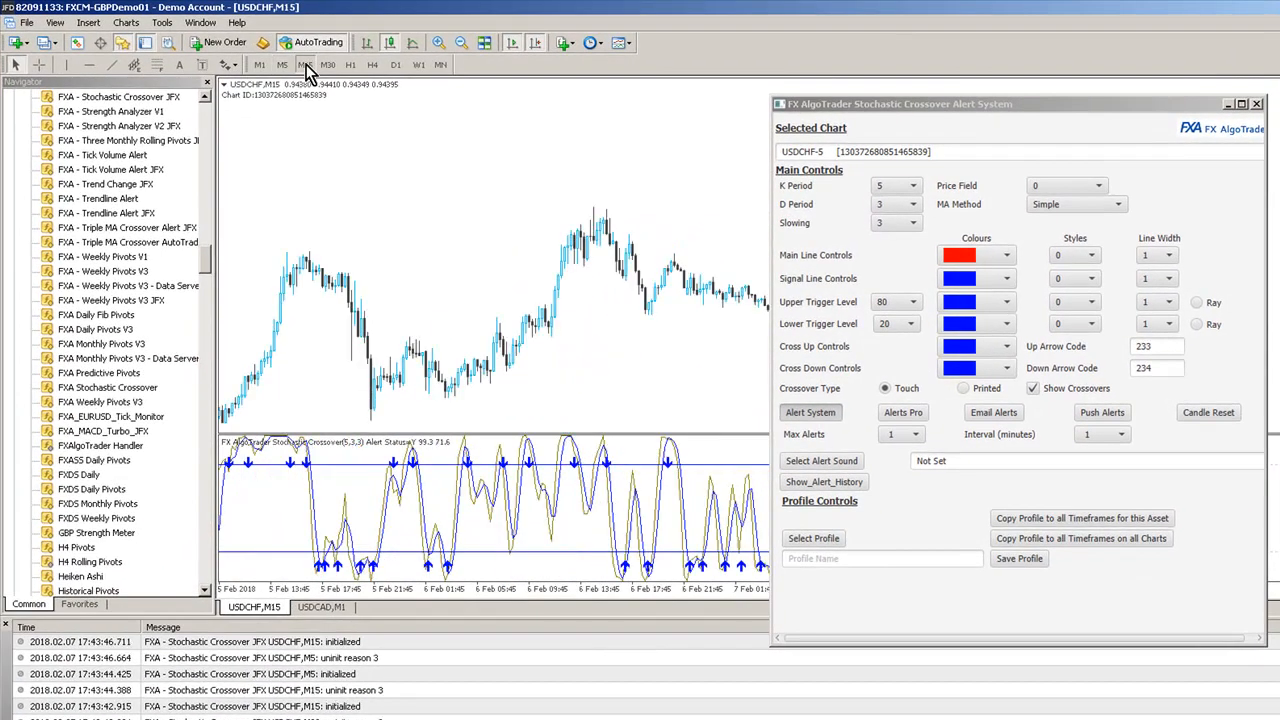
left_click(305, 64)
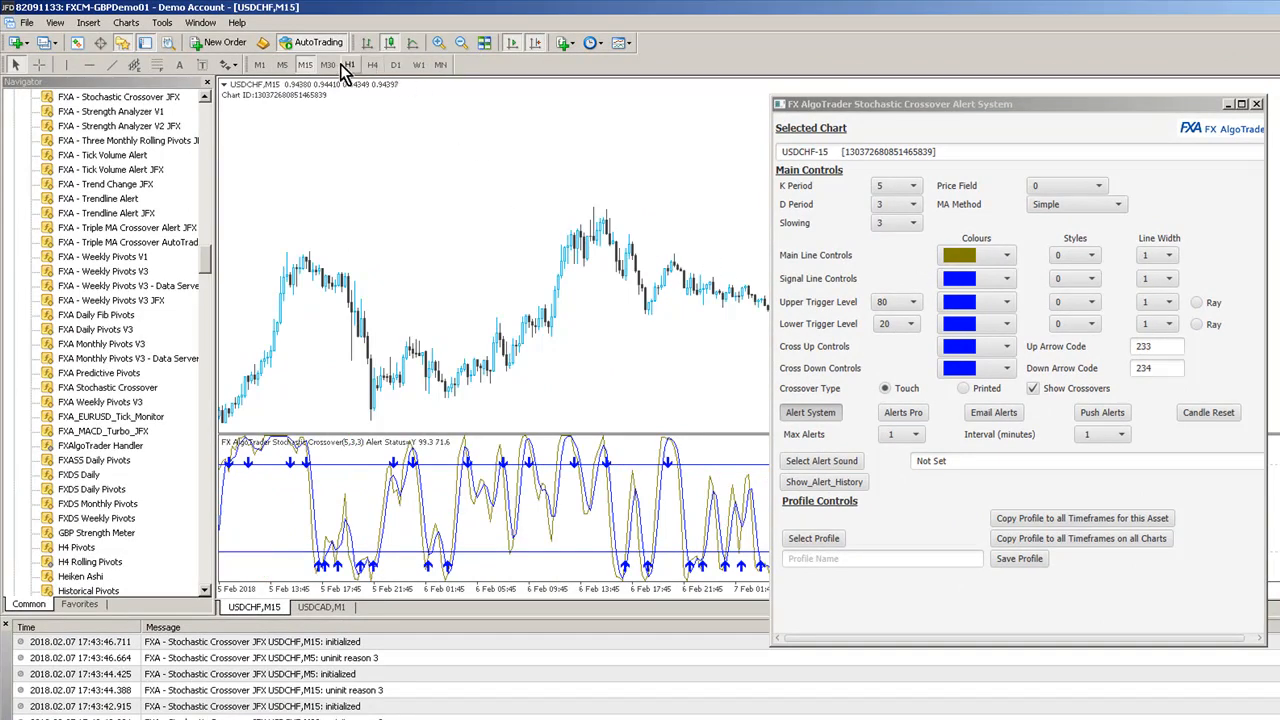
left_click(328, 64)
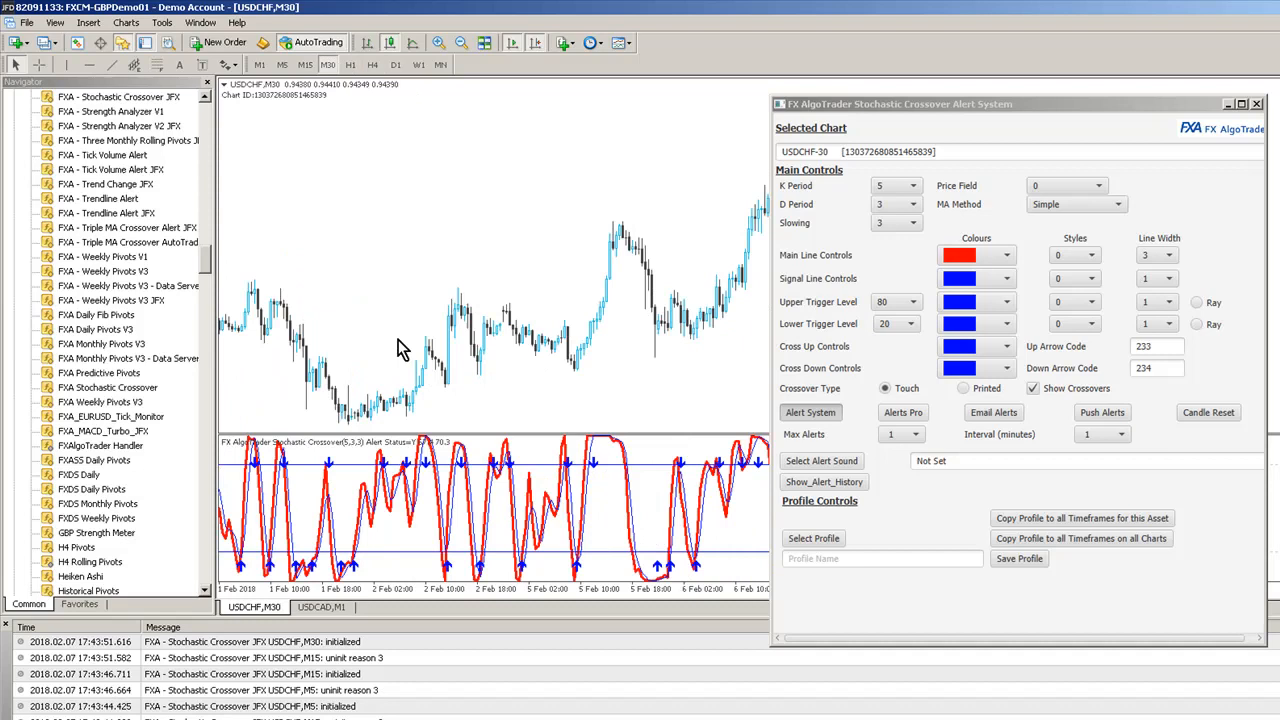
mouse_move(410, 289)
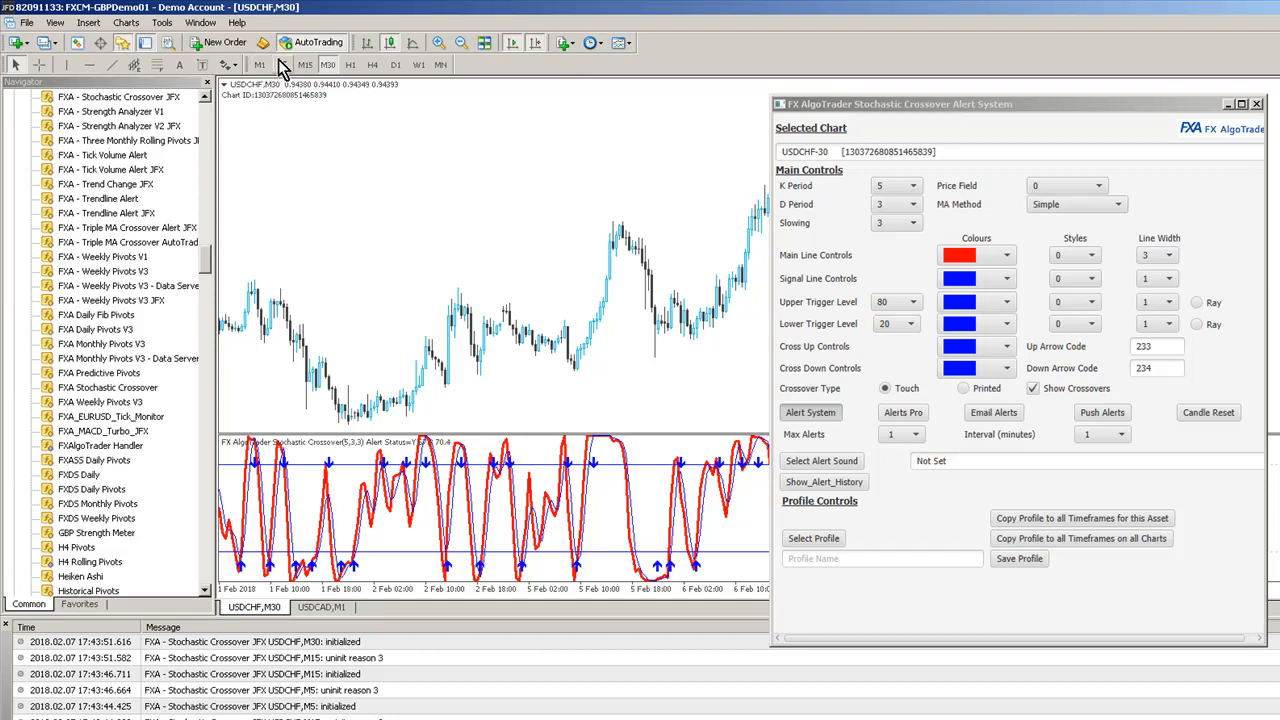
mouse_move(390, 120)
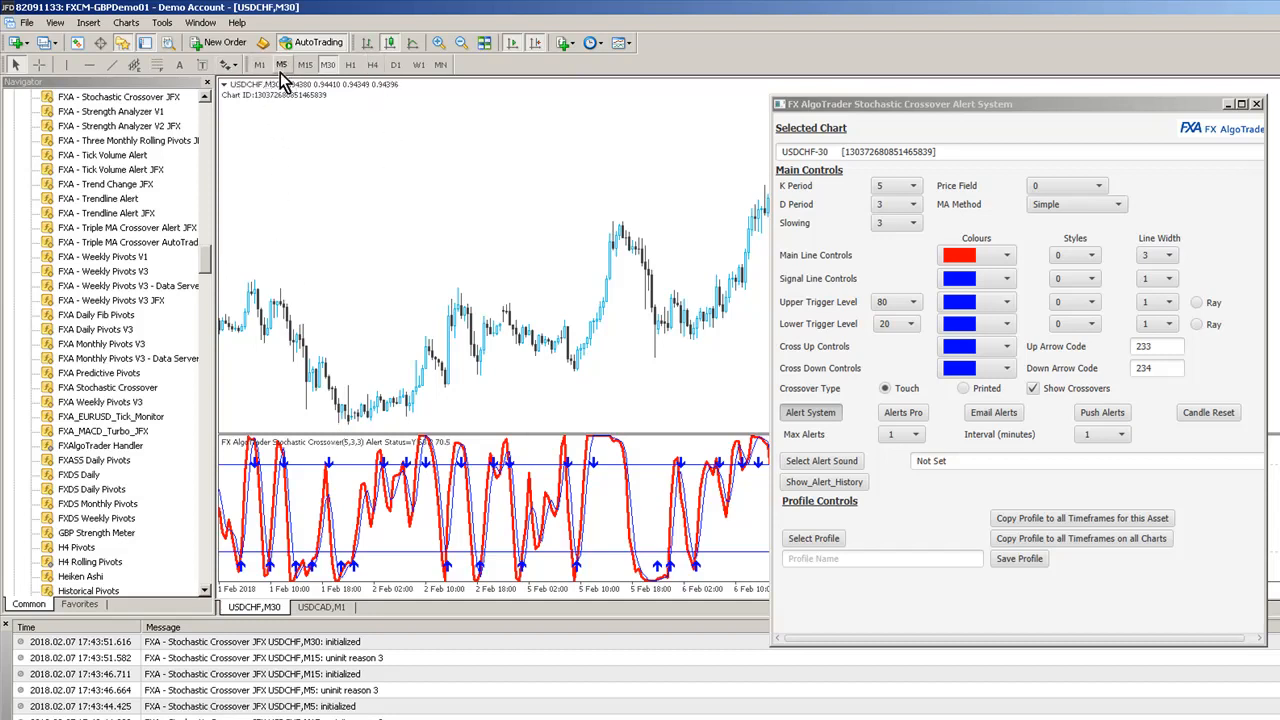
mouse_move(517, 213)
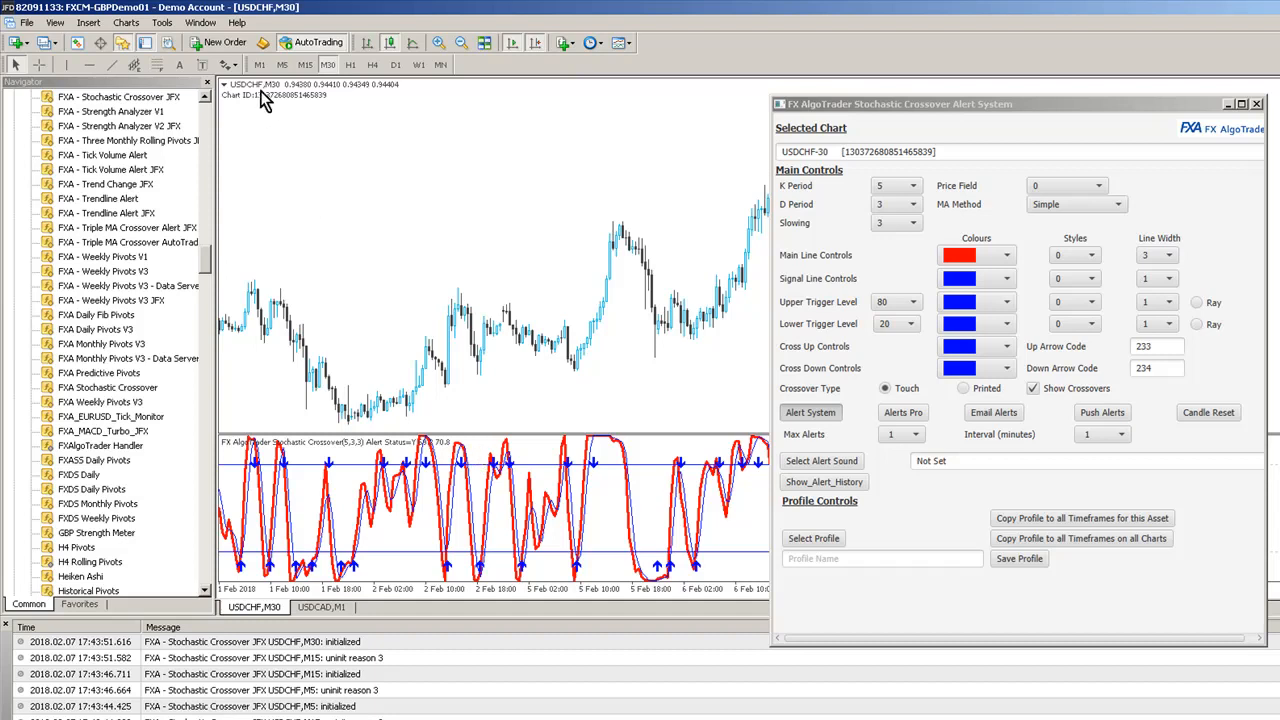
mouse_move(450, 388)
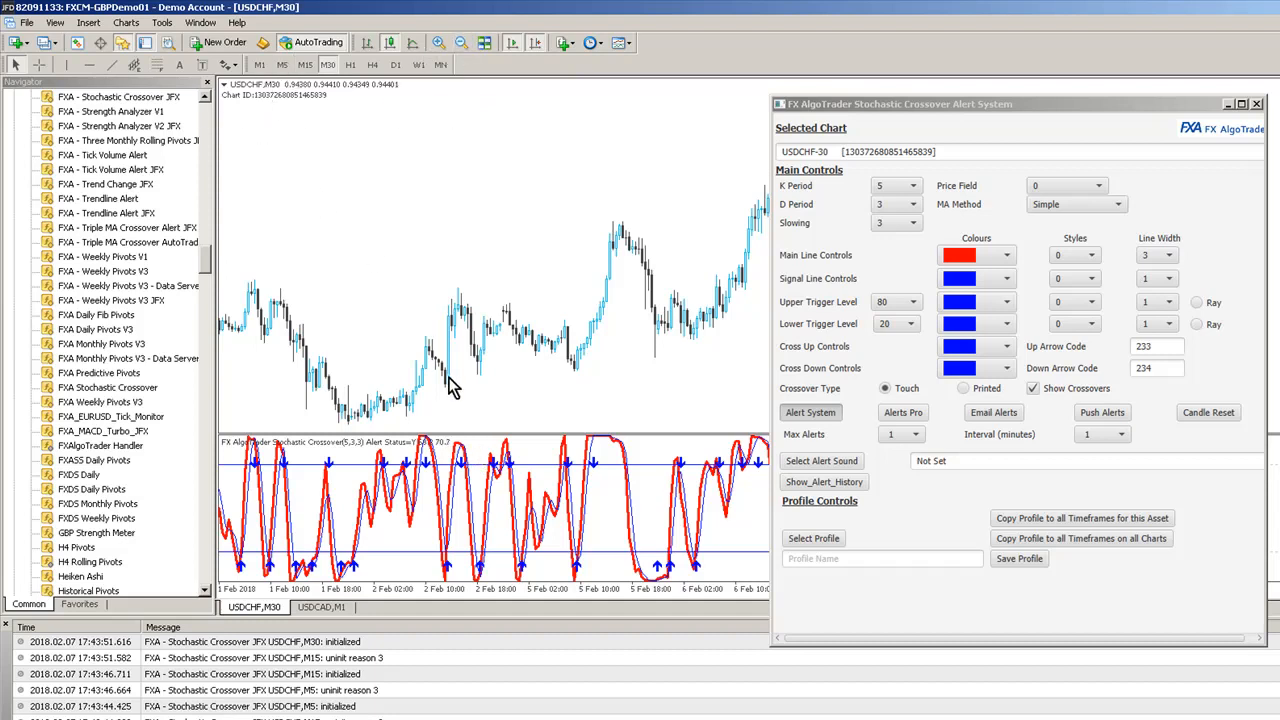
mouse_move(610, 315)
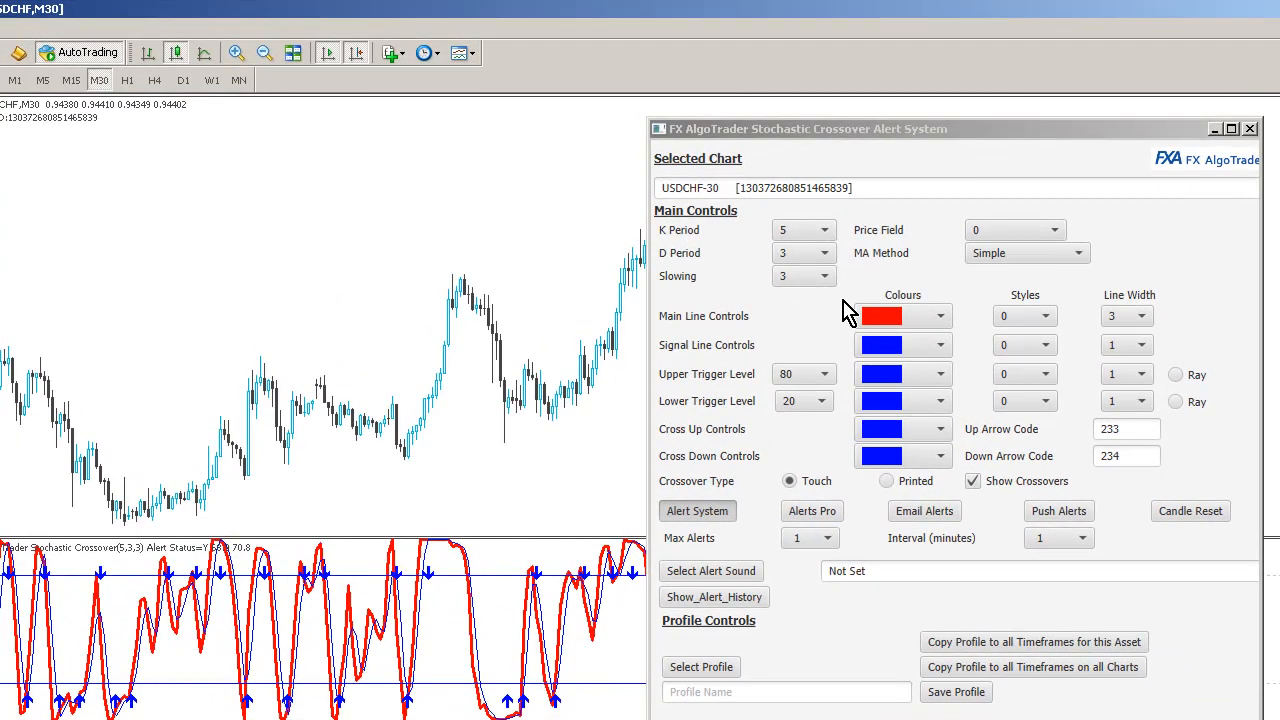
mouse_move(848, 308)
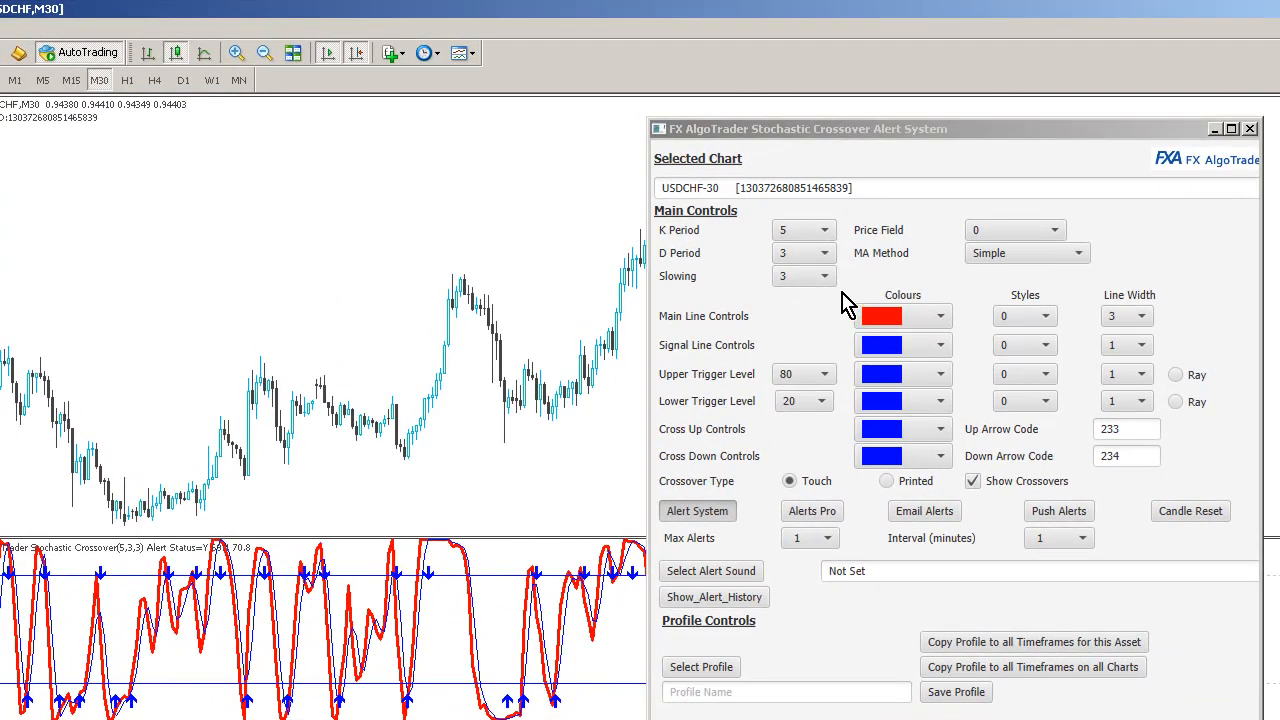